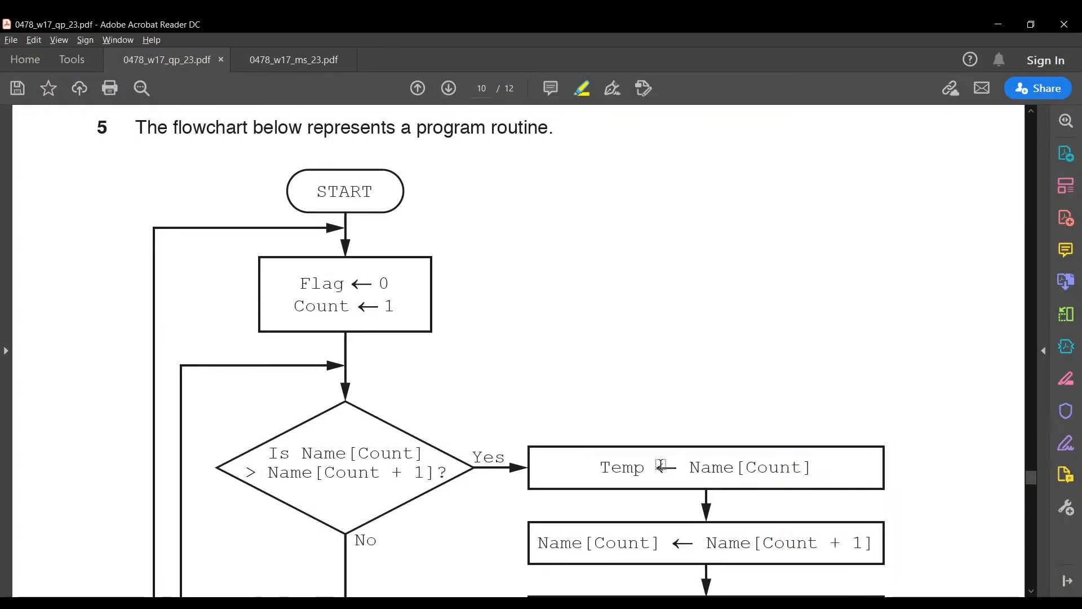
- Scroll down through the paper to the empty trace table on page 11
{"action": "scroll", "scroll_direction": "down", "scroll_amount": 3}
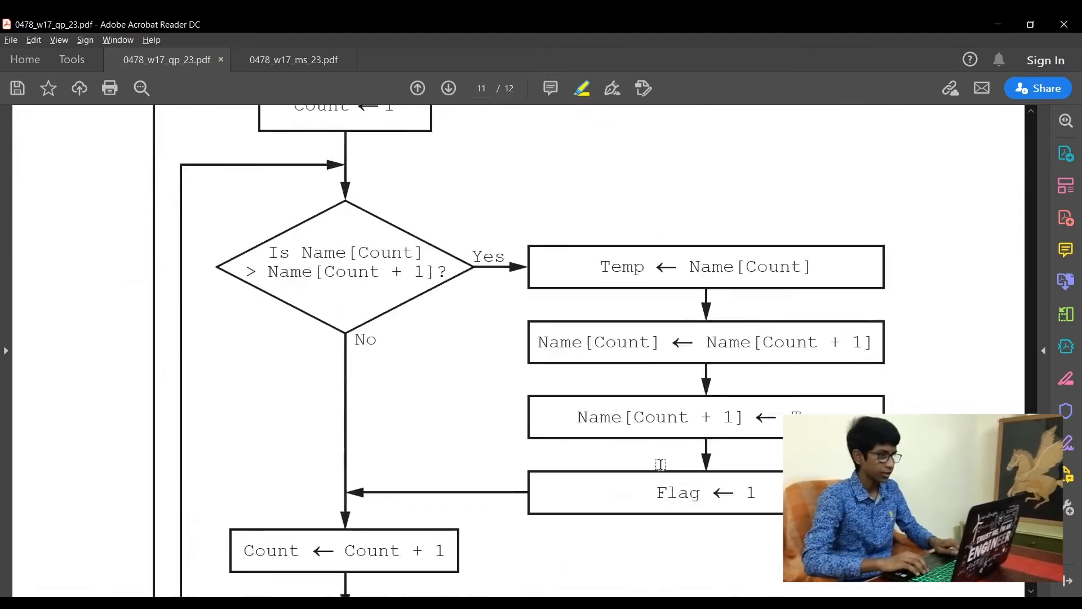
{"action": "scroll", "scroll_direction": "up", "scroll_amount": 3}
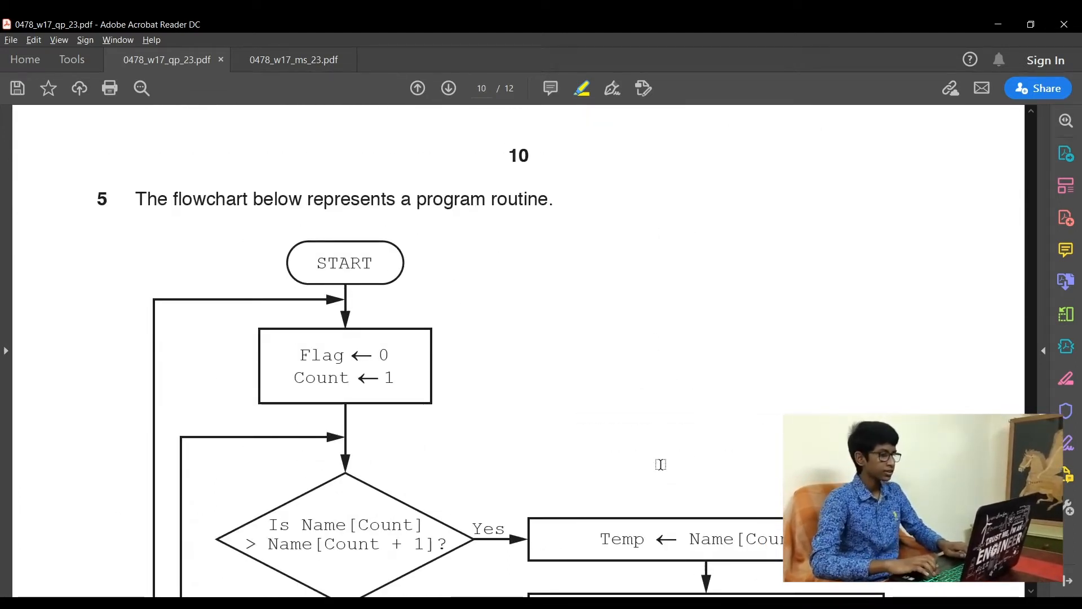
{"action": "scroll", "scroll_direction": "down", "scroll_amount": 3}
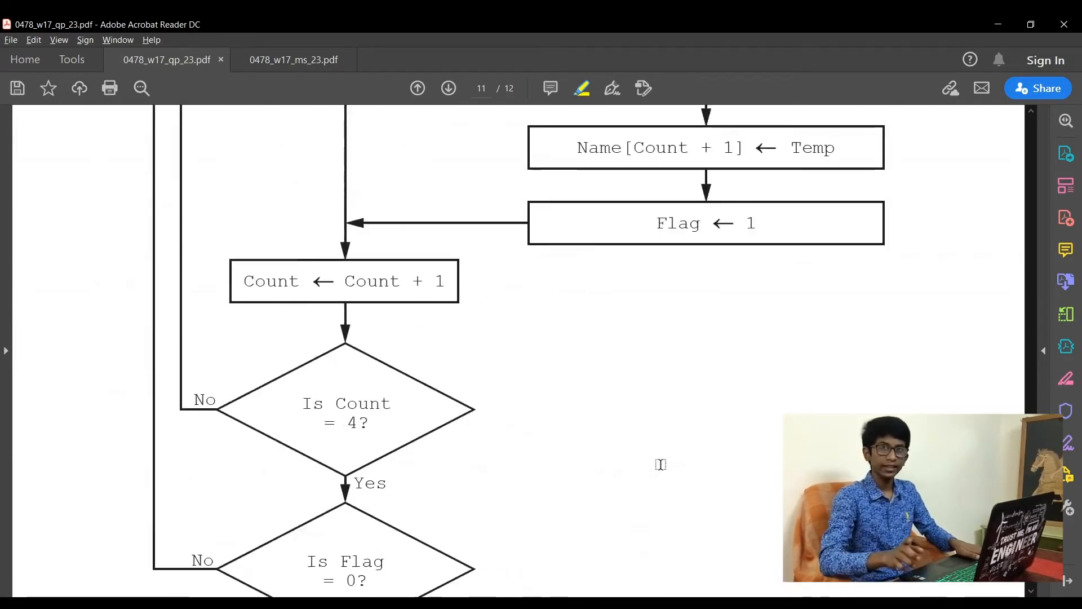
{"action": "left_click", "coordinate": [417, 87]}
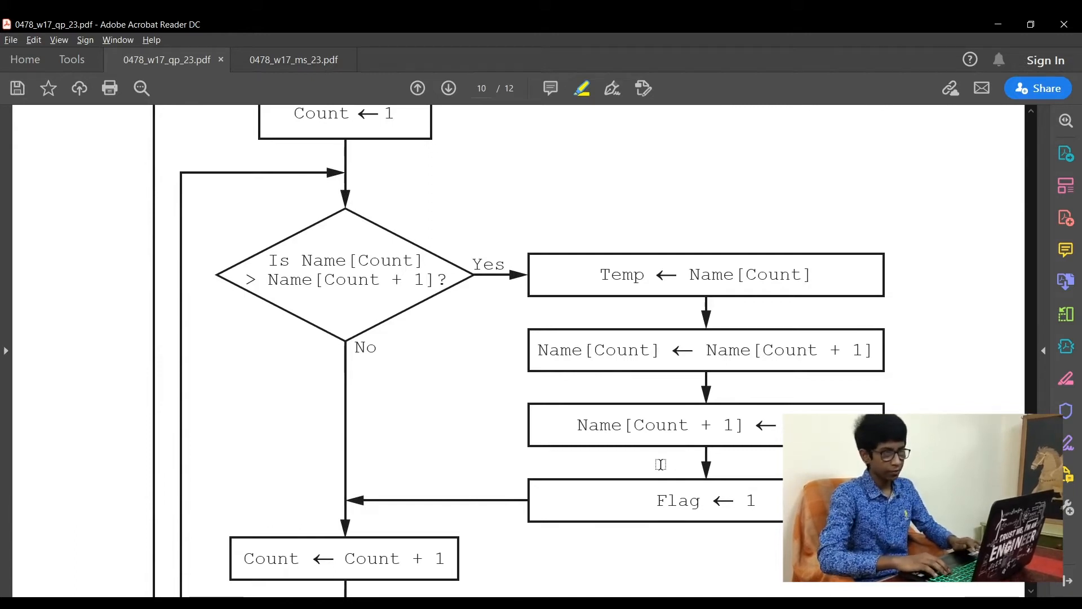
{"action": "scroll", "scroll_direction": "down", "scroll_amount": 3}
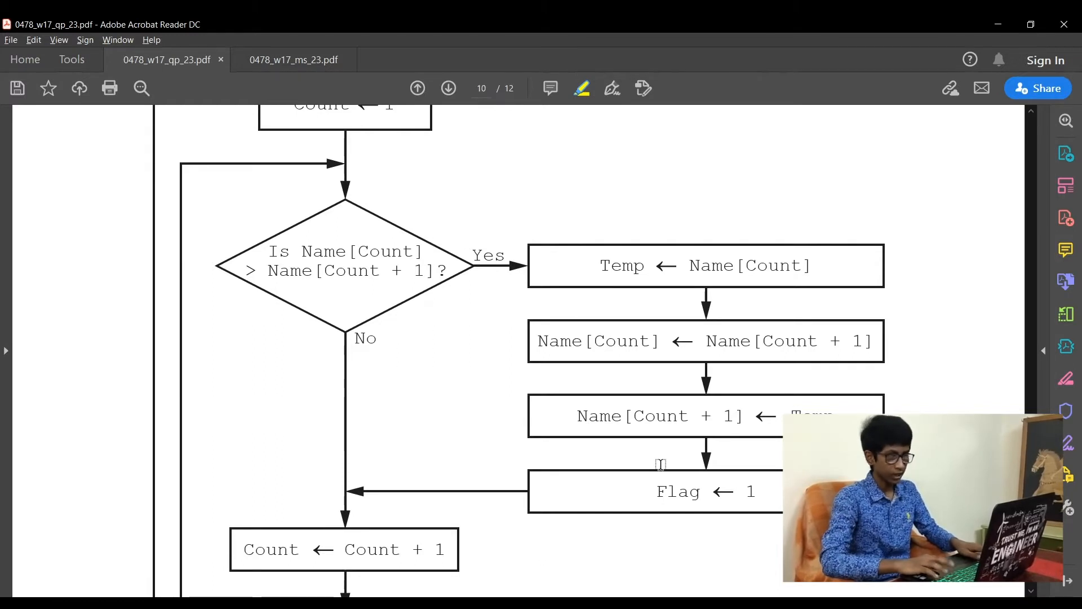
{"action": "scroll", "scroll_direction": "down", "scroll_amount": 3}
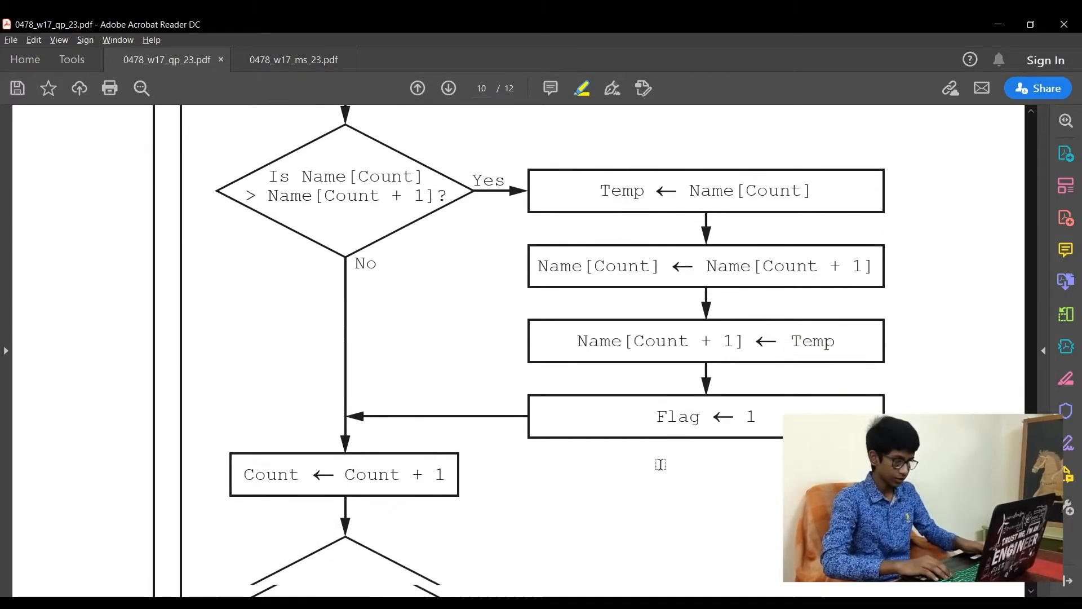
{"action": "scroll", "scroll_direction": "down", "scroll_amount": 3}
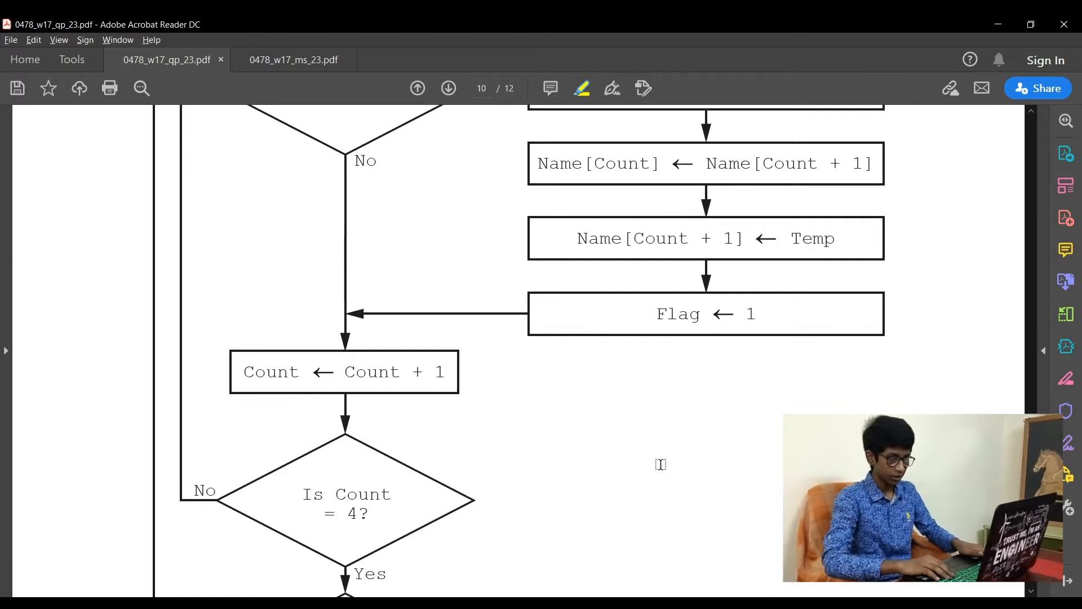
{"action": "scroll", "scroll_direction": "down", "scroll_amount": 3}
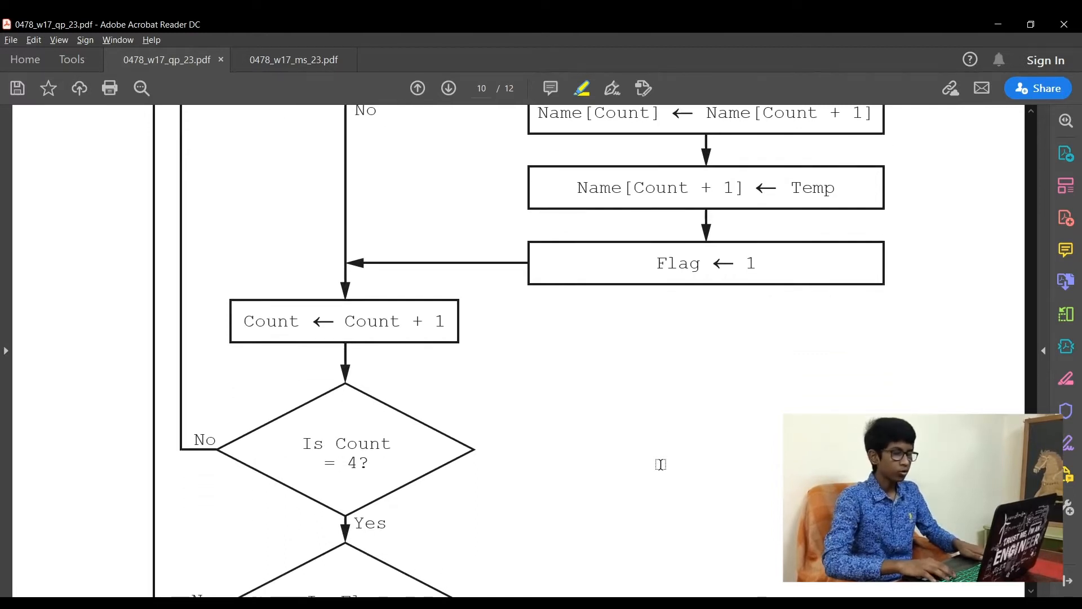
{"action": "scroll", "scroll_direction": "down", "scroll_amount": 3}
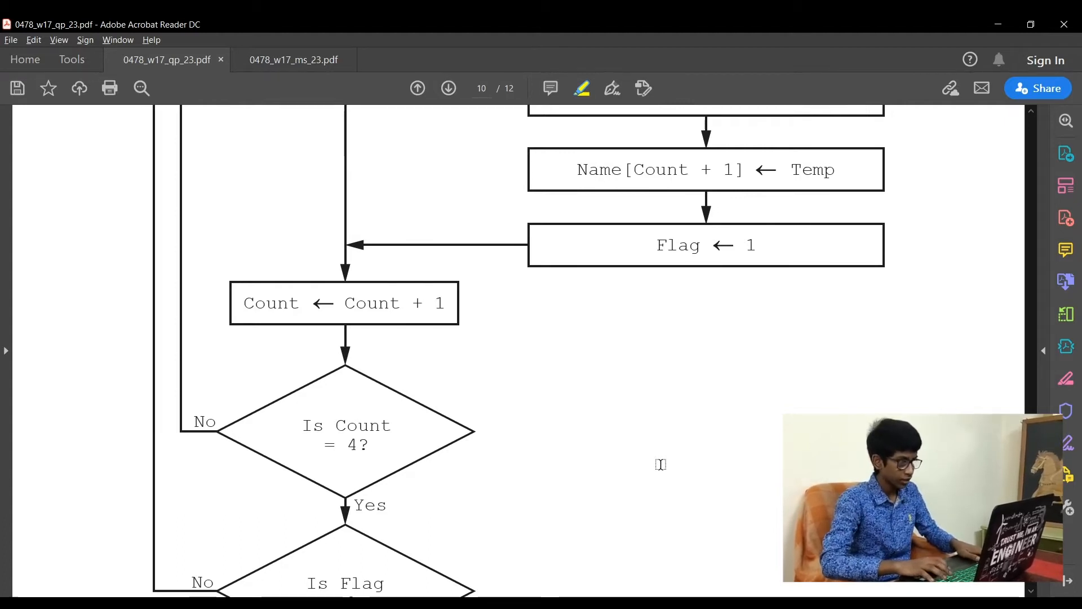
{"action": "scroll", "scroll_direction": "down", "scroll_amount": 3}
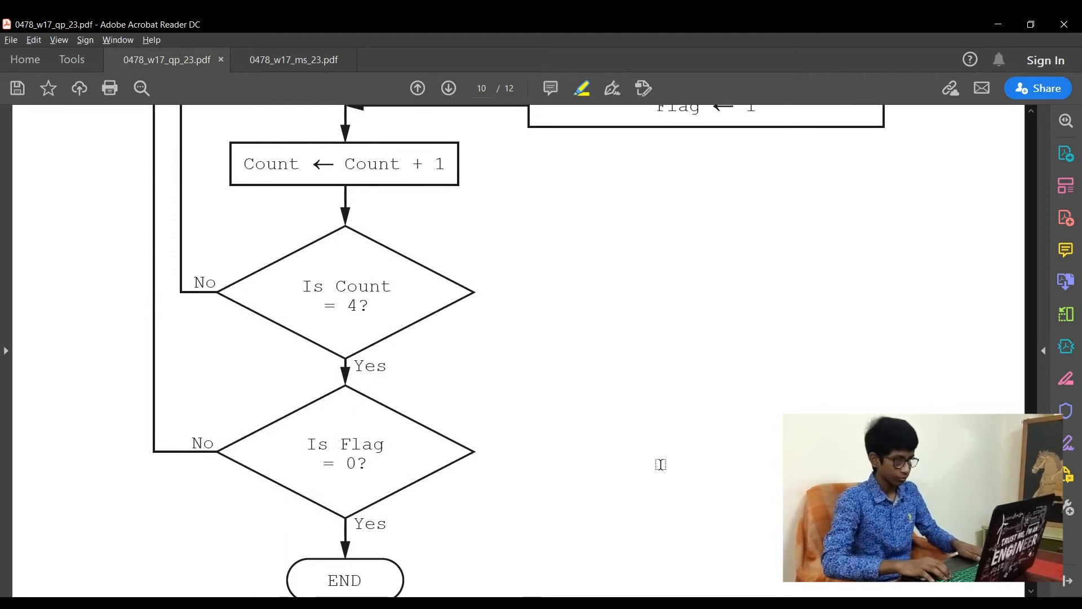
{"action": "scroll", "scroll_direction": "up", "scroll_amount": 3}
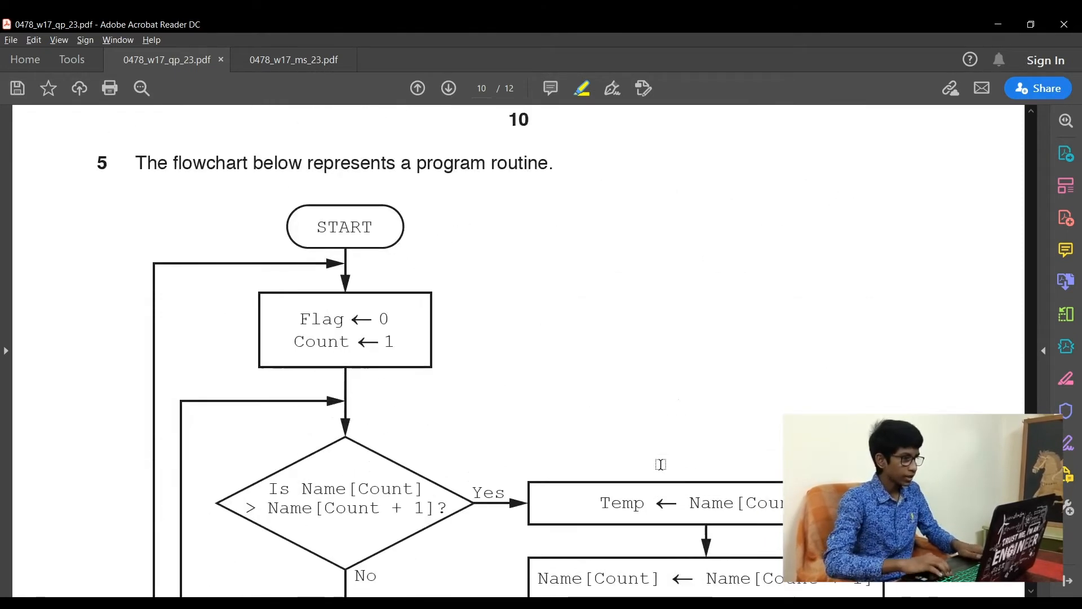
{"action": "scroll", "scroll_direction": "down", "scroll_amount": 3}
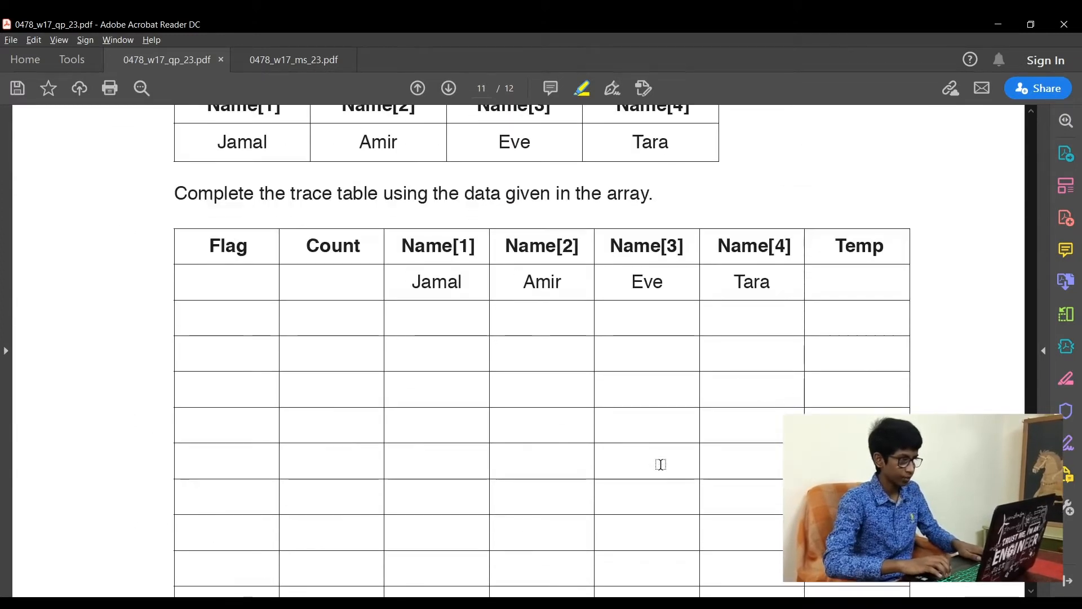
{"action": "mouse_move", "coordinate": [221, 324]}
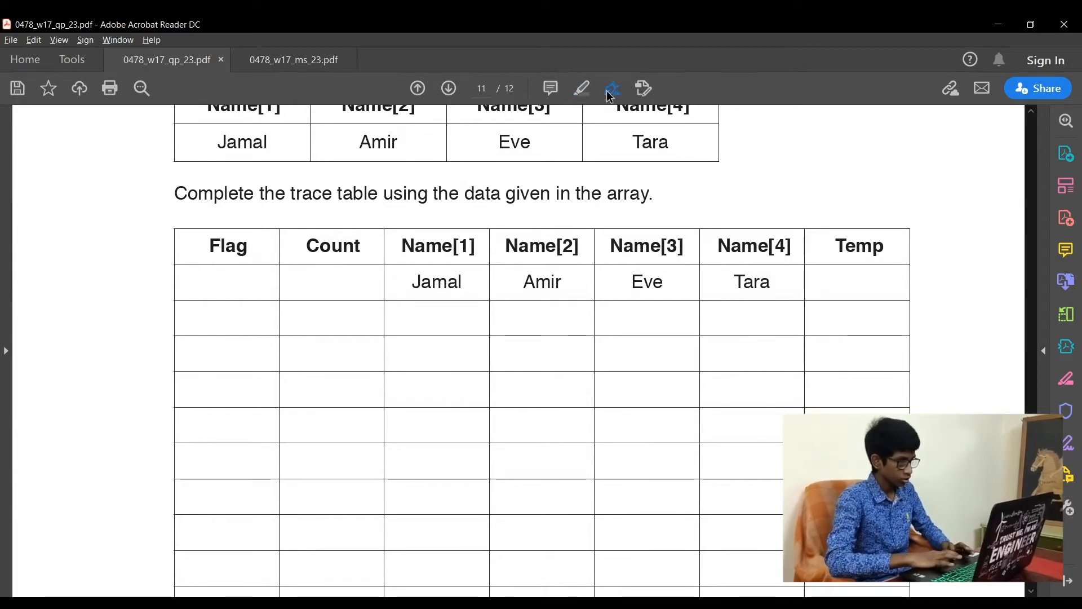
- Start Fill & Sign text entry and enter Flag 0 and Count 1 in the first row
{"action": "left_click", "coordinate": [612, 88]}
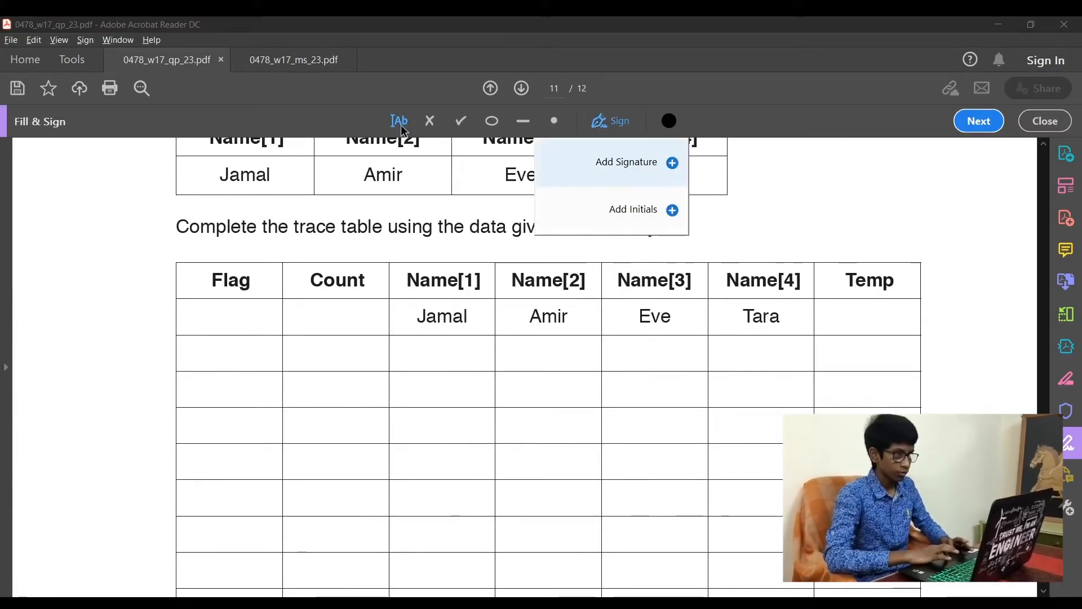
{"action": "left_click", "coordinate": [229, 354]}
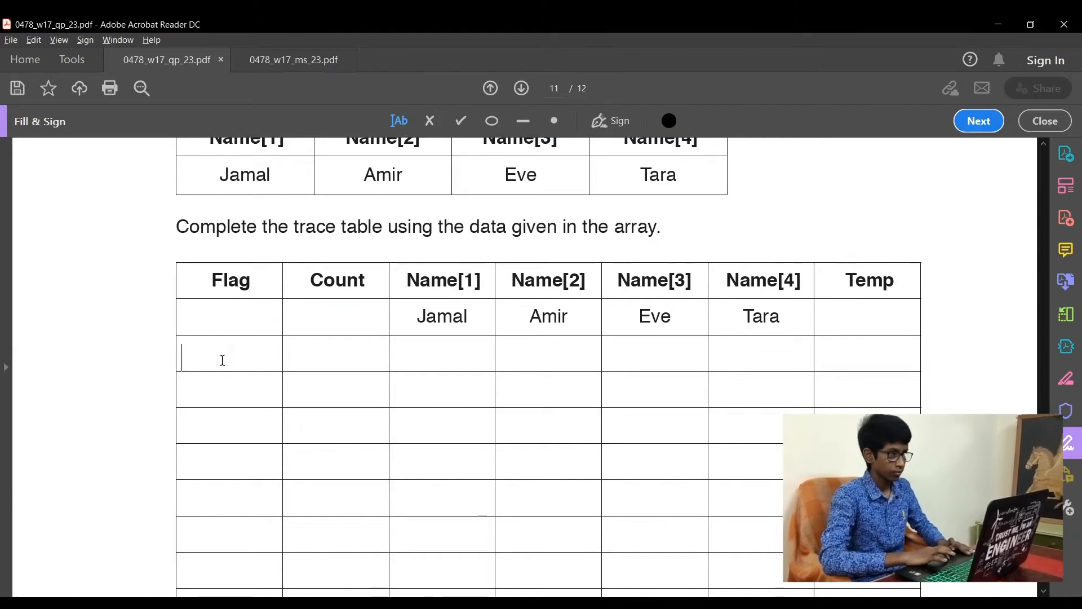
{"action": "left_click", "coordinate": [227, 353]}
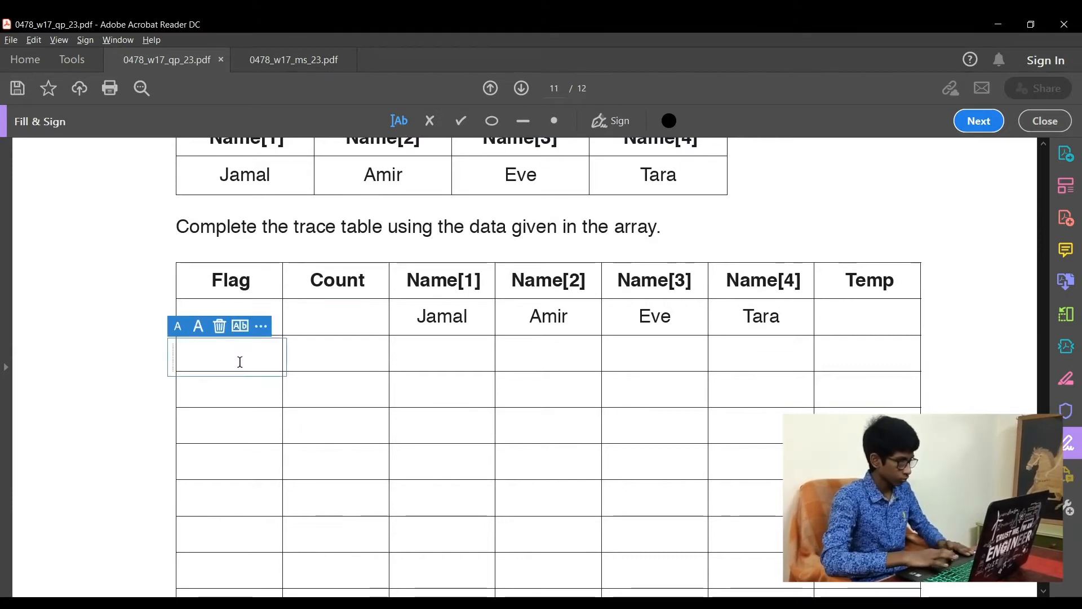
{"action": "type", "text": "0"}
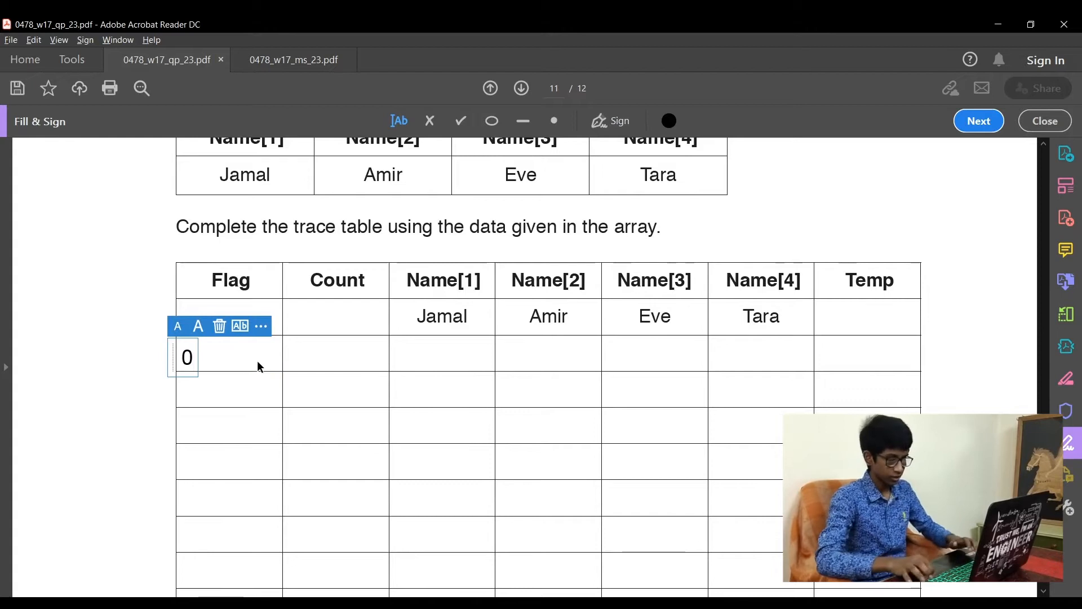
{"action": "left_click", "coordinate": [335, 356]}
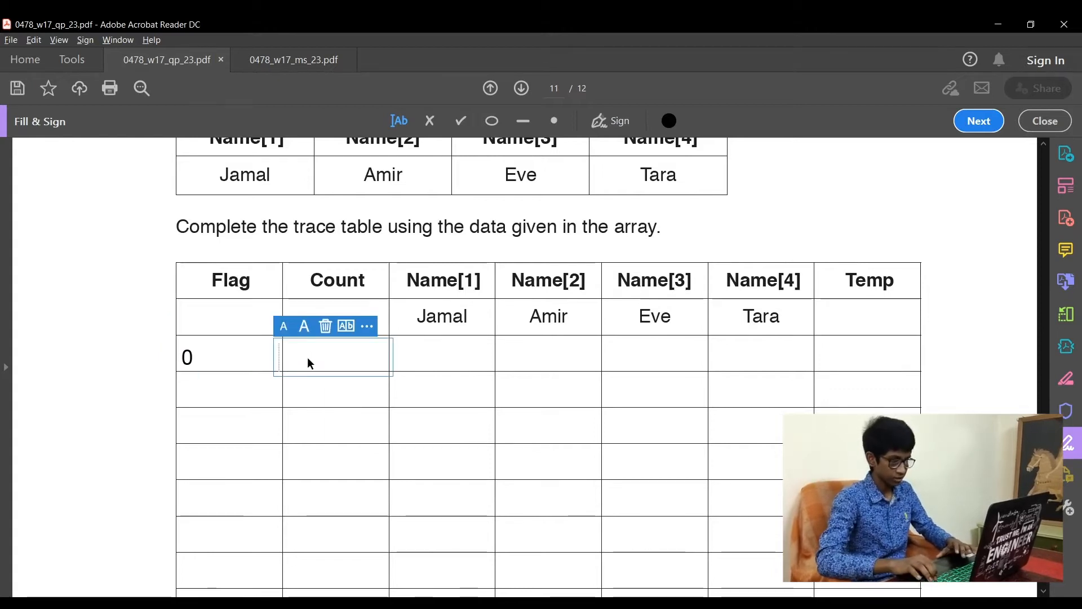
{"action": "type", "text": "1"}
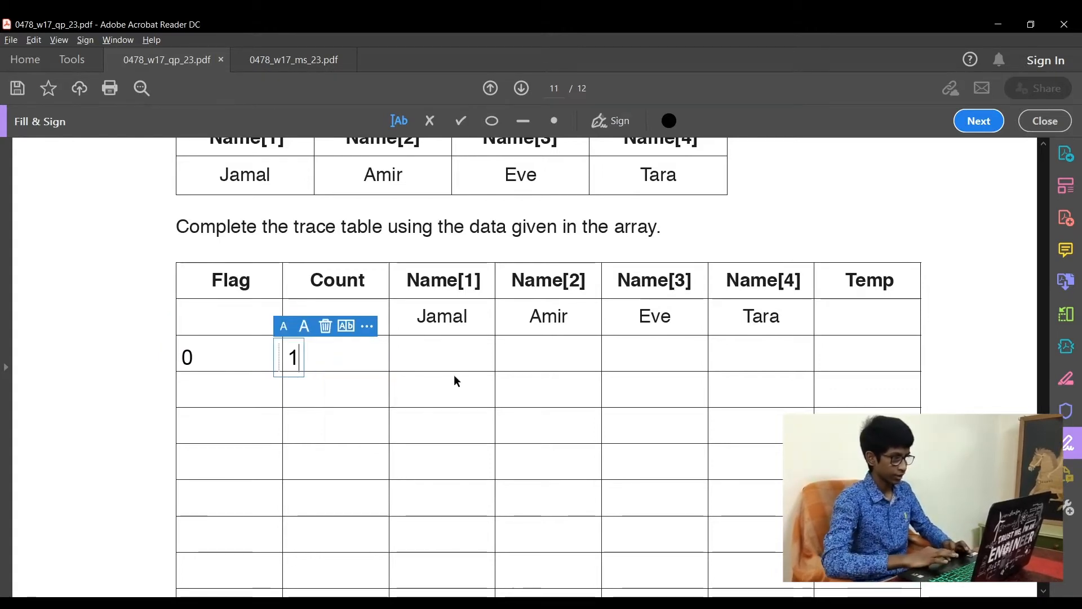
- Complete row one with Amir, Jamal, Eve, Tara, Temp Jamal; enter Count 2 below
{"action": "left_click", "coordinate": [440, 357]}
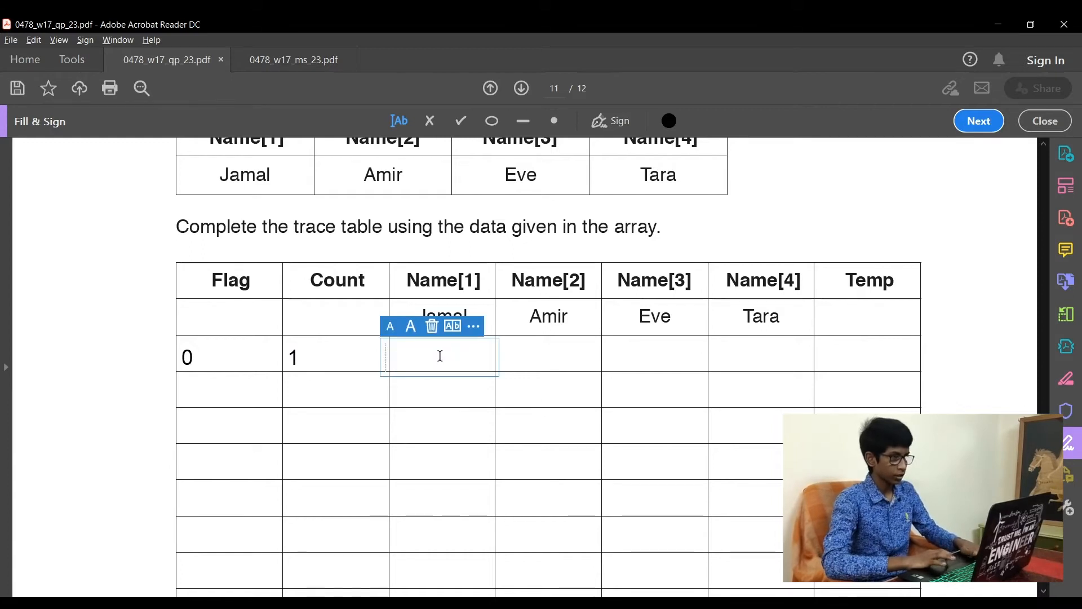
{"action": "type", "text": "Amir"}
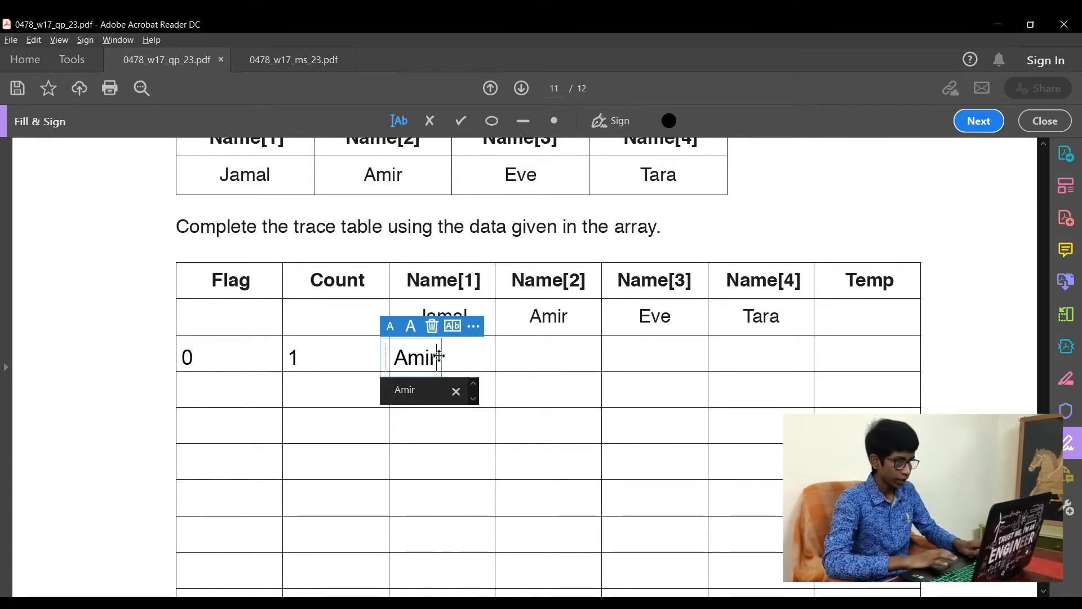
{"action": "left_click", "coordinate": [545, 357]}
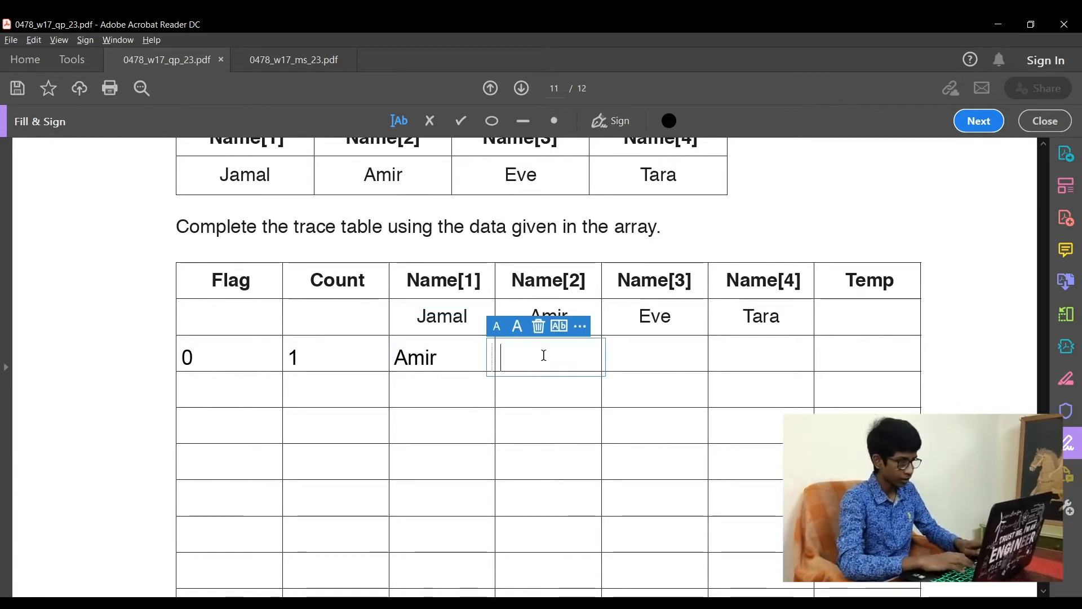
{"action": "type", "text": "Jamal"}
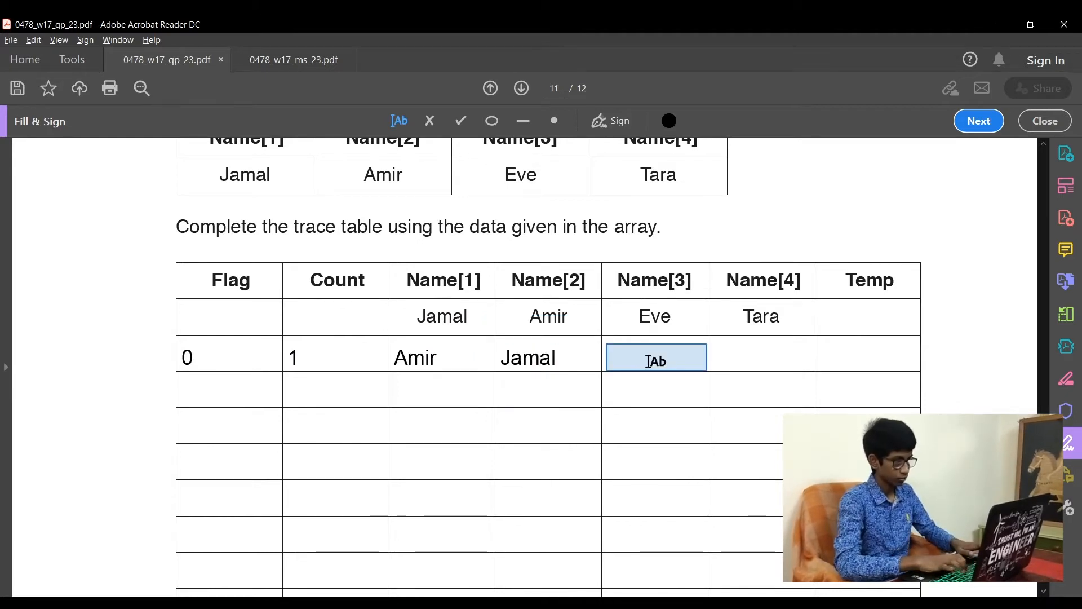
{"action": "type", "text": "Eve"}
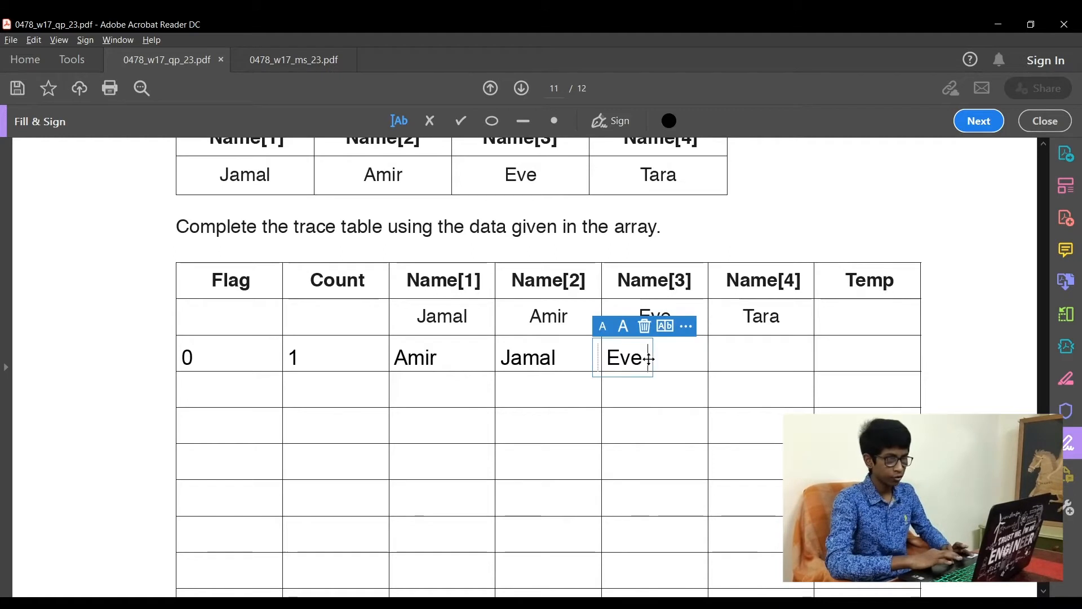
{"action": "left_click", "coordinate": [759, 357]}
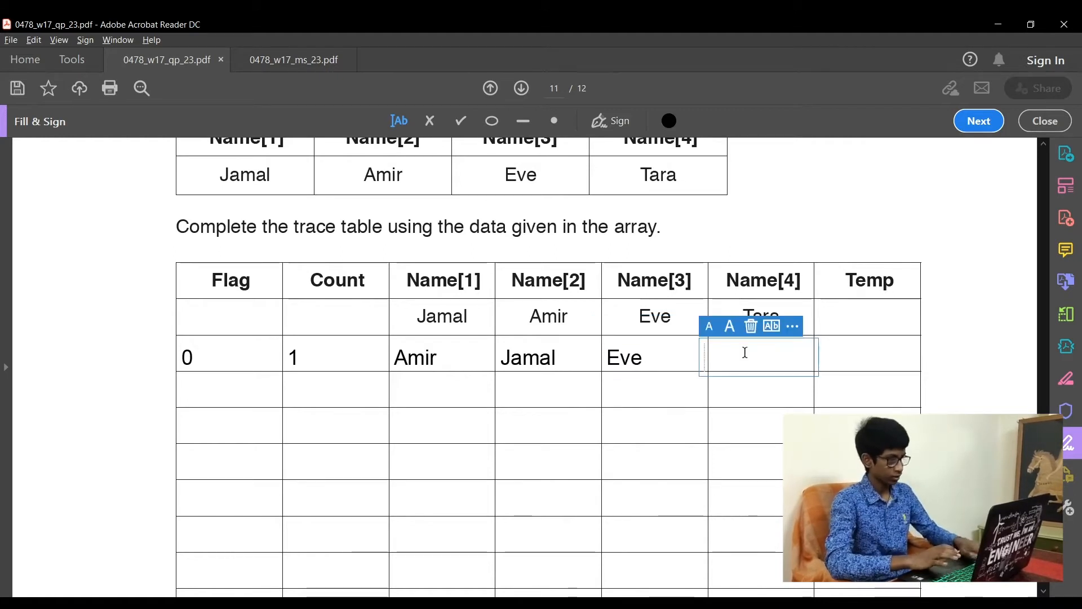
{"action": "type", "text": "Tara"}
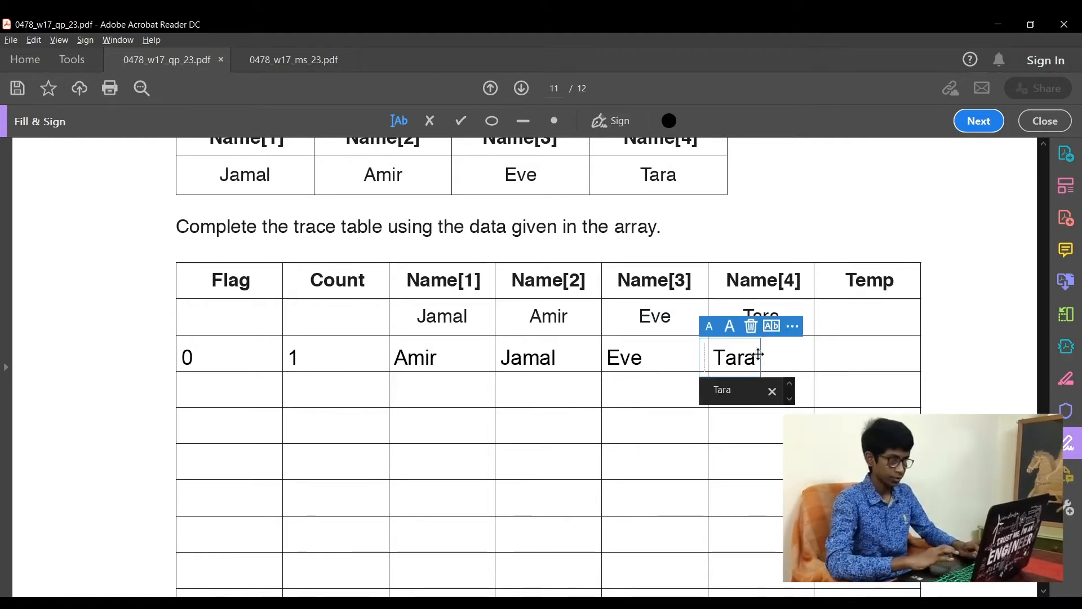
{"action": "left_click", "coordinate": [868, 357]}
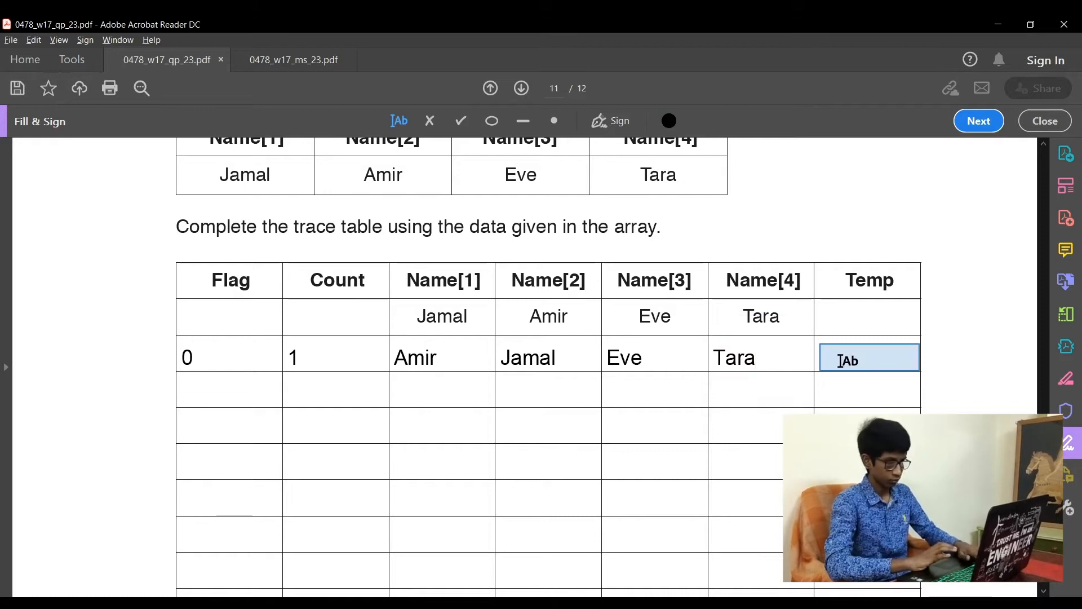
{"action": "type", "text": "Jamal"}
{"action": "type", "text": "1"}
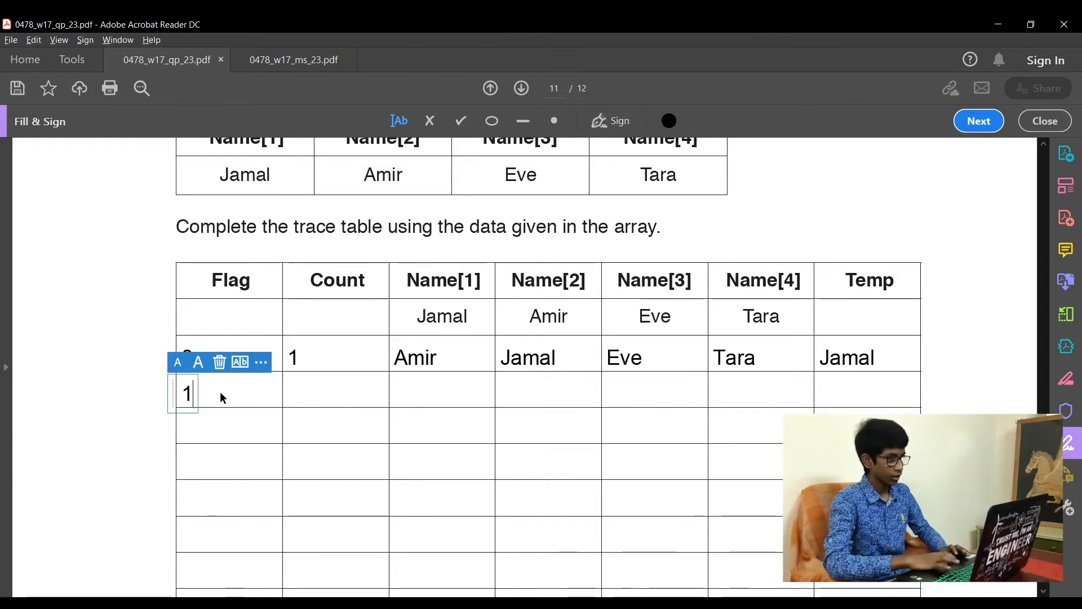
{"action": "left_click", "coordinate": [336, 390]}
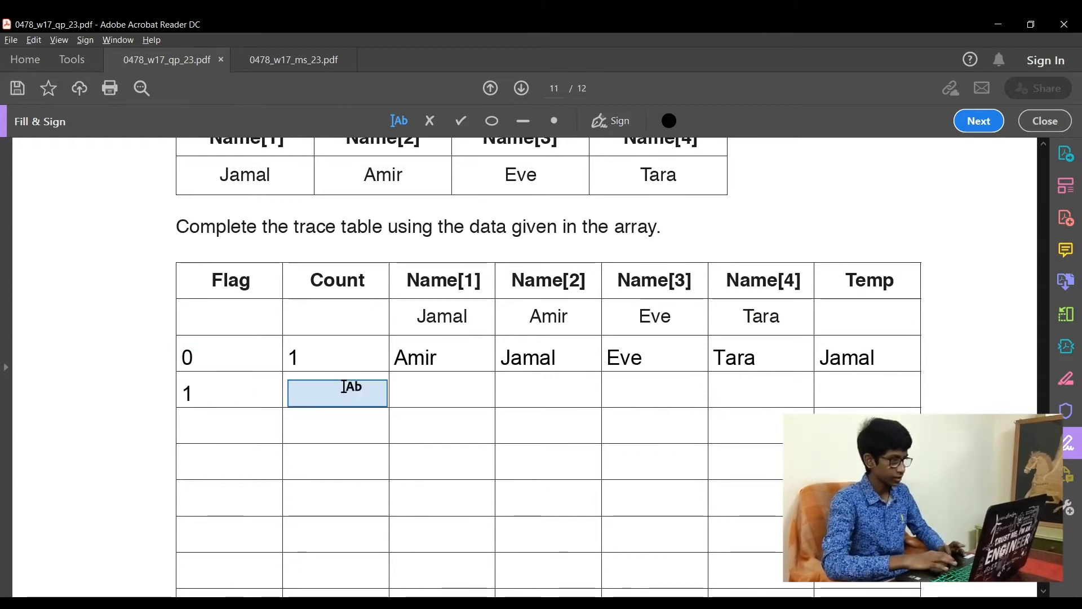
{"action": "type", "text": "2"}
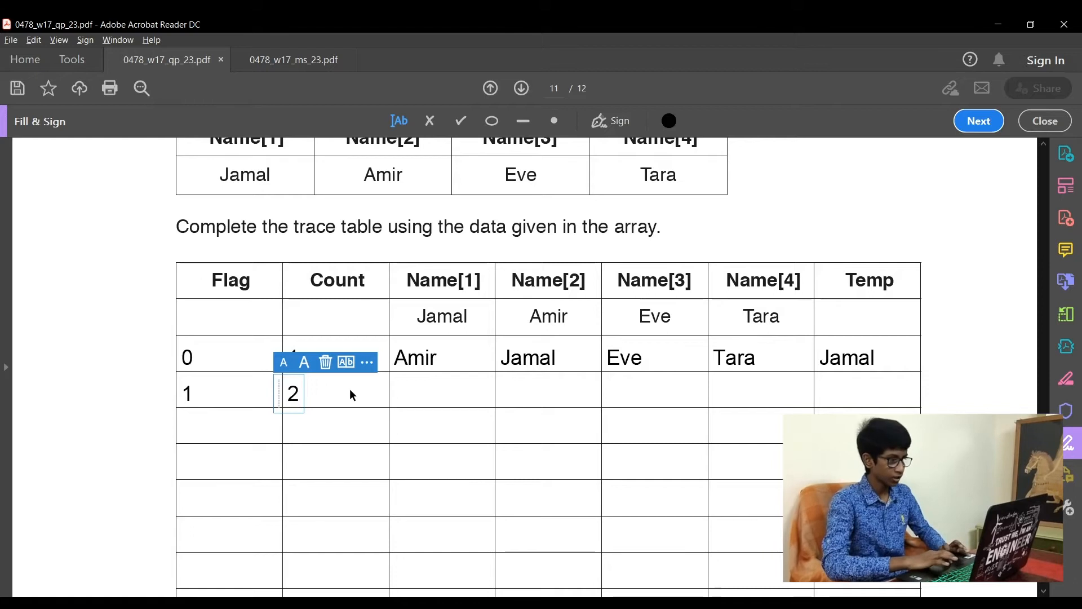
{"action": "mouse_move", "coordinate": [357, 401]}
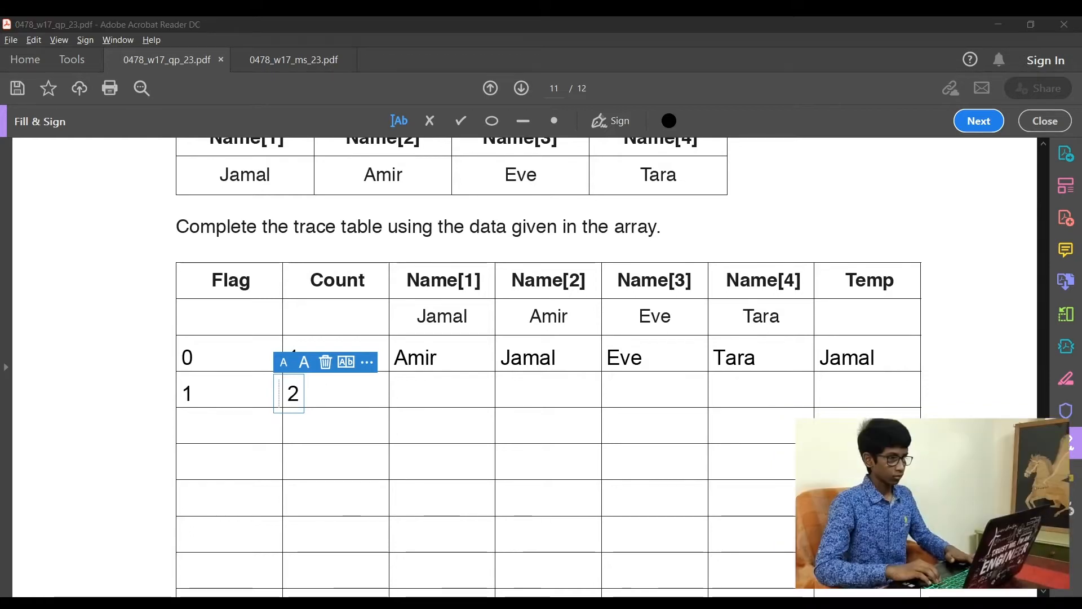
{"action": "scroll", "scroll_direction": "up", "scroll_amount": 3}
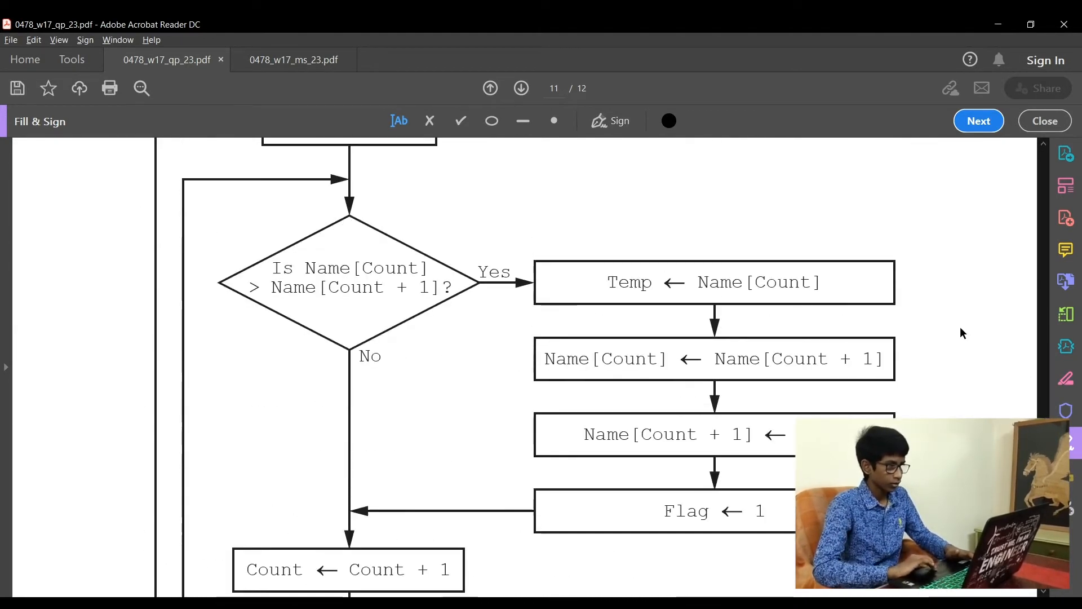
{"action": "scroll", "scroll_direction": "up", "scroll_amount": 3}
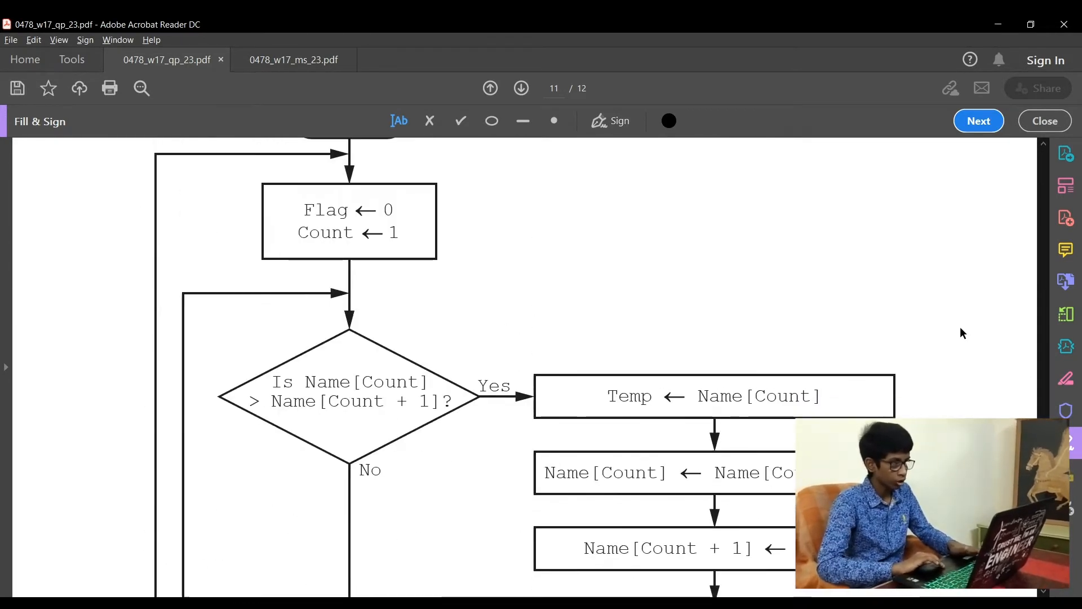
{"action": "left_click", "coordinate": [490, 87]}
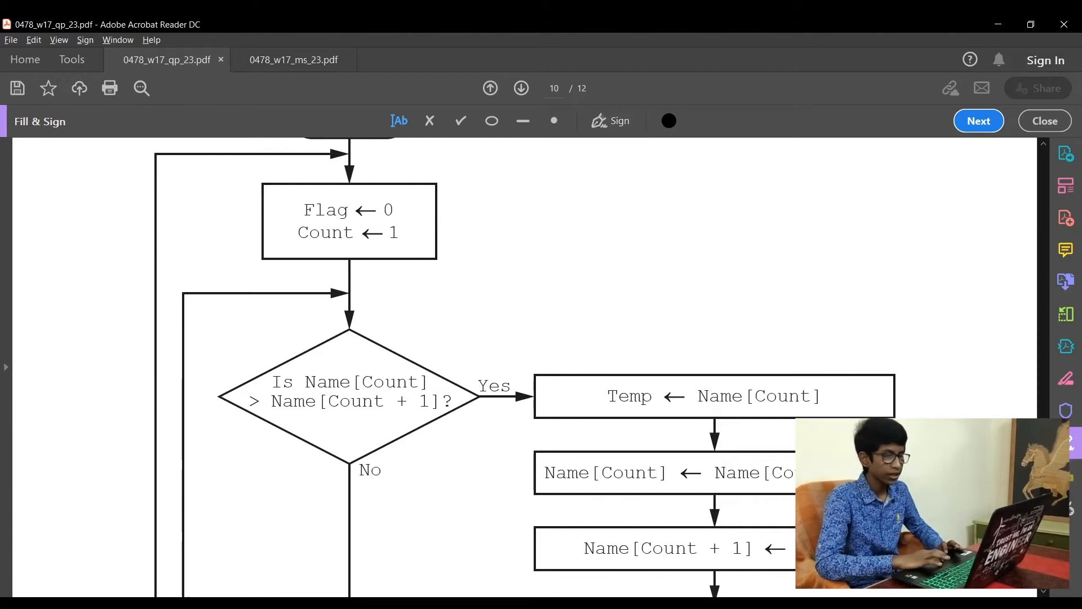
{"action": "left_click", "coordinate": [520, 88]}
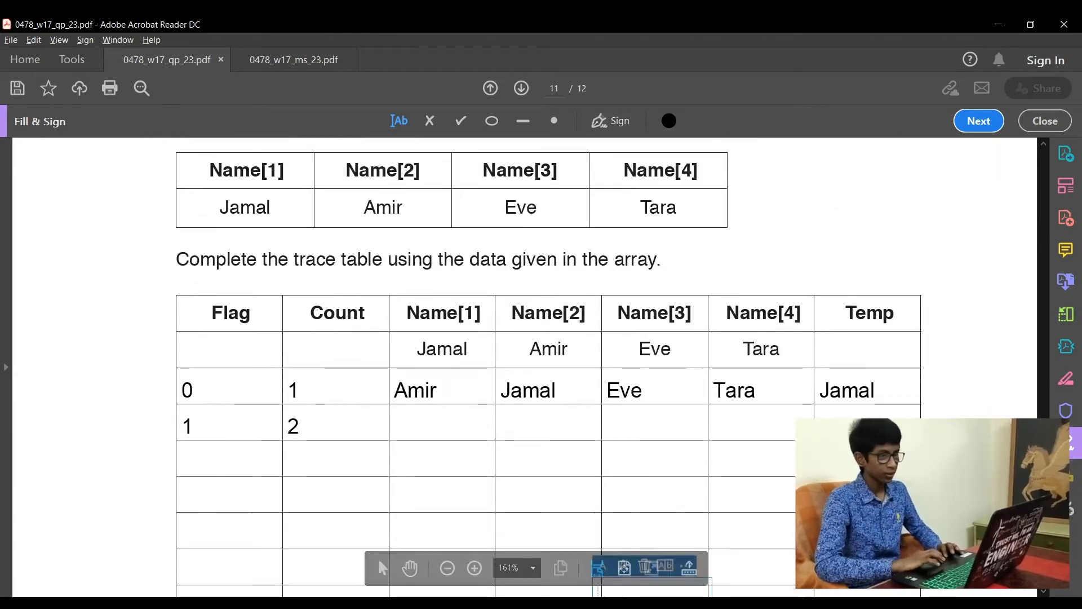
{"action": "scroll", "scroll_direction": "up", "scroll_amount": 3}
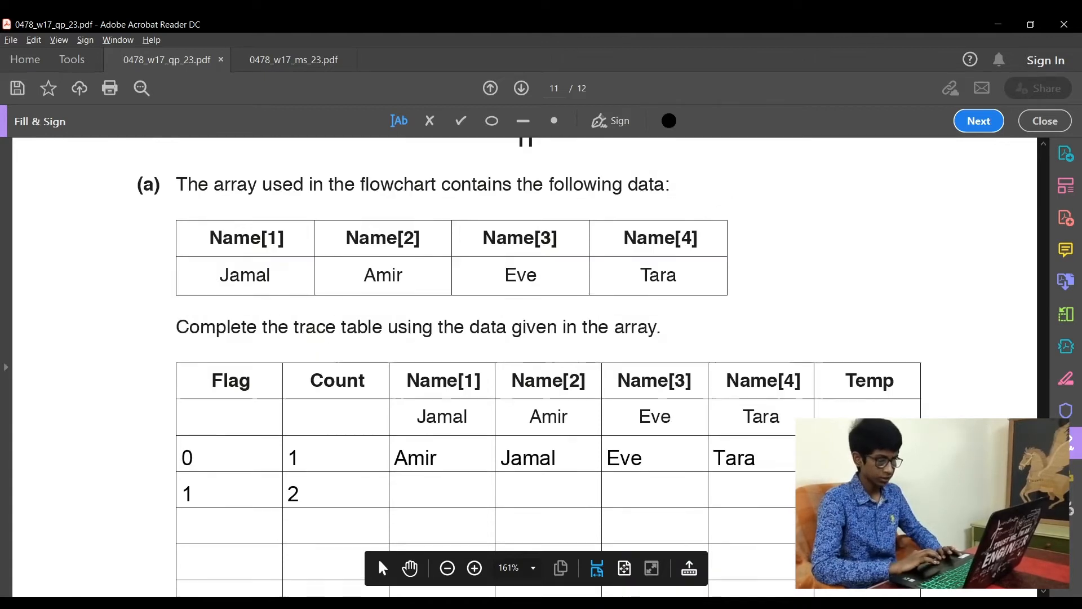
{"action": "scroll", "scroll_direction": "down", "scroll_amount": 3}
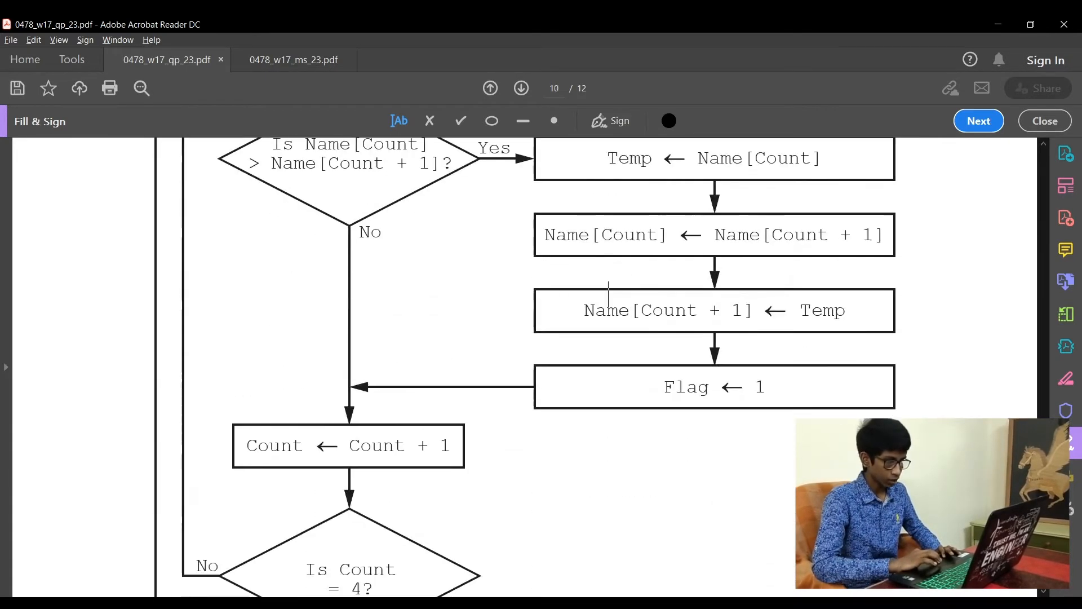
{"action": "scroll", "scroll_direction": "down", "scroll_amount": 3}
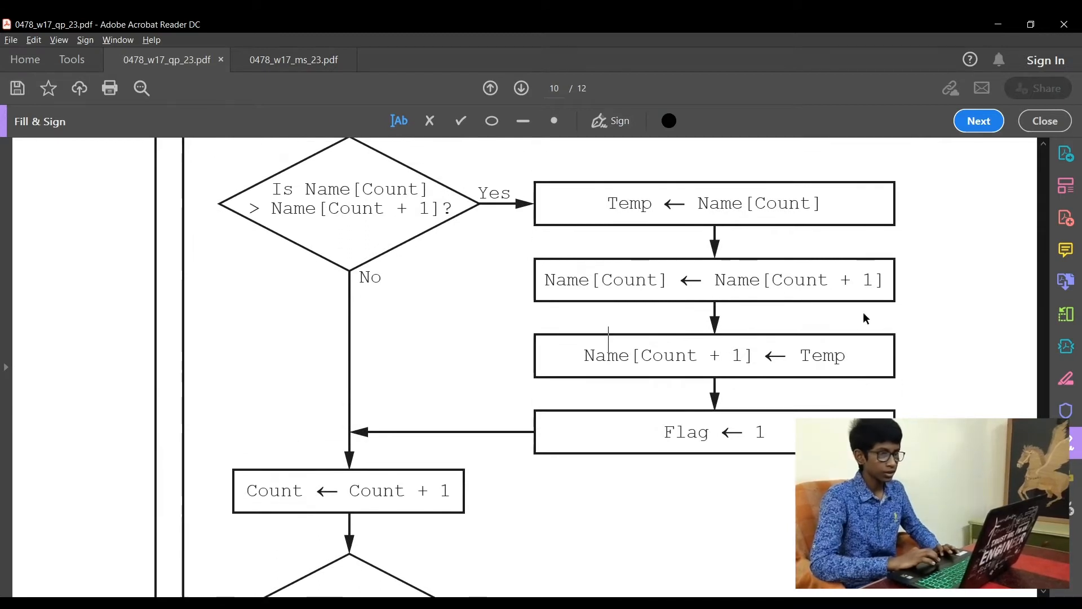
{"action": "mouse_move", "coordinate": [642, 304]}
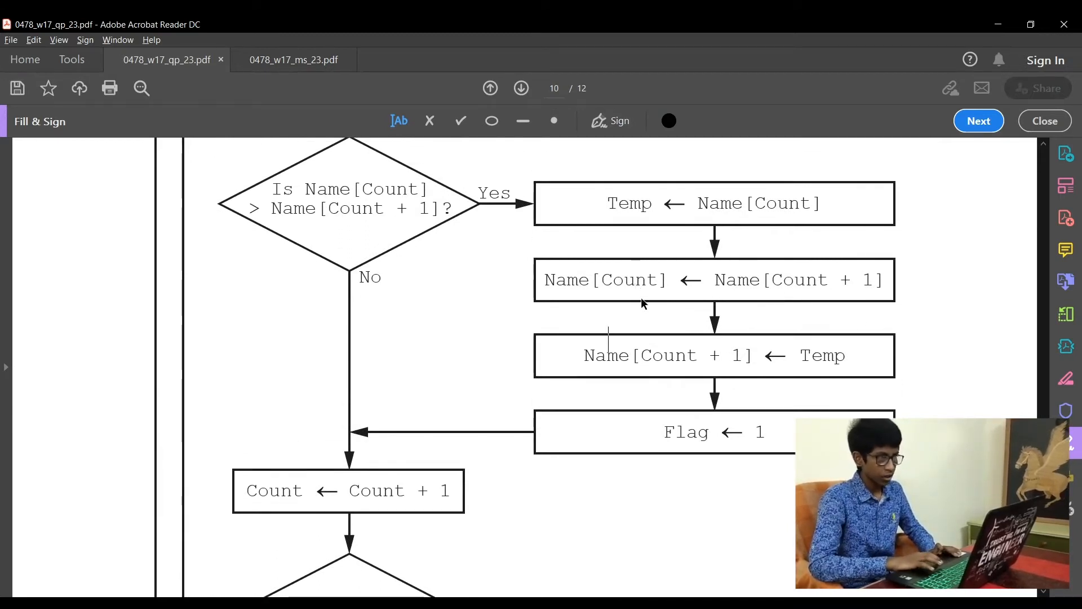
{"action": "mouse_move", "coordinate": [821, 279]}
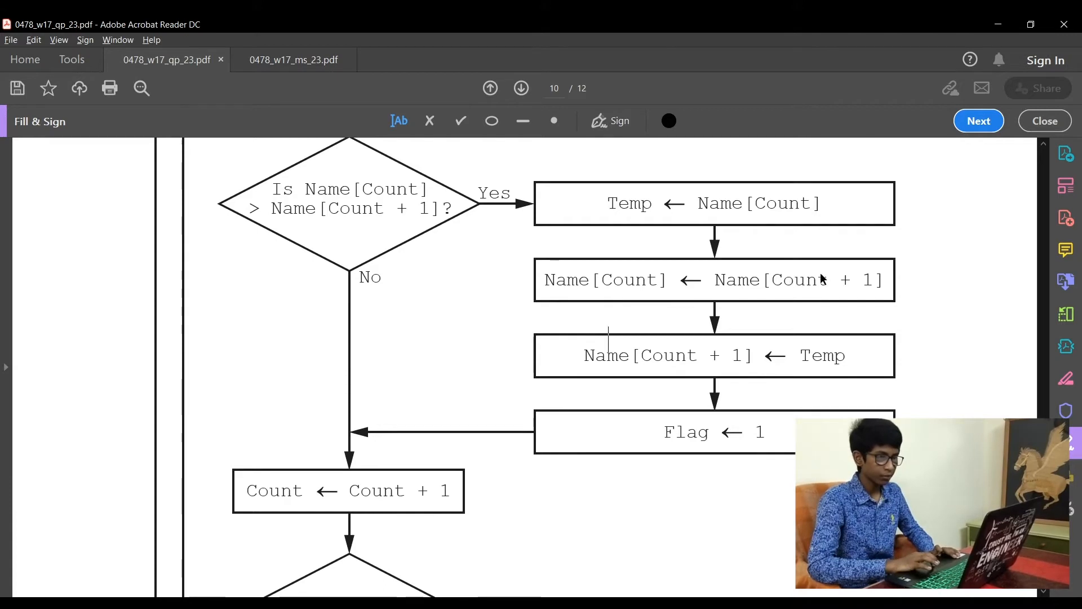
{"action": "mouse_move", "coordinate": [848, 321]}
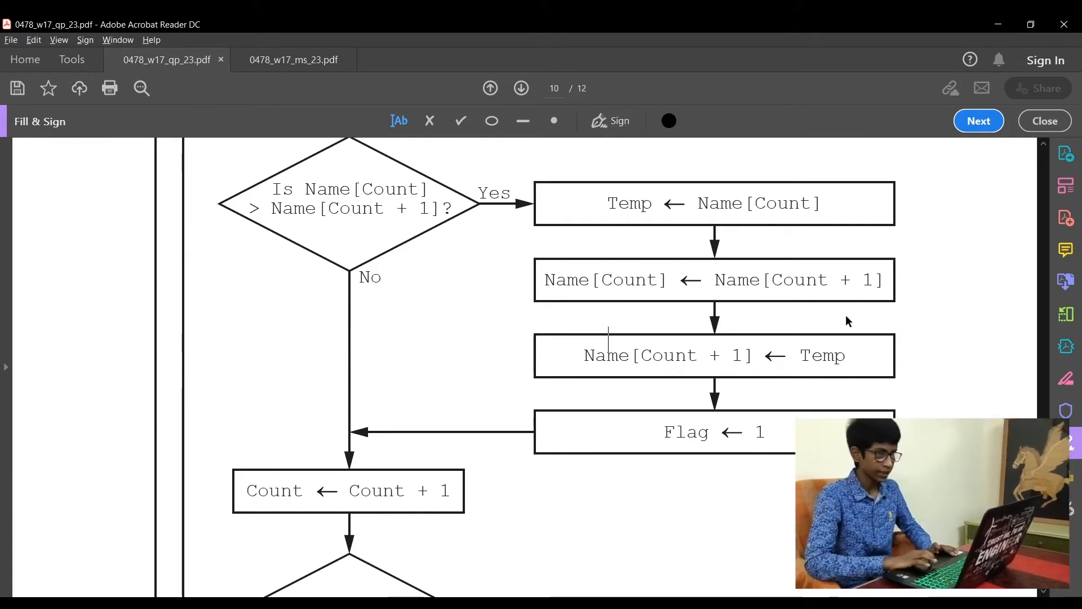
{"action": "mouse_move", "coordinate": [783, 348]}
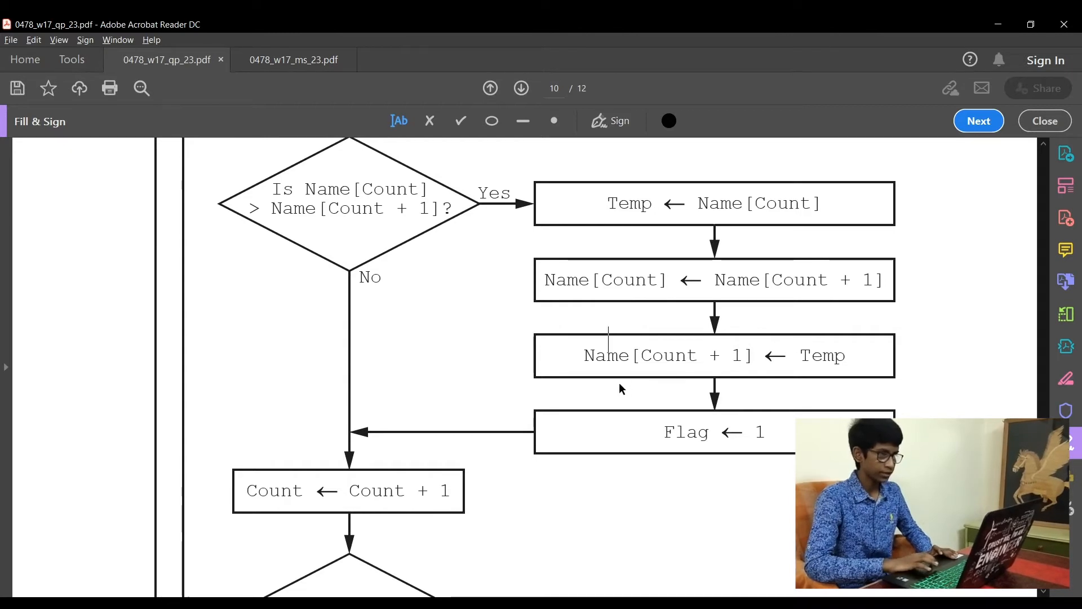
{"action": "mouse_move", "coordinate": [783, 383]}
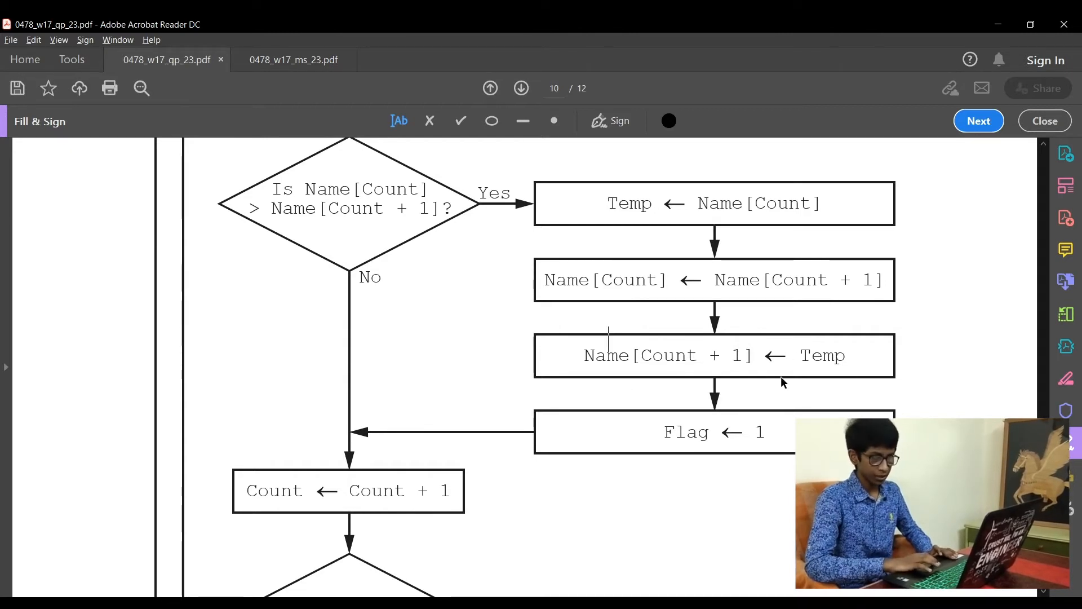
{"action": "mouse_move", "coordinate": [780, 452]}
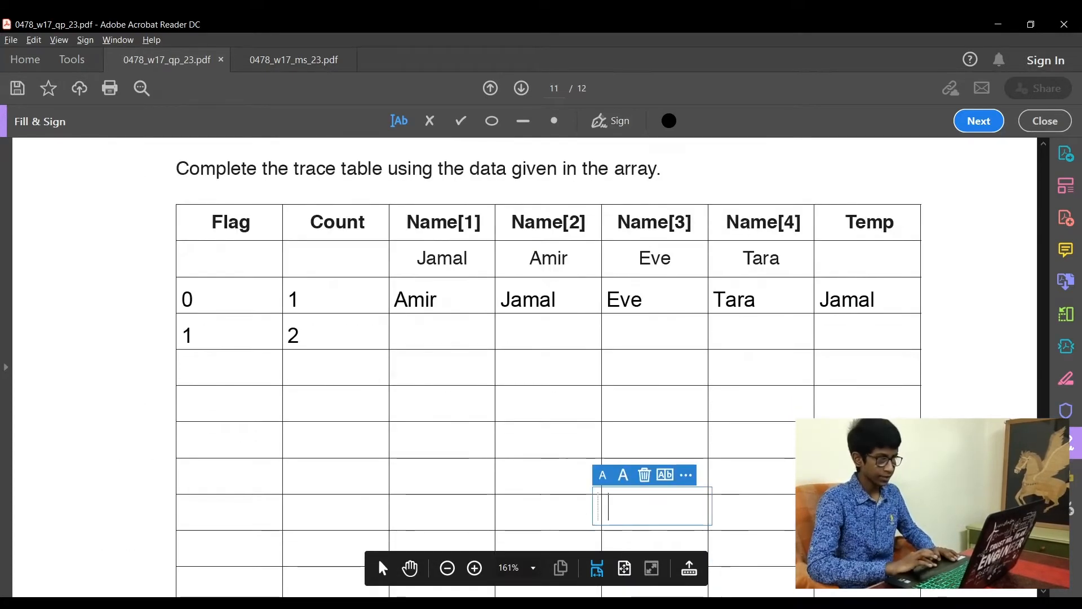
- Enter Amir, Eve, Jamal, Tara, Temp Jamal in row two; start row three with 1, 3
{"action": "left_click", "coordinate": [442, 312]}
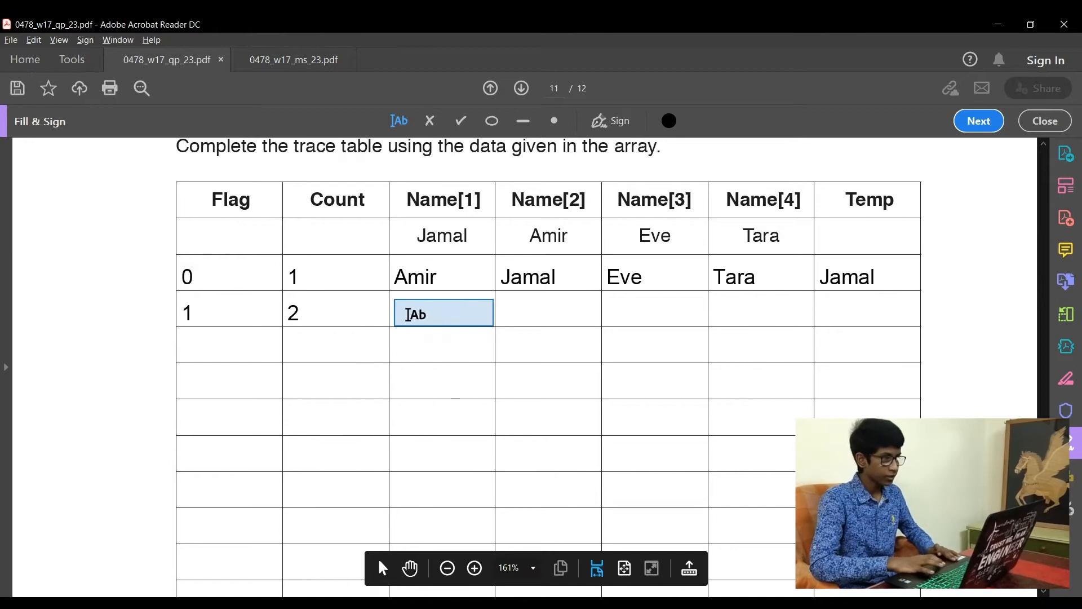
{"action": "type", "text": "Amir"}
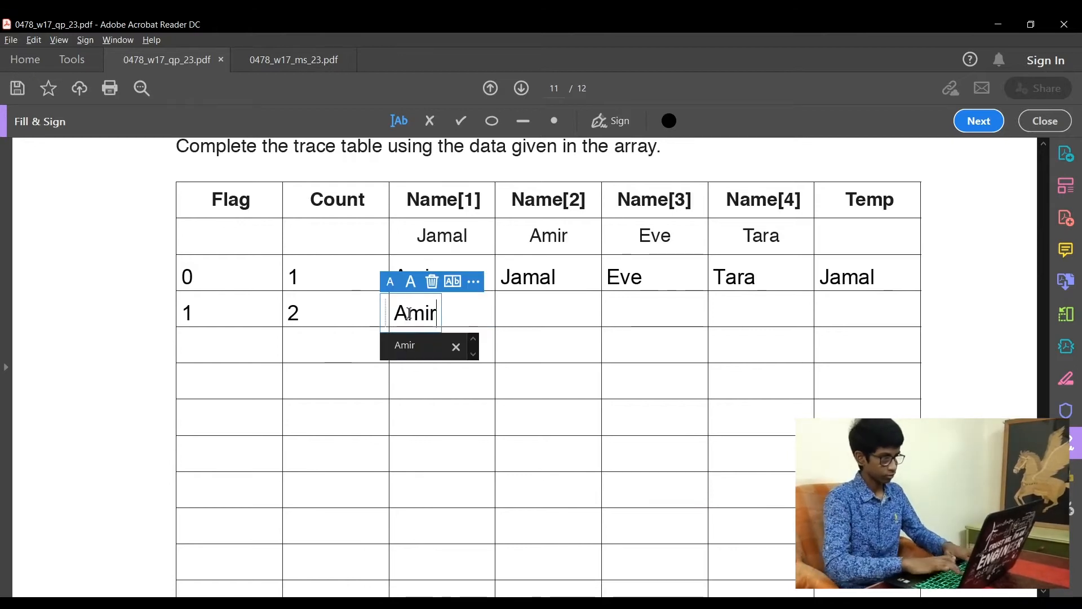
{"action": "left_click", "coordinate": [545, 311]}
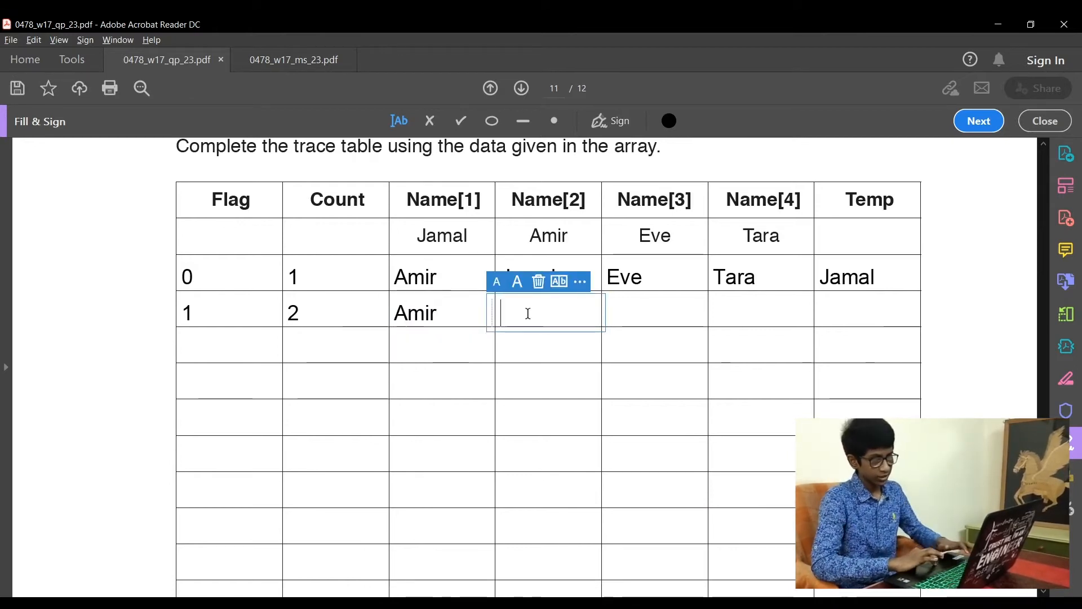
{"action": "type", "text": "Eve"}
{"action": "type", "text": "J"}
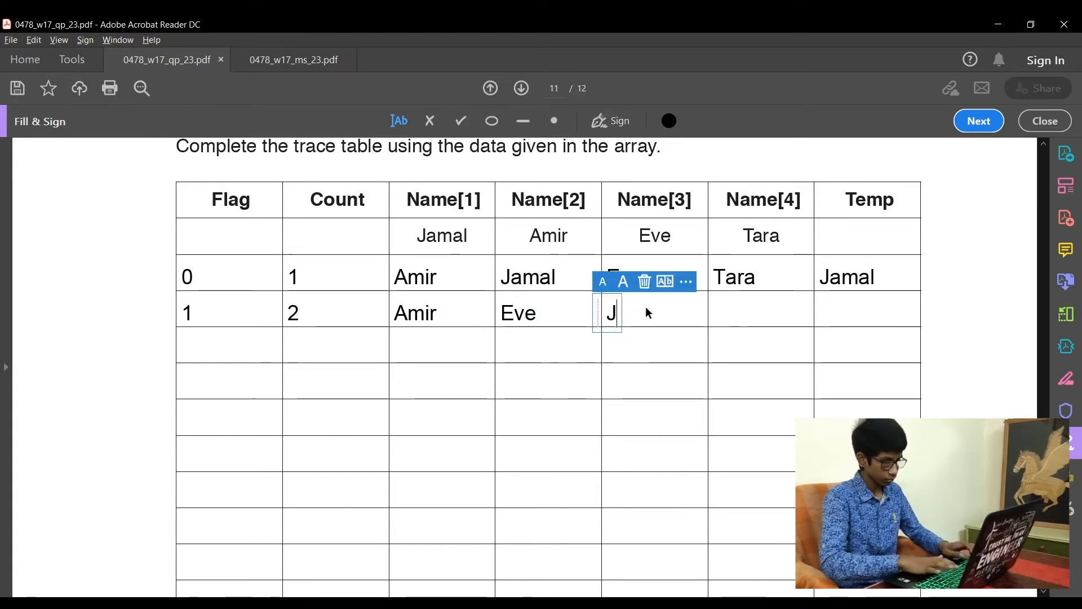
{"action": "type", "text": "amal"}
{"action": "type", "text": "T"}
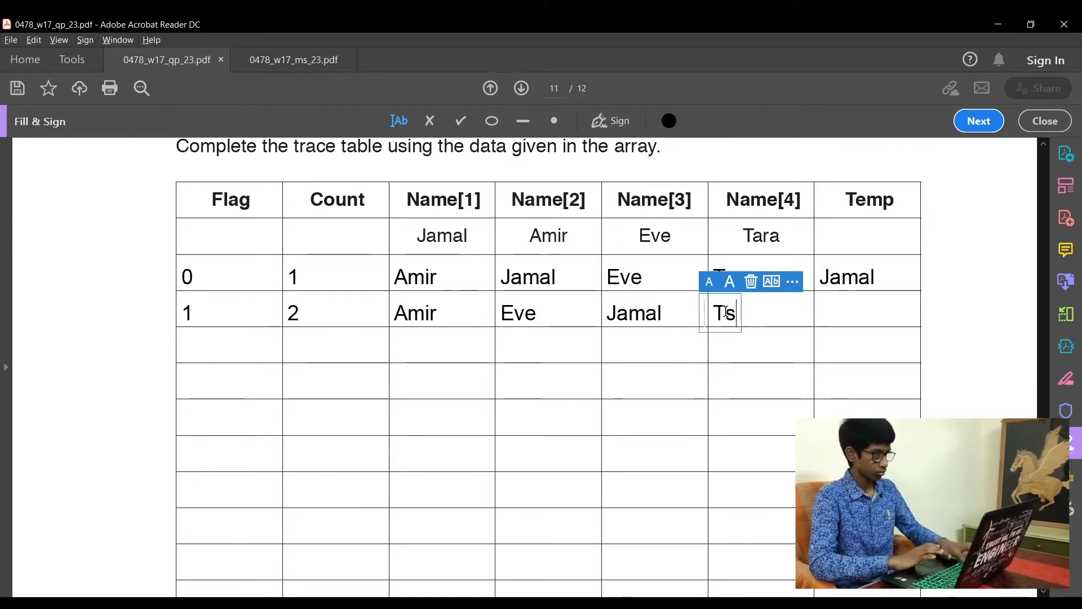
{"action": "type", "text": "ara"}
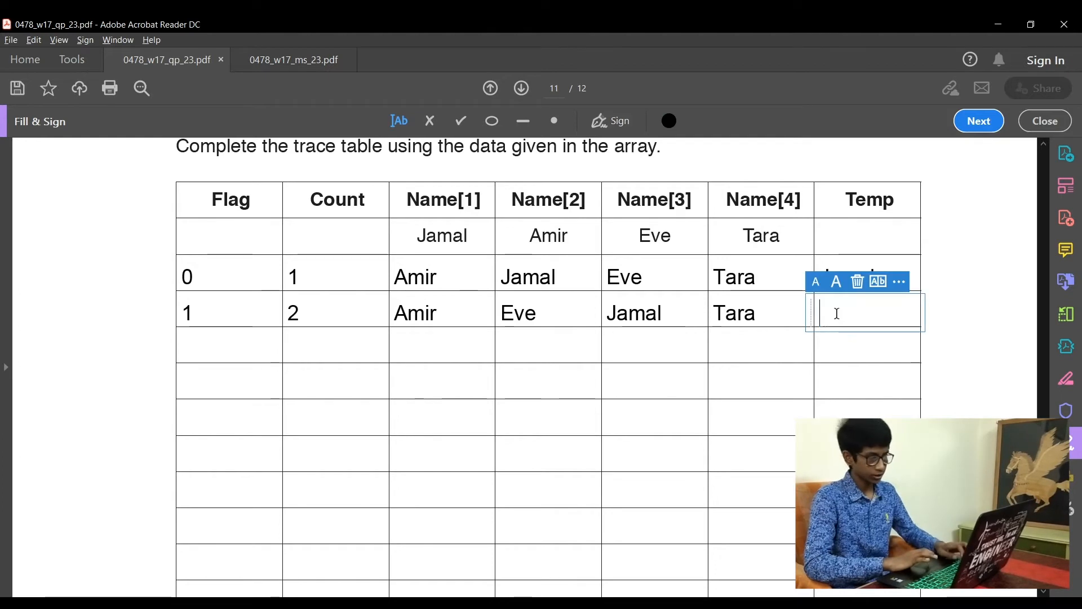
{"action": "type", "text": "Jamal"}
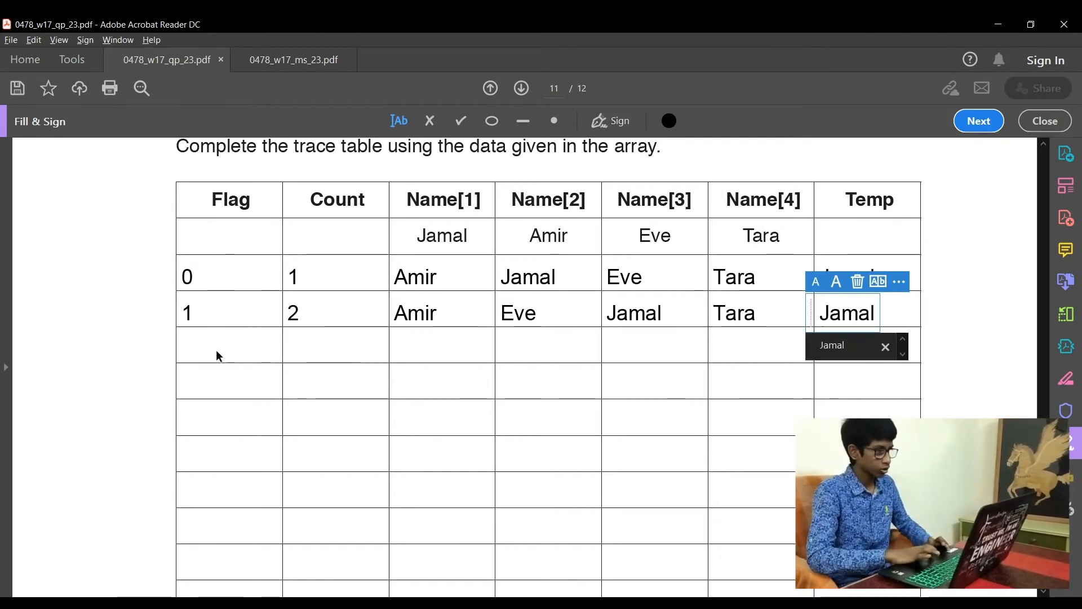
{"action": "left_click", "coordinate": [227, 344]}
{"action": "type", "text": "1"}
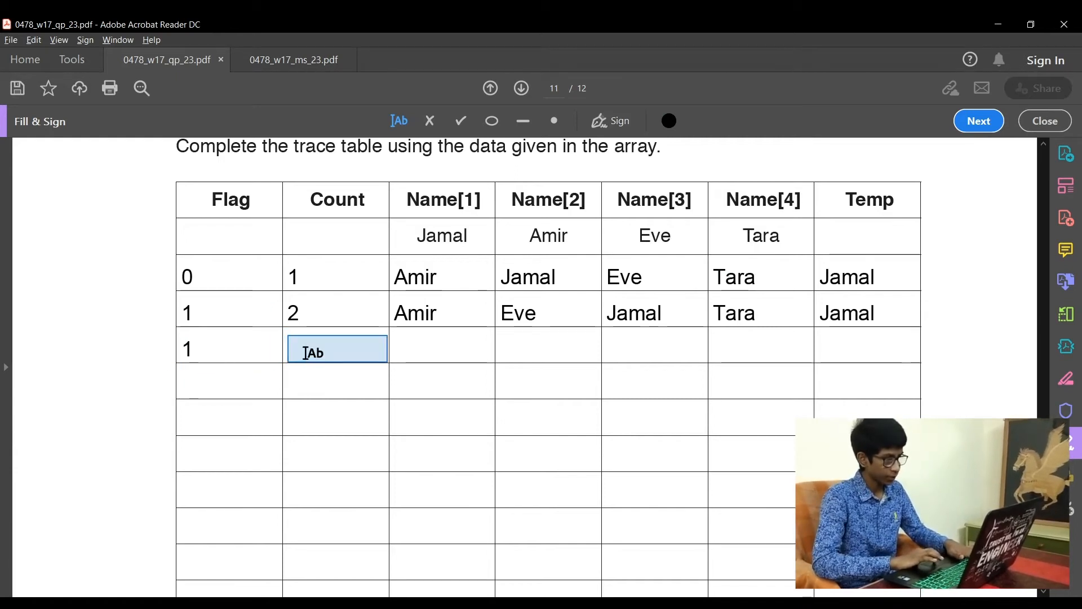
{"action": "type", "text": "3"}
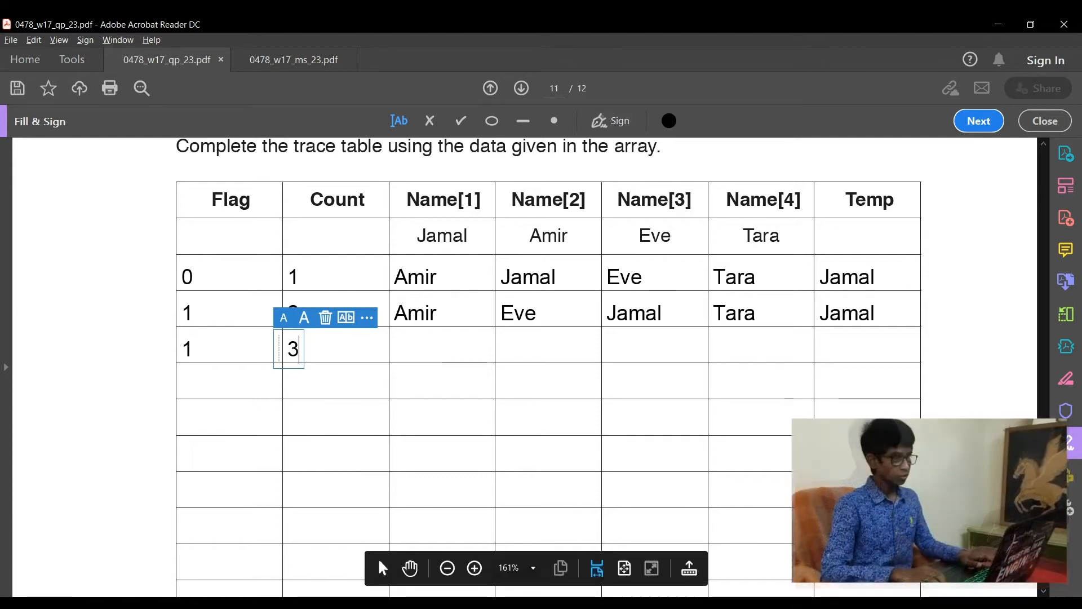
{"action": "left_click", "coordinate": [655, 479]}
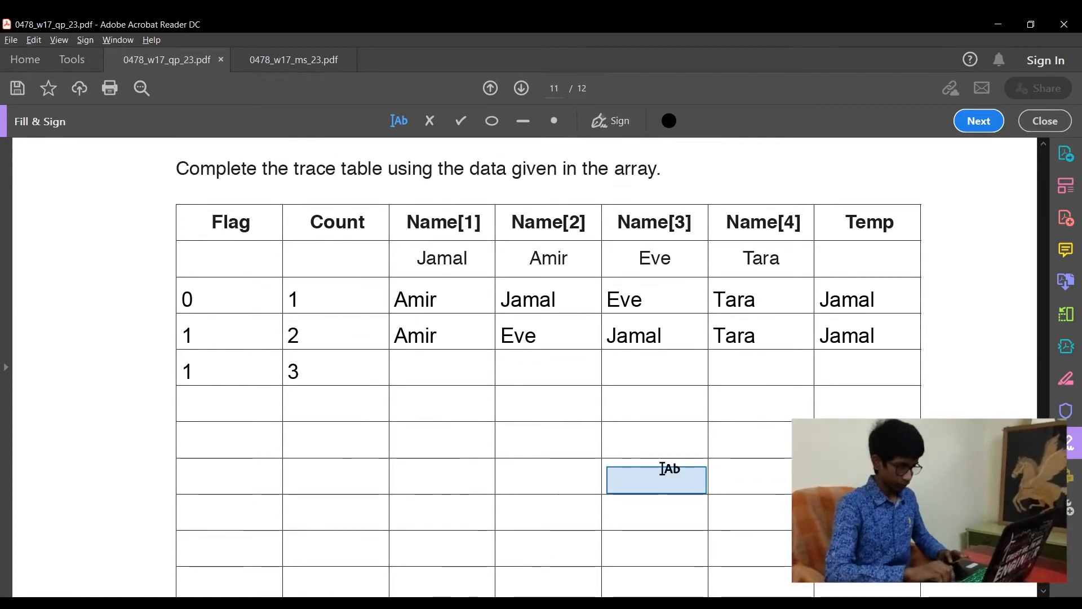
- Scroll between the page 10 flowchart and the page 11 trace table
{"action": "scroll", "scroll_direction": "up", "scroll_amount": 3}
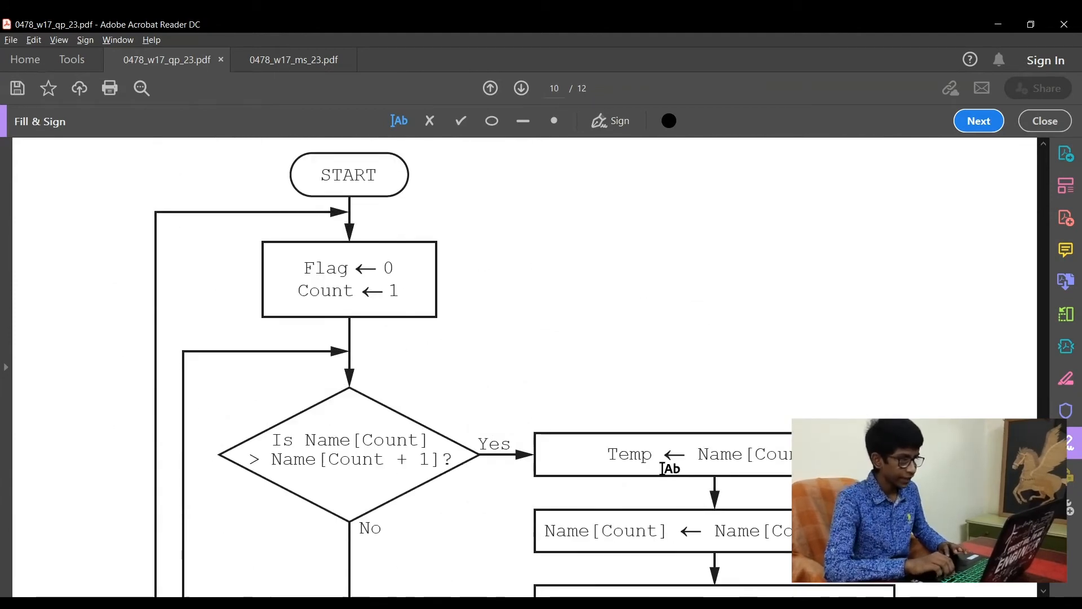
{"action": "scroll", "scroll_direction": "down", "scroll_amount": 3}
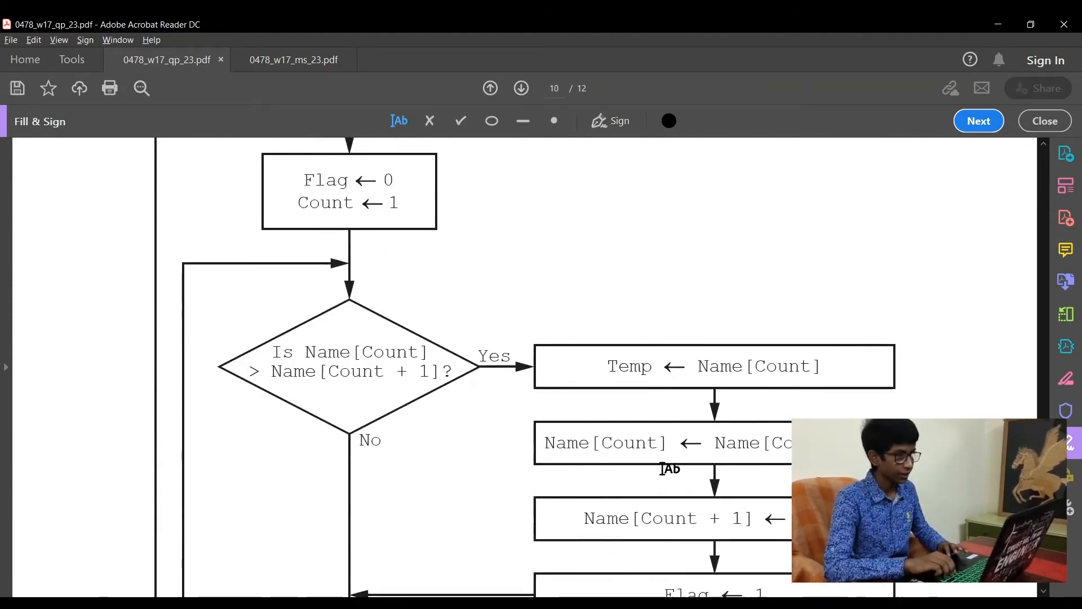
{"action": "scroll", "scroll_direction": "down", "scroll_amount": 3}
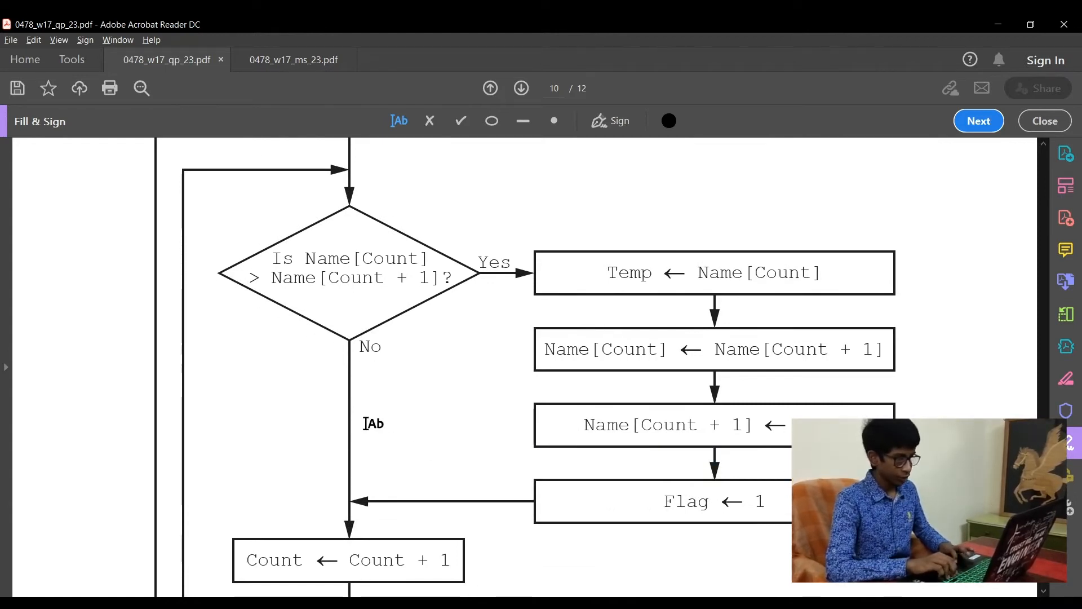
{"action": "scroll", "scroll_direction": "down", "scroll_amount": 3}
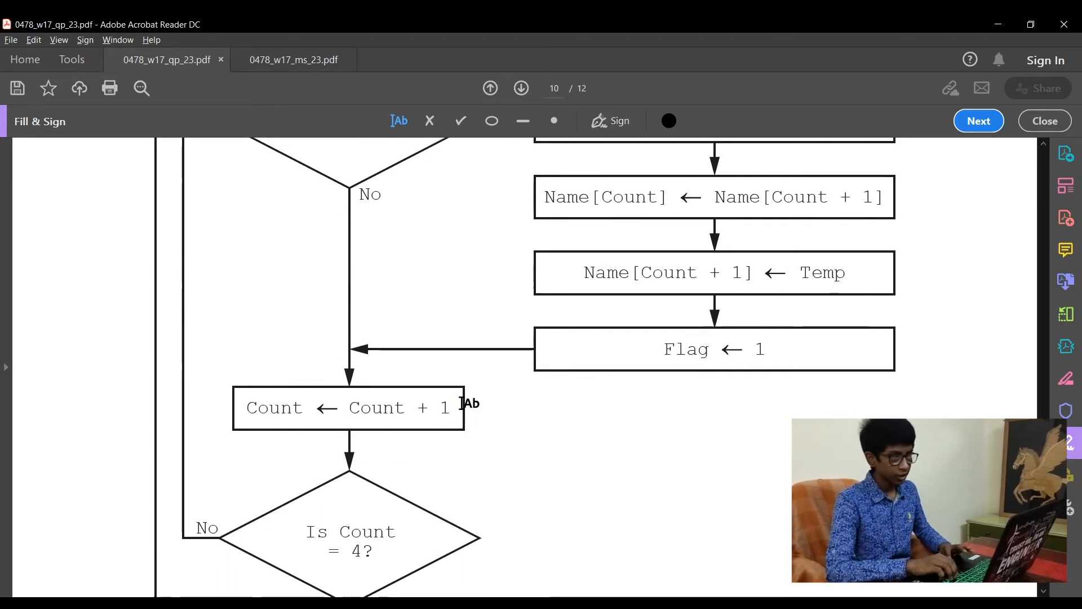
{"action": "scroll", "scroll_direction": "up", "scroll_amount": 3}
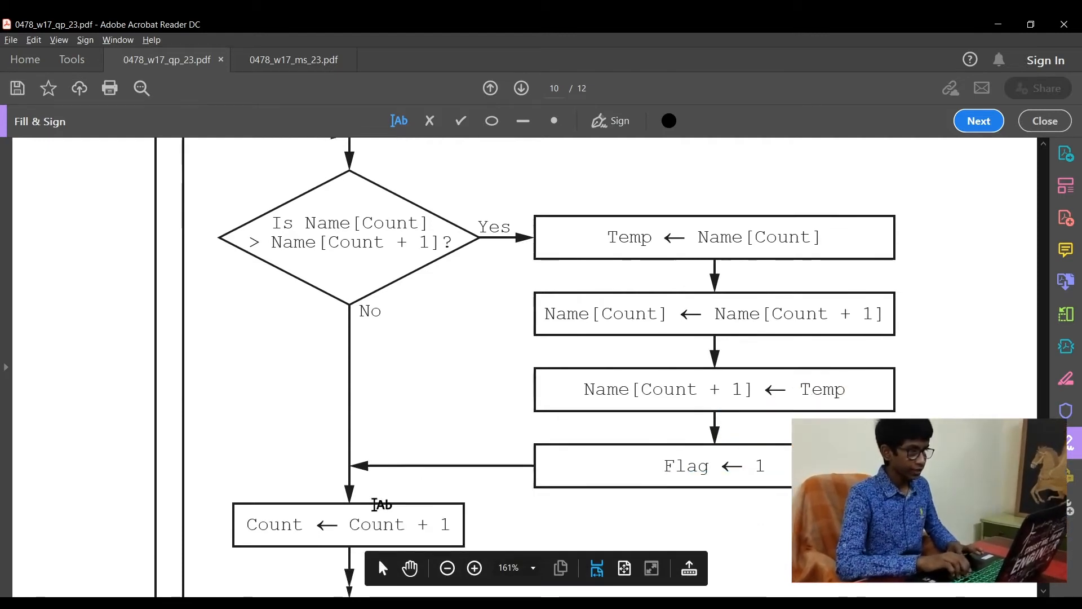
{"action": "scroll", "scroll_direction": "up", "scroll_amount": 3}
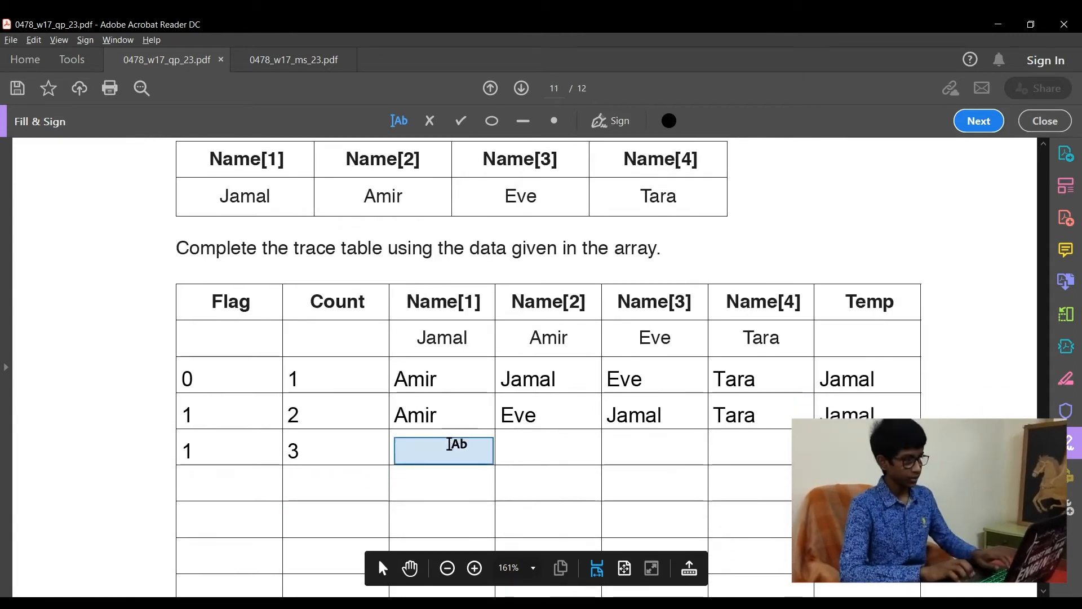
- Enter Amir, Eve, Jamal, Tara in row three and Flag 1 in row four
{"action": "type", "text": "Amir"}
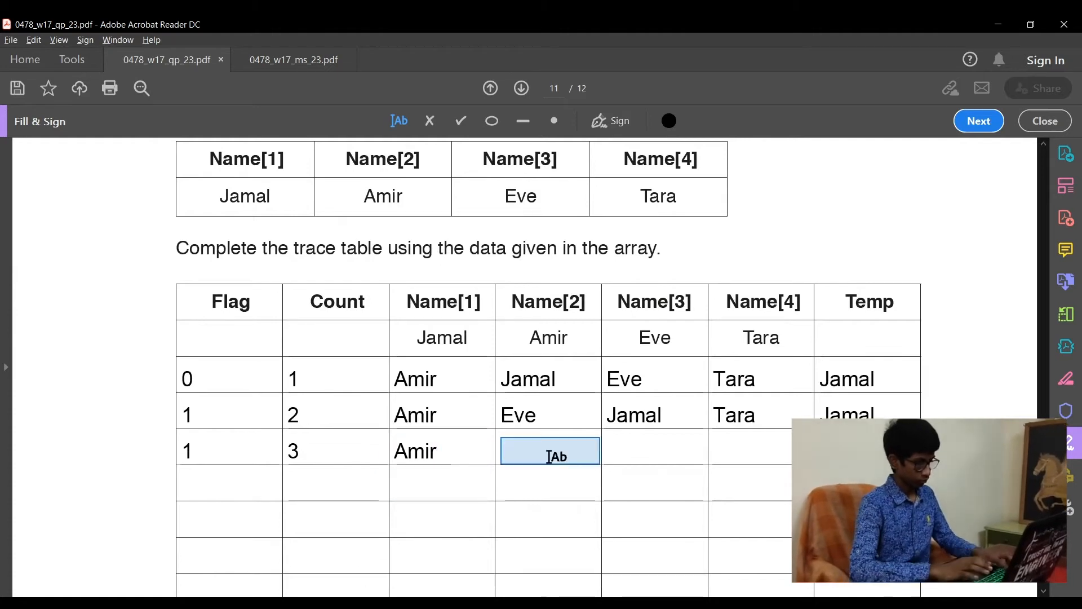
{"action": "type", "text": "Eve"}
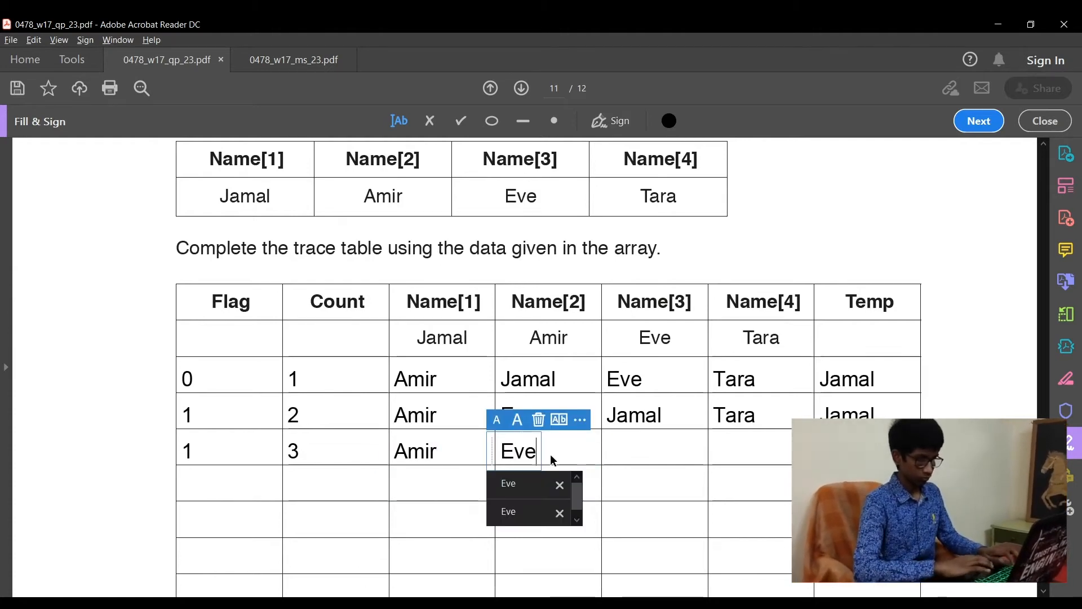
{"action": "left_click", "coordinate": [652, 450]}
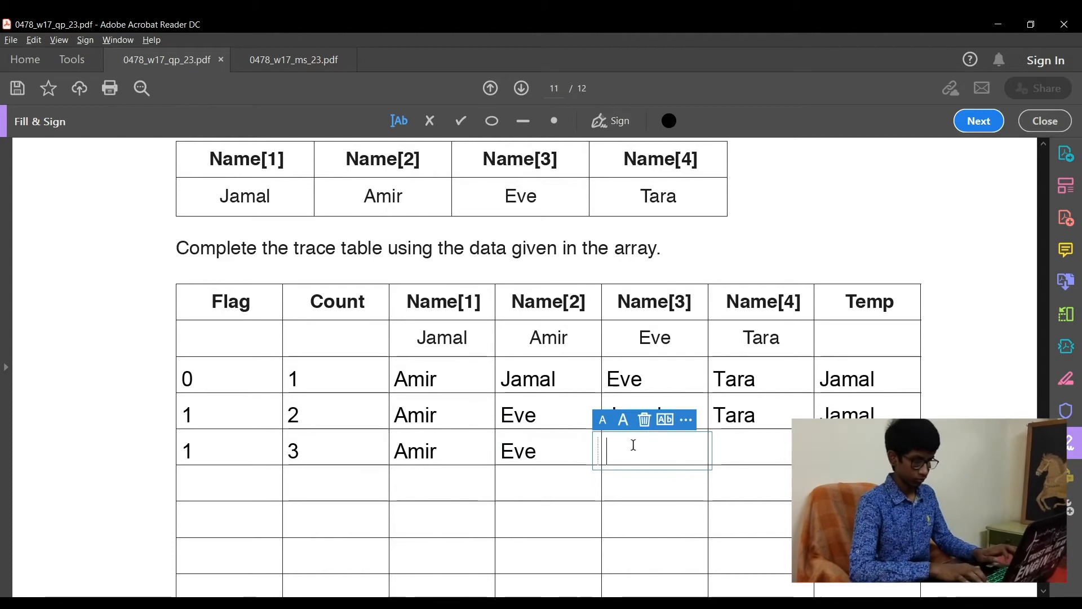
{"action": "type", "text": "Jamal"}
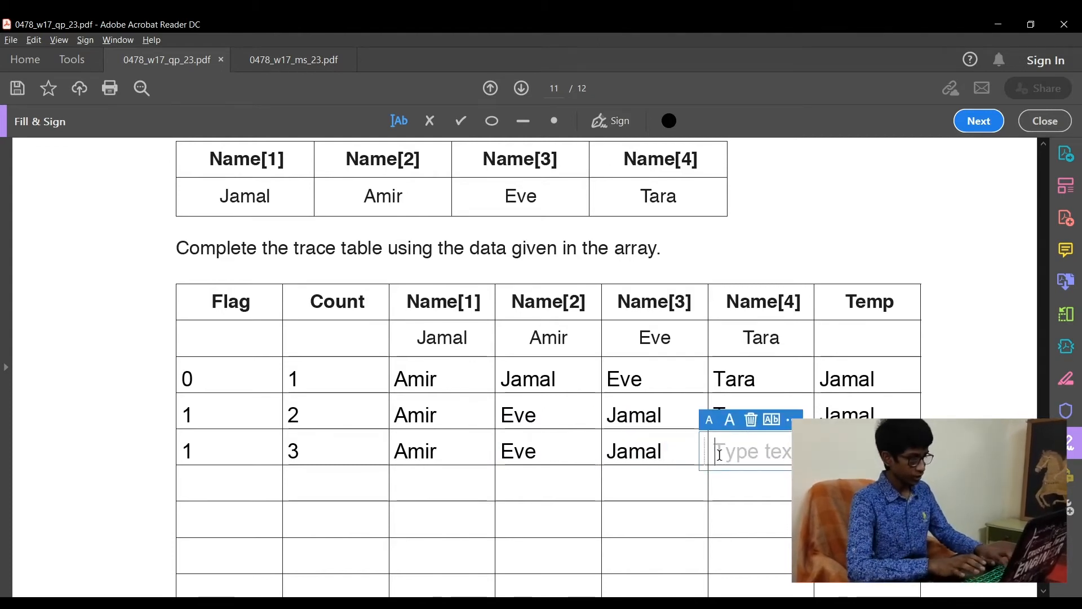
{"action": "type", "text": "Tara"}
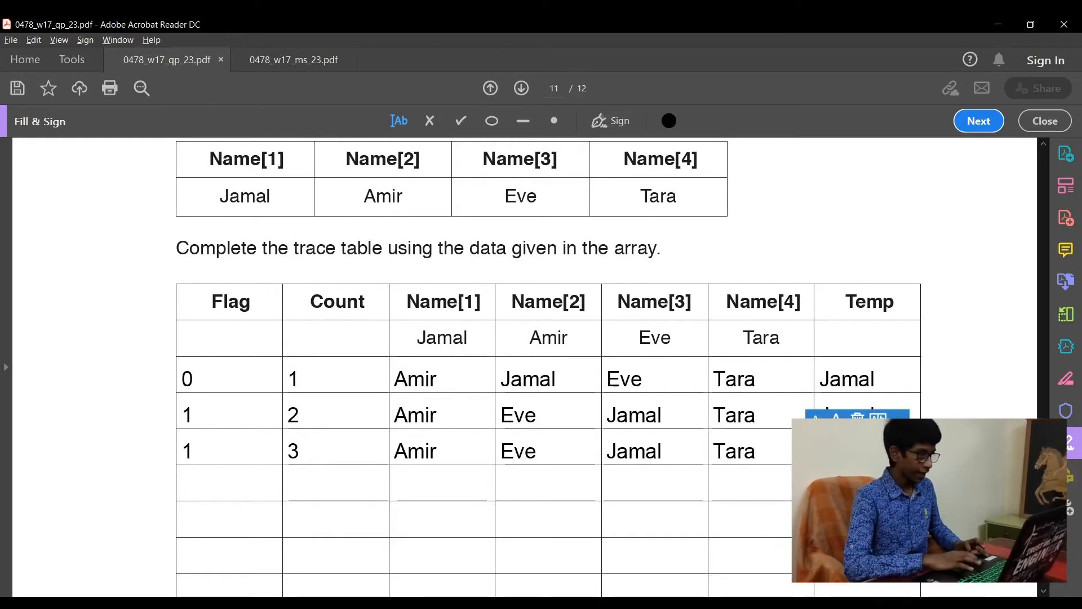
{"action": "left_click", "coordinate": [230, 483]}
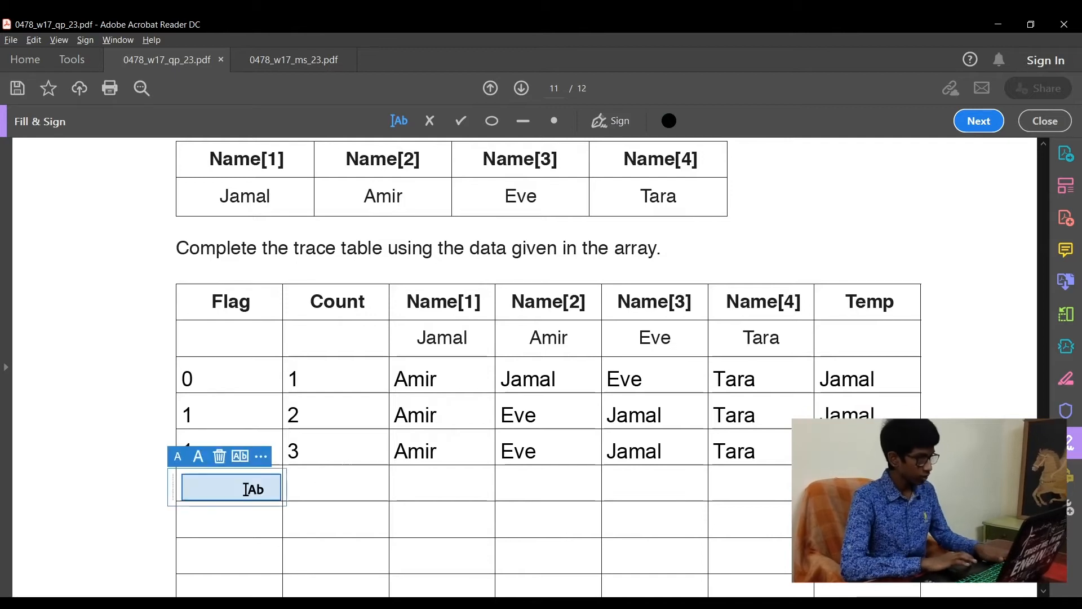
{"action": "type", "text": "1"}
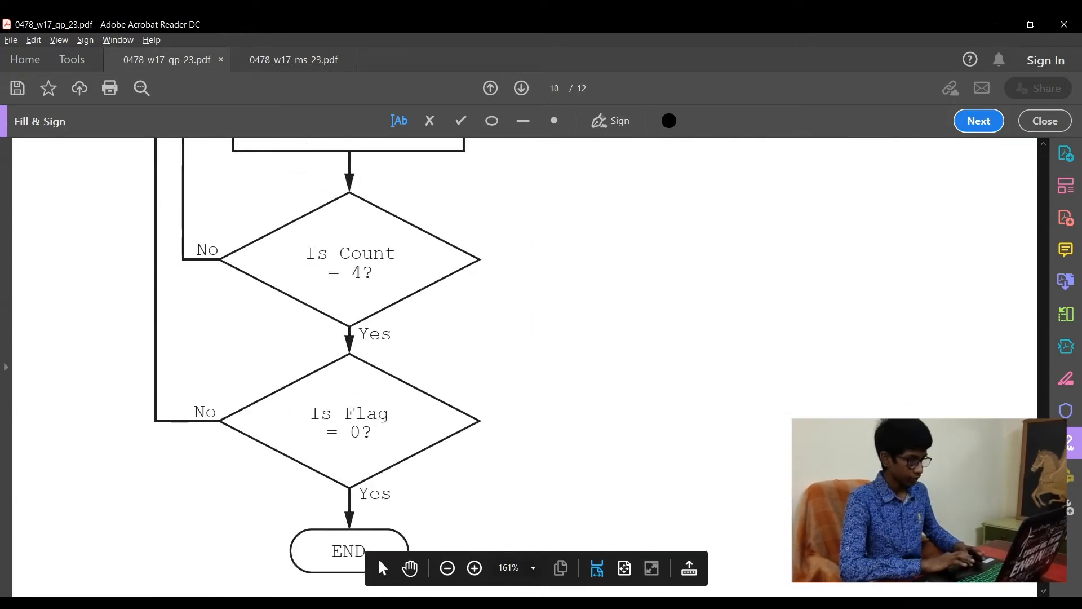
{"action": "mouse_move", "coordinate": [643, 514]}
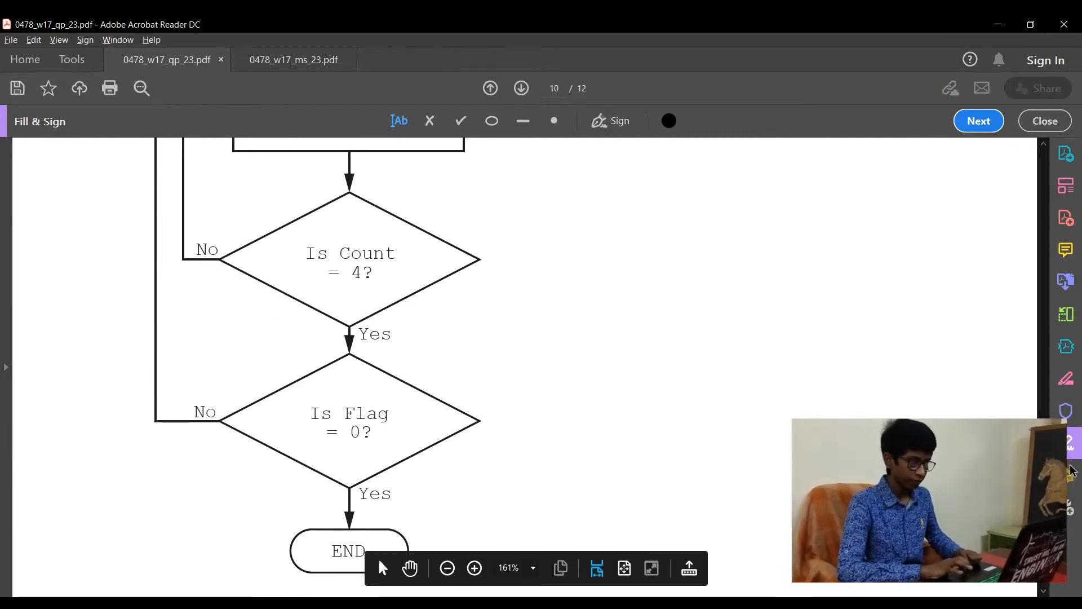
- Scroll up to recheck the flowchart's Count = 4 and Flag = 0 decisions
{"action": "scroll", "scroll_direction": "up", "scroll_amount": 3}
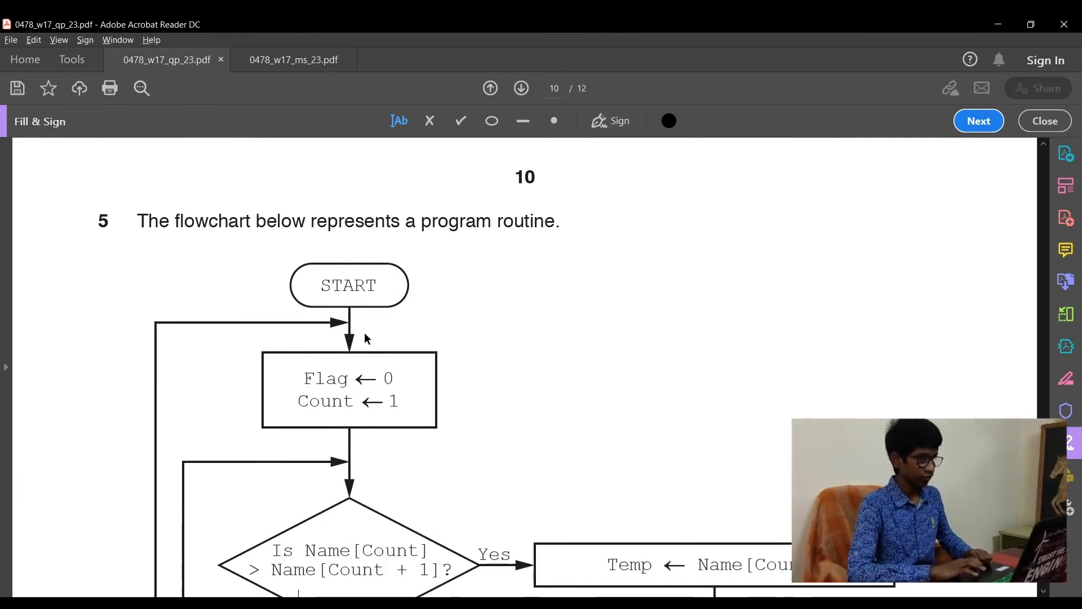
{"action": "mouse_move", "coordinate": [396, 390]}
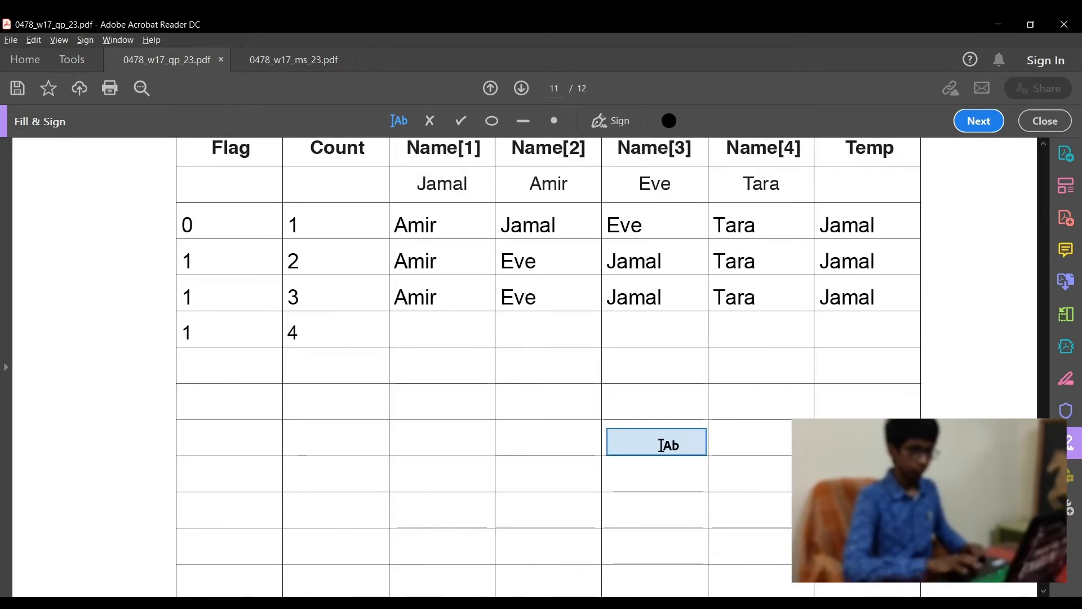
- Type Amir, Eve, Jamal, Tara and Temp Jamal into row four's cells
{"action": "left_click", "coordinate": [442, 332]}
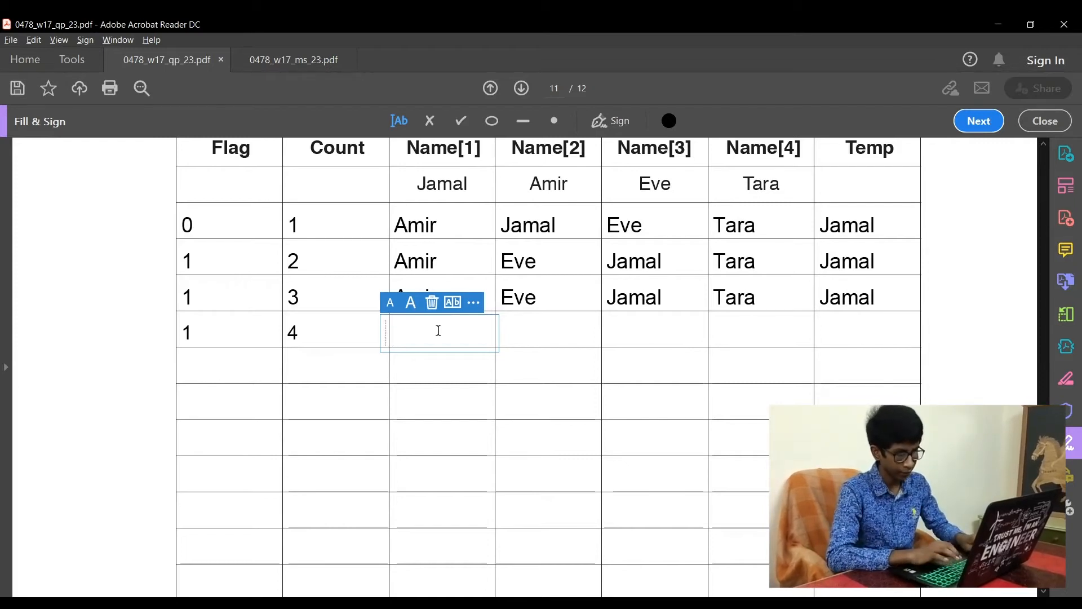
{"action": "type", "text": "Amir"}
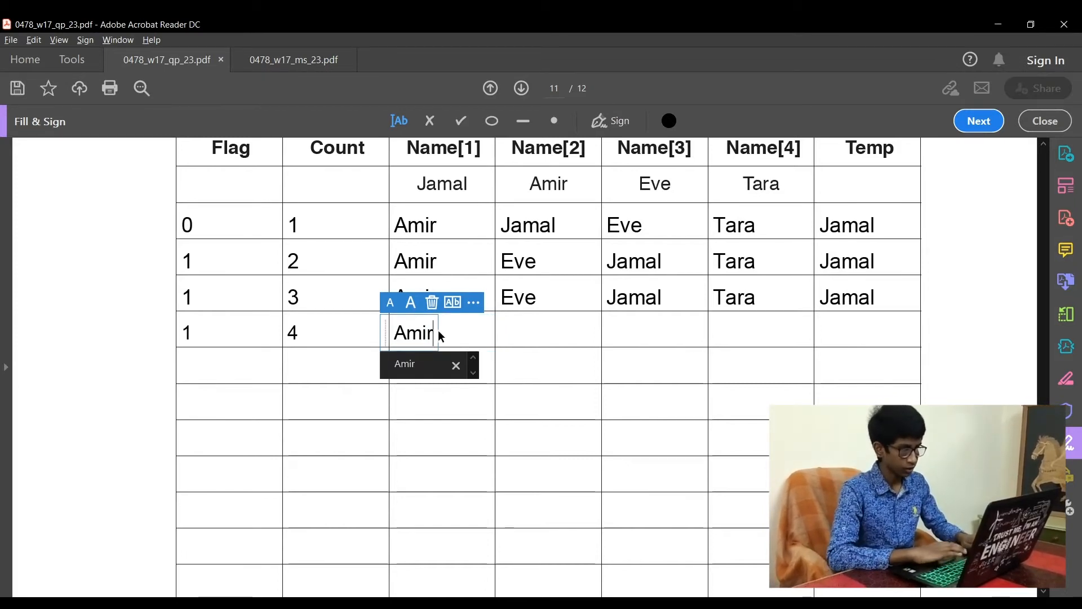
{"action": "left_click", "coordinate": [545, 332]}
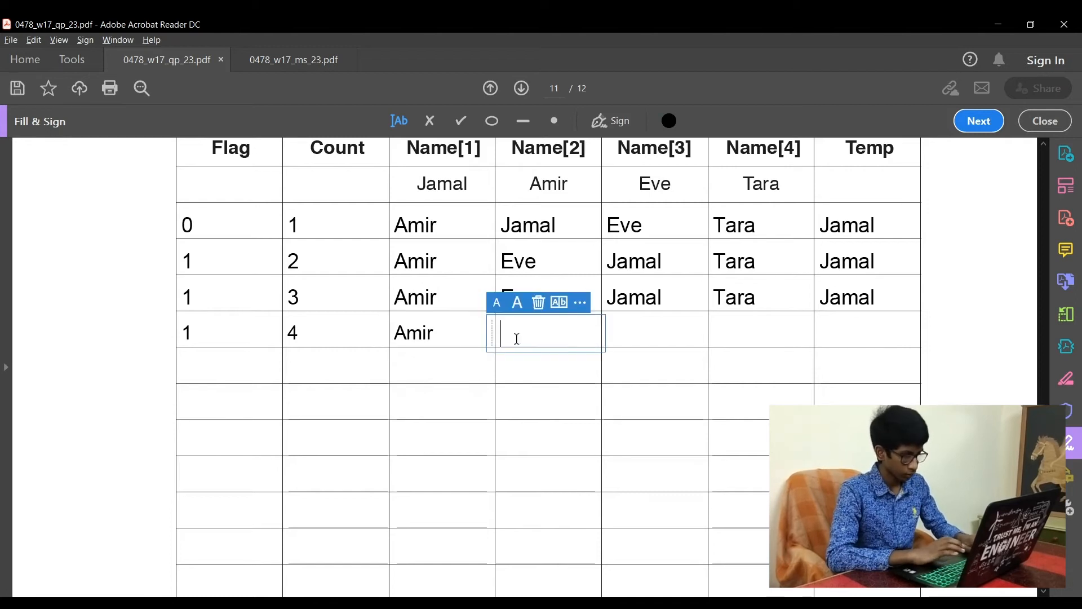
{"action": "type", "text": "Eve"}
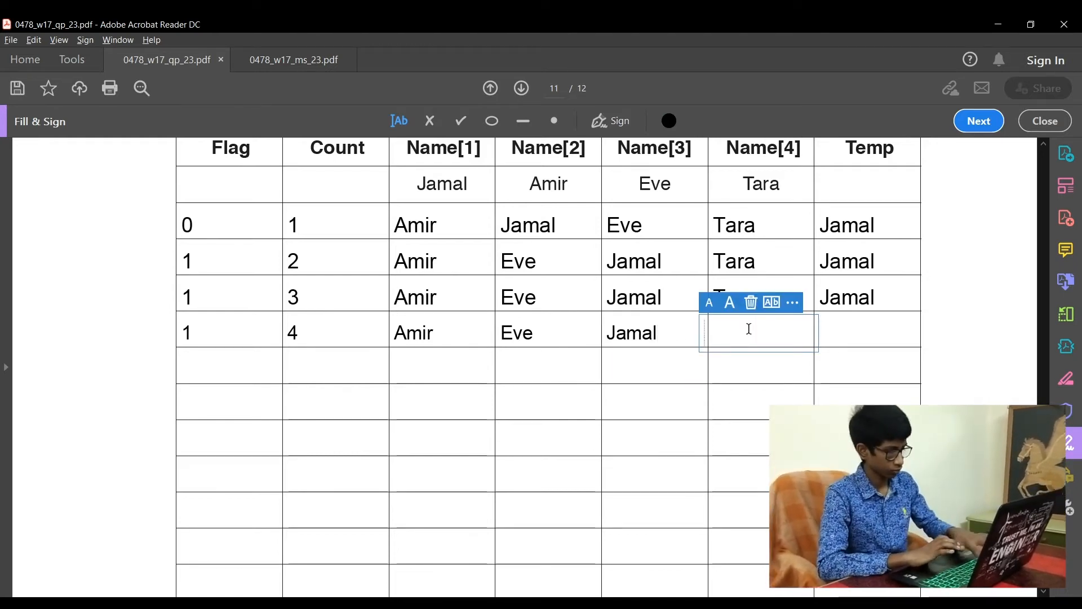
{"action": "type", "text": "Tara"}
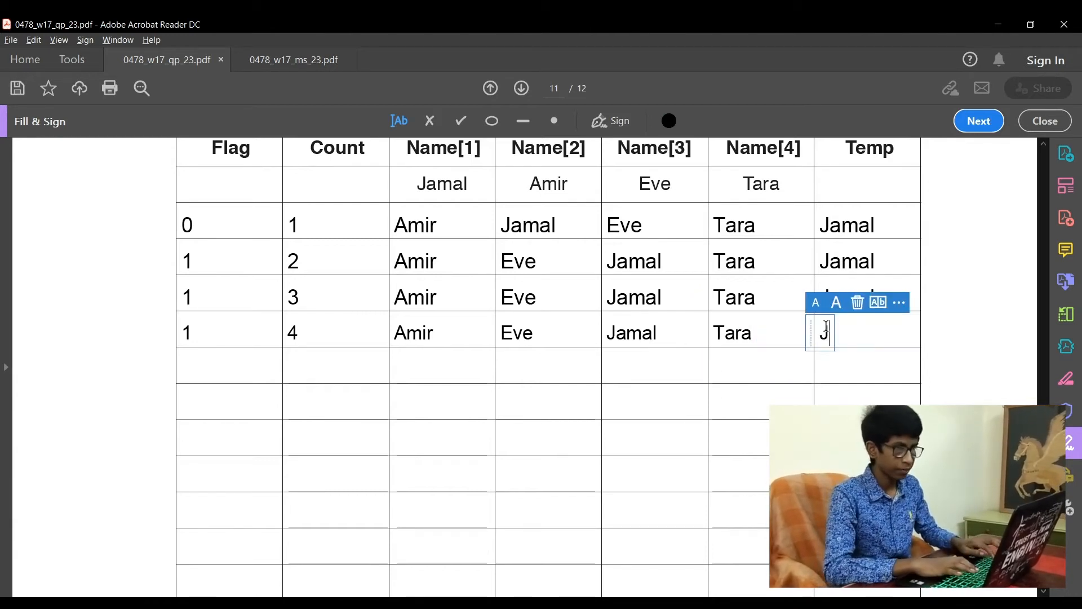
{"action": "type", "text": "amal"}
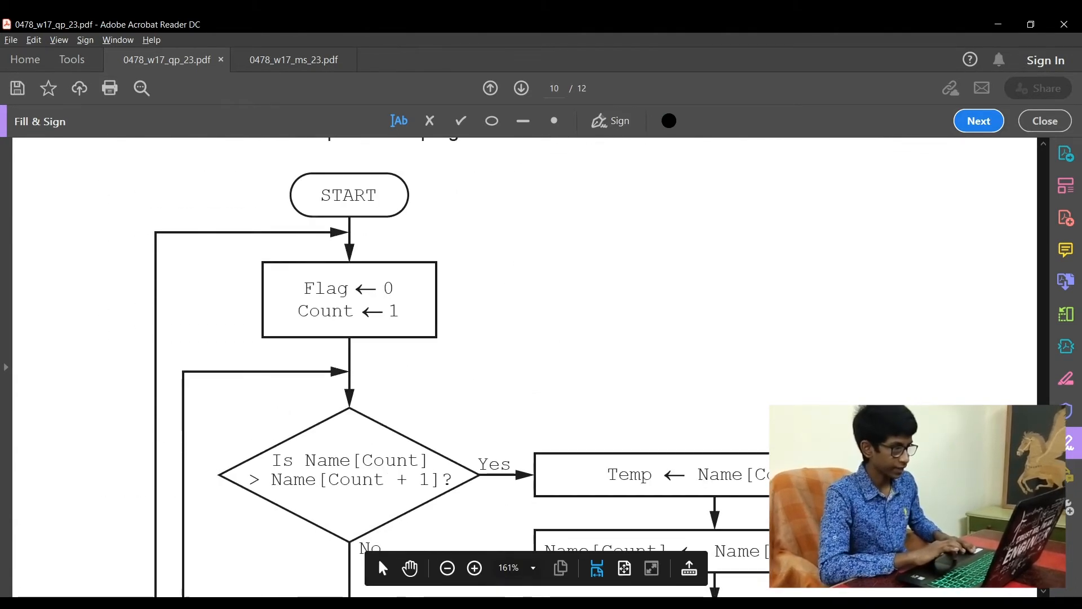
- Begin the fifth trace row with Flag 0 and Count 1 after checking the flowchart
{"action": "scroll", "scroll_direction": "down", "scroll_amount": 3}
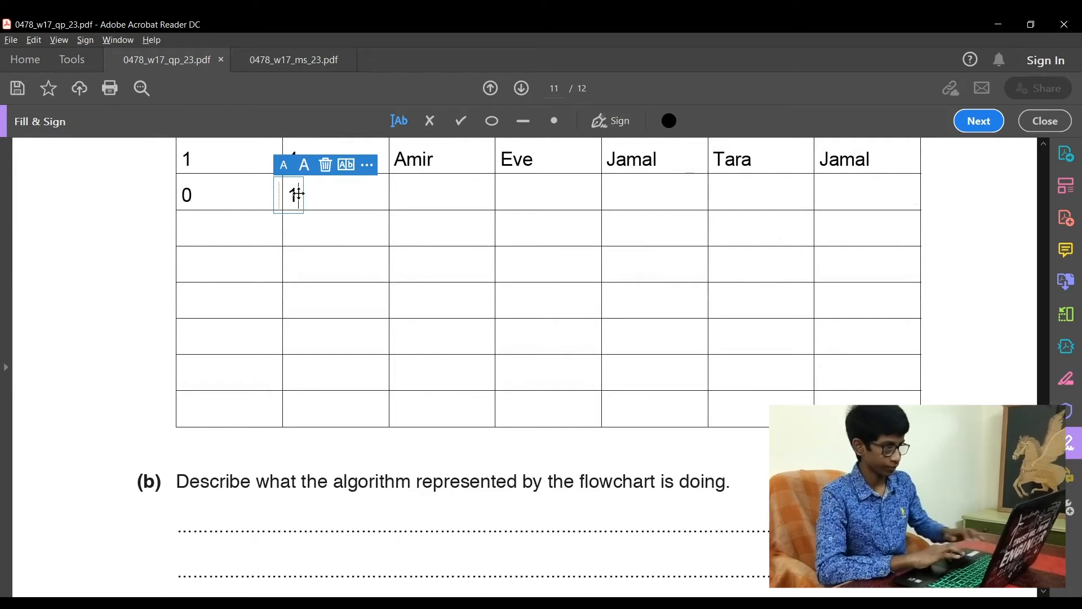
{"action": "type", "text": "1"}
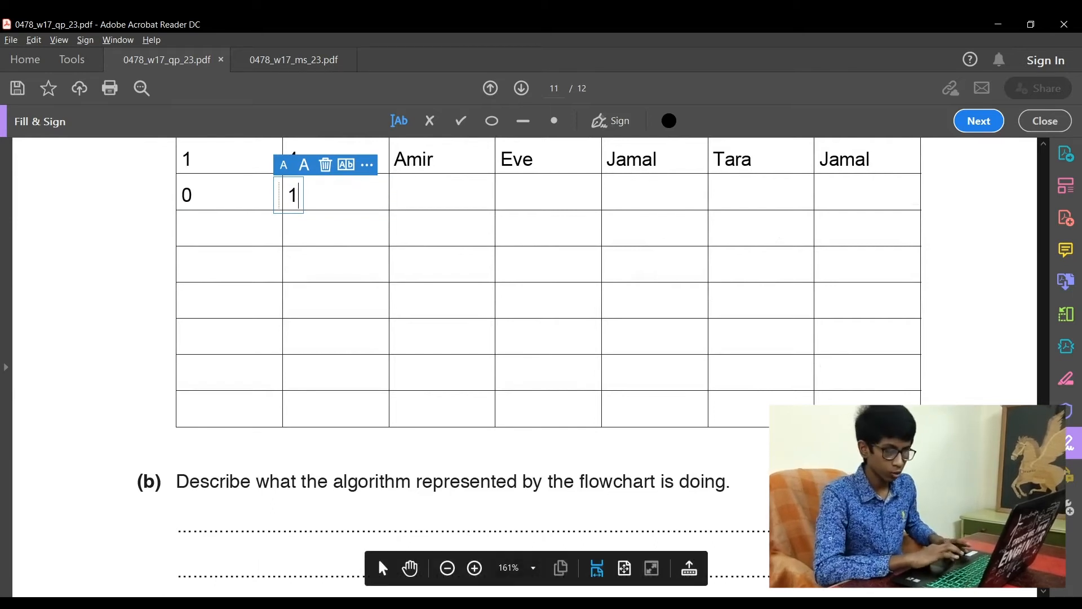
{"action": "left_click", "coordinate": [489, 87]}
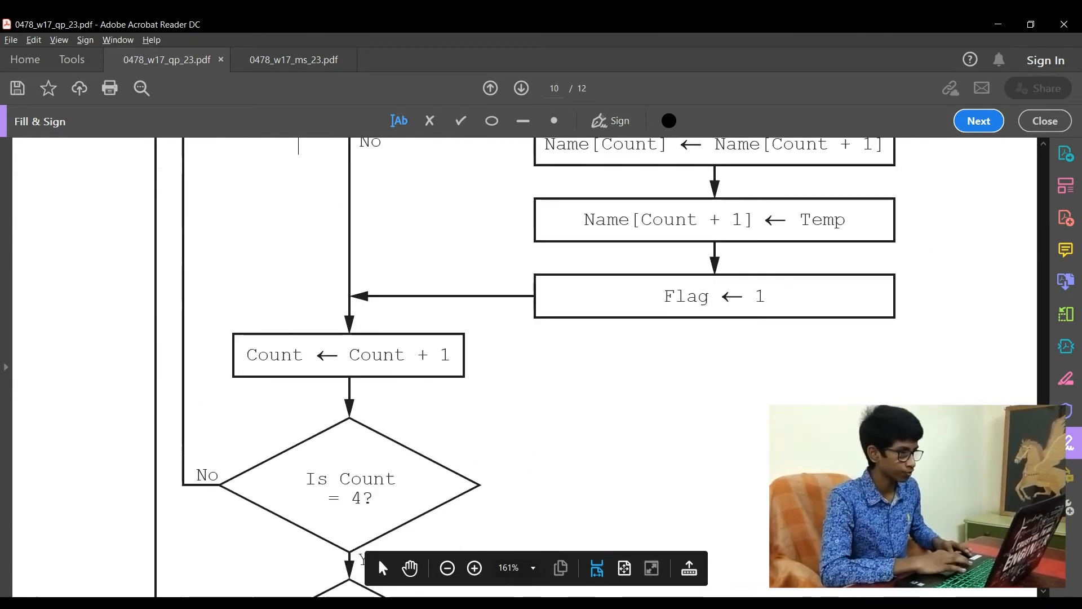
{"action": "scroll", "scroll_direction": "down", "scroll_amount": 3}
{"action": "type", "text": "1"}
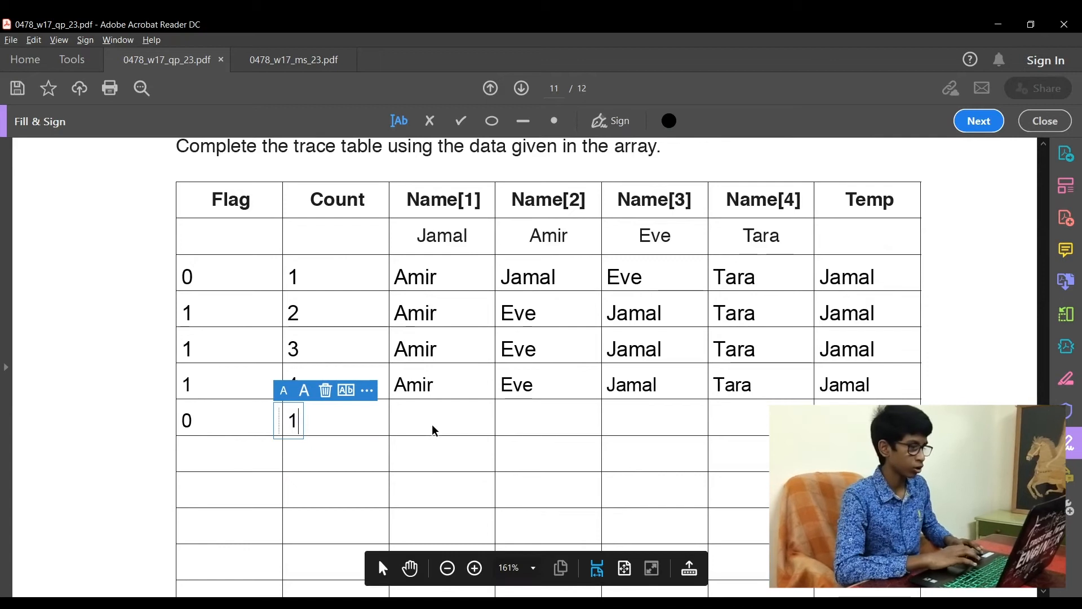
- Type Amir, Eve, Jamal and Tara into the fifth row's Name cells
{"action": "left_click", "coordinate": [443, 421]}
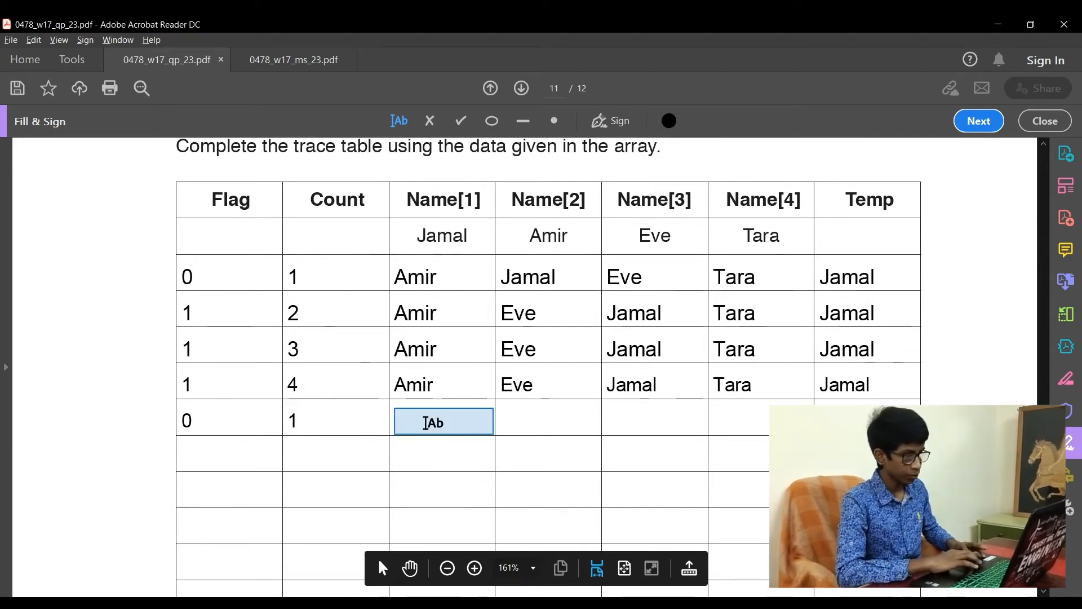
{"action": "type", "text": "Amir"}
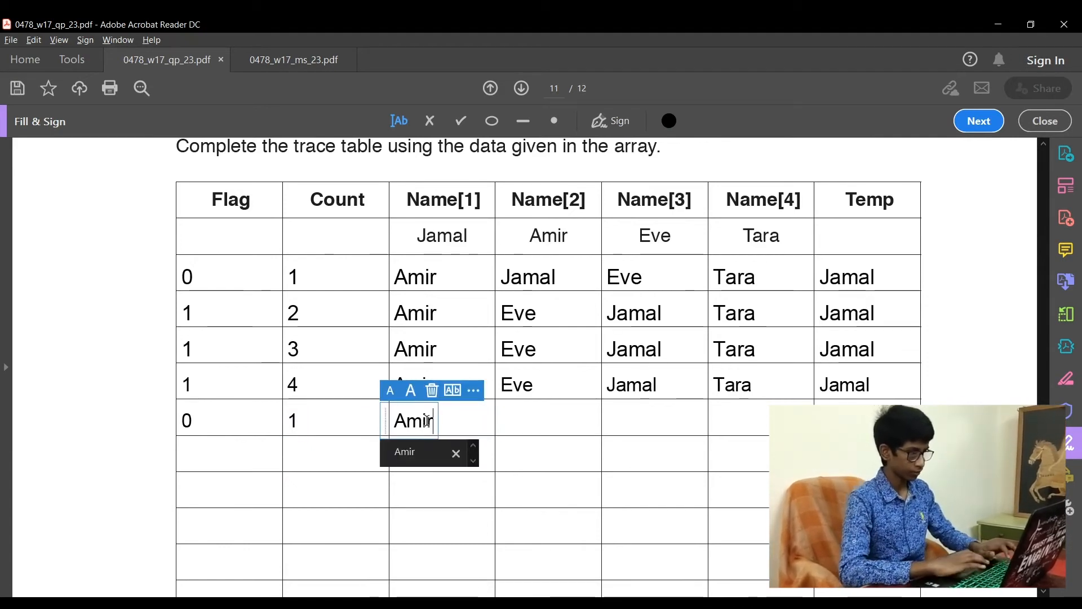
{"action": "left_click", "coordinate": [545, 419]}
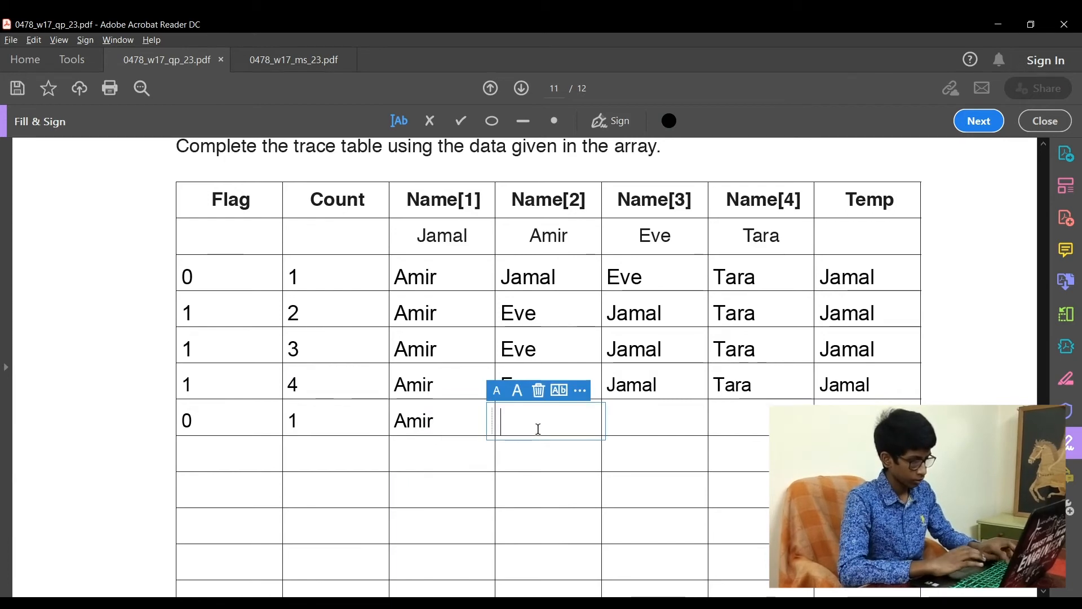
{"action": "type", "text": "Eve"}
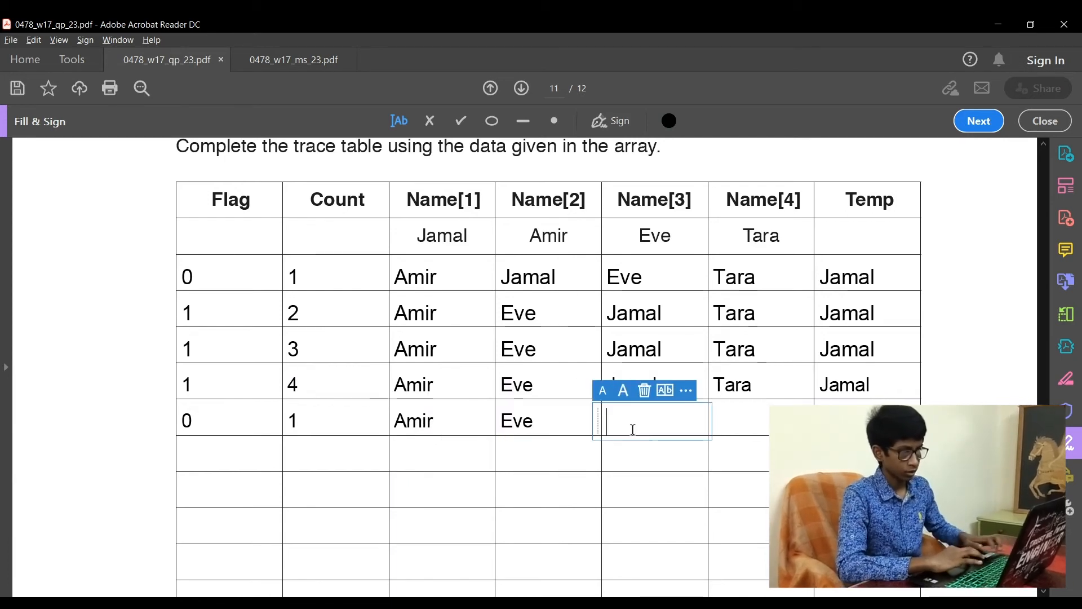
{"action": "type", "text": "Jam"}
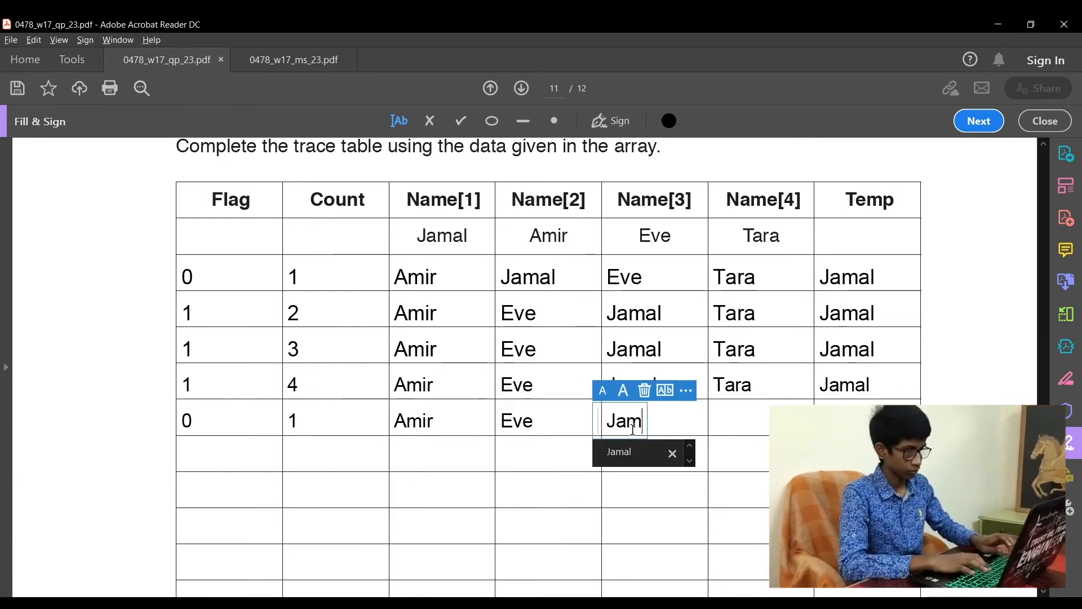
{"action": "type", "text": "al"}
{"action": "type", "text": "Tara"}
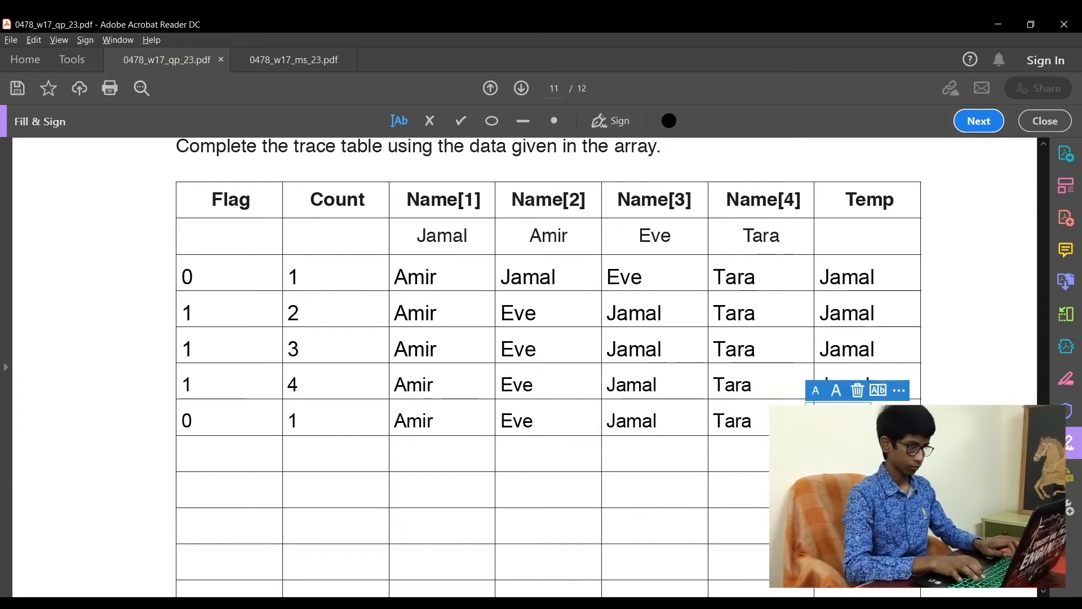
{"action": "mouse_move", "coordinate": [251, 472]}
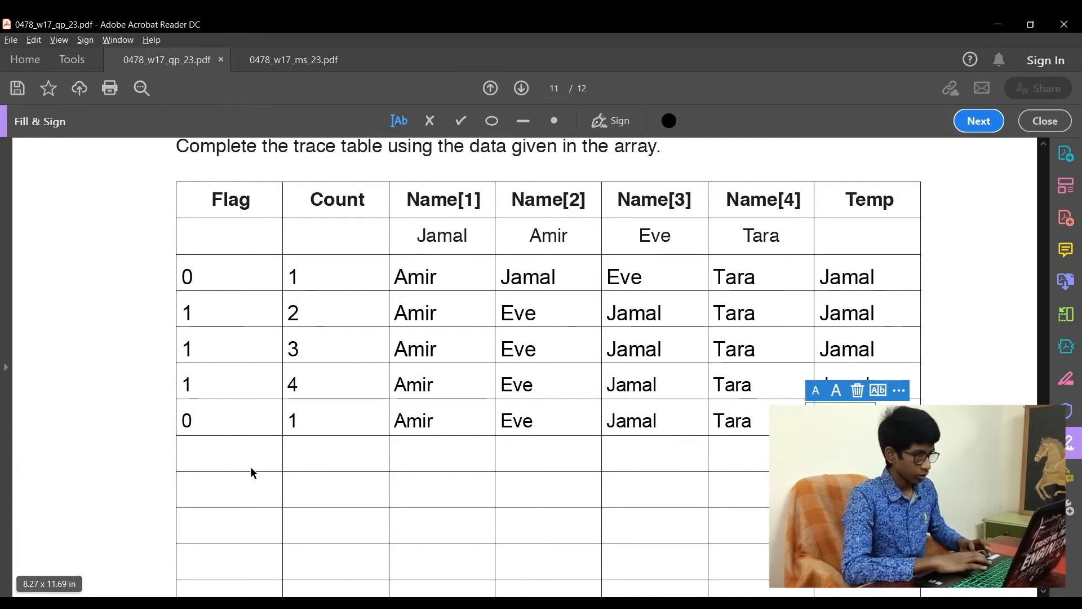
{"action": "mouse_move", "coordinate": [246, 461]}
{"action": "type", "text": "0"}
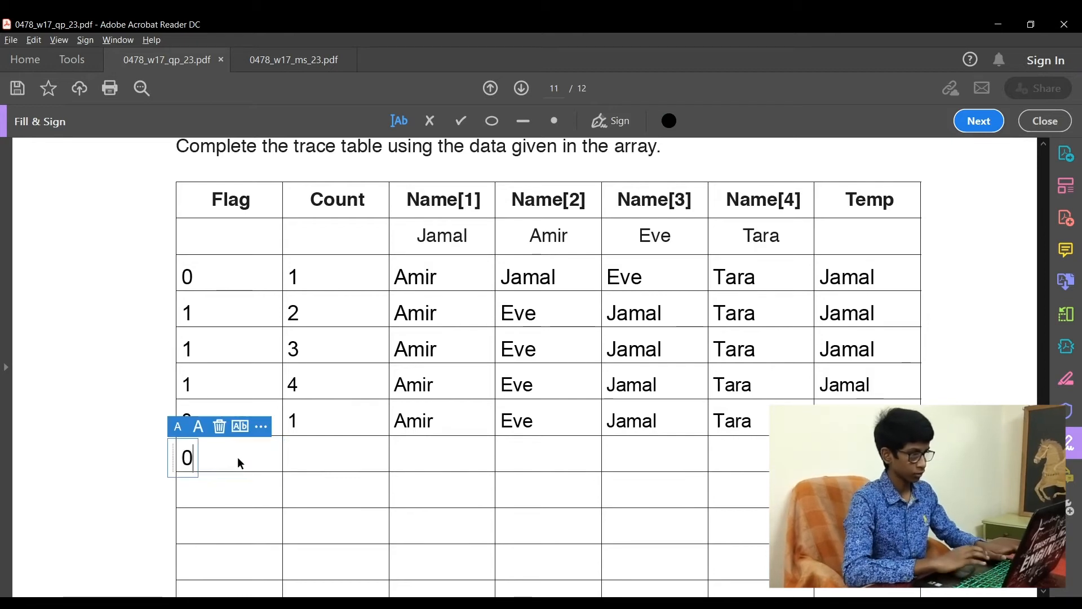
- Enter Count 2 and names Amir, Eve, Jamal, Tara in row six
{"action": "left_click", "coordinate": [334, 456]}
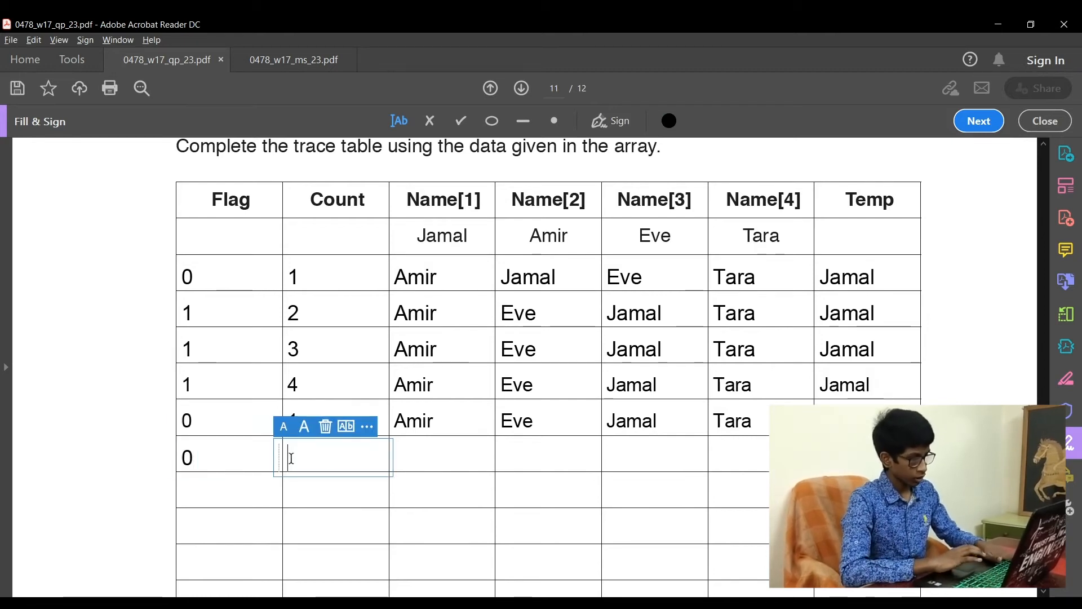
{"action": "type", "text": "2"}
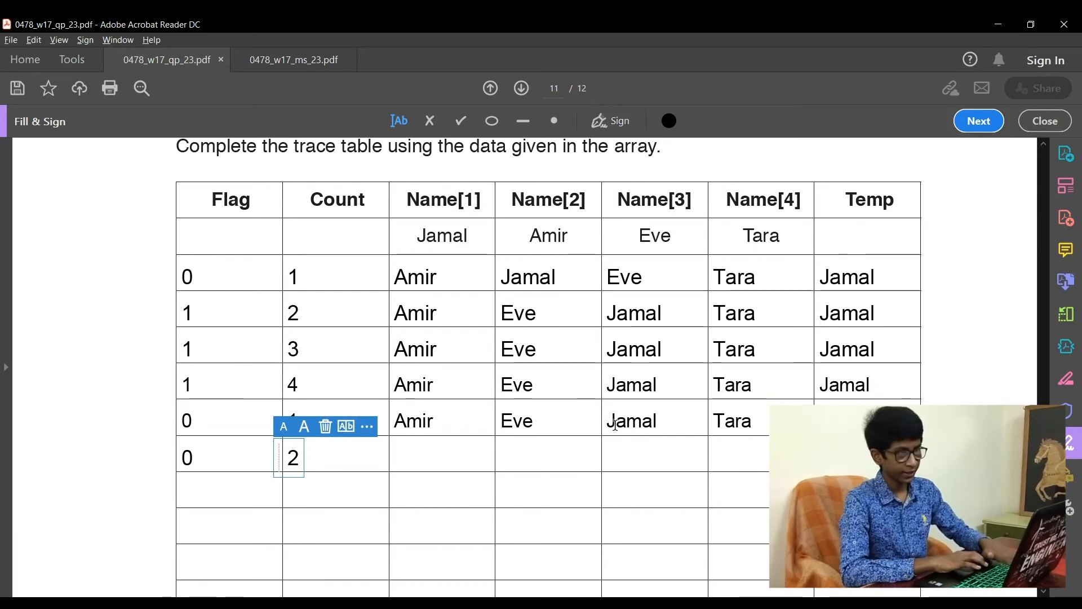
{"action": "mouse_move", "coordinate": [578, 431]}
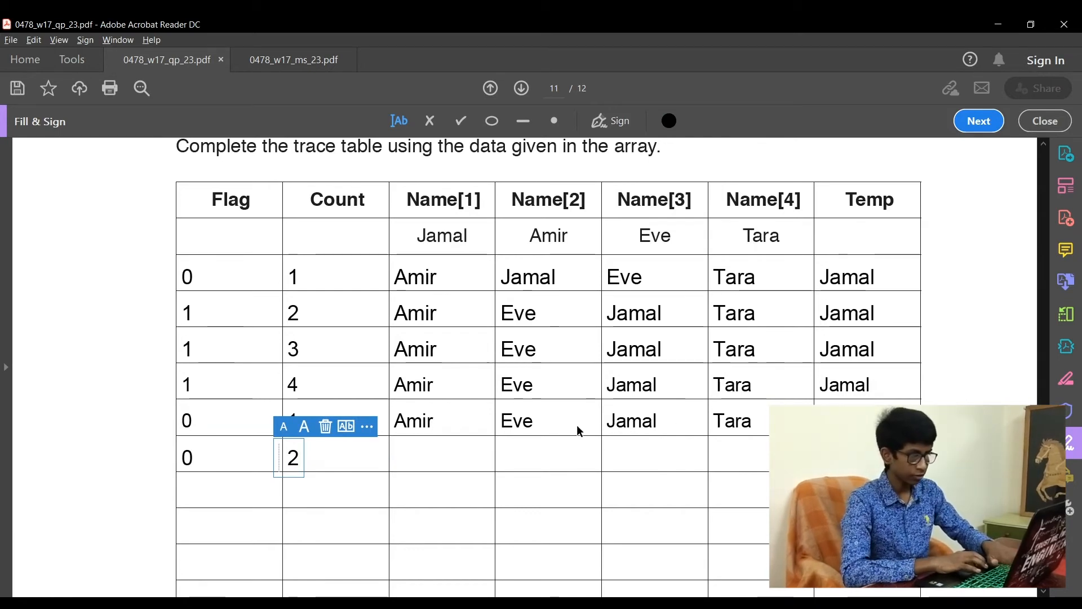
{"action": "mouse_move", "coordinate": [586, 447]}
{"action": "type", "text": "A"}
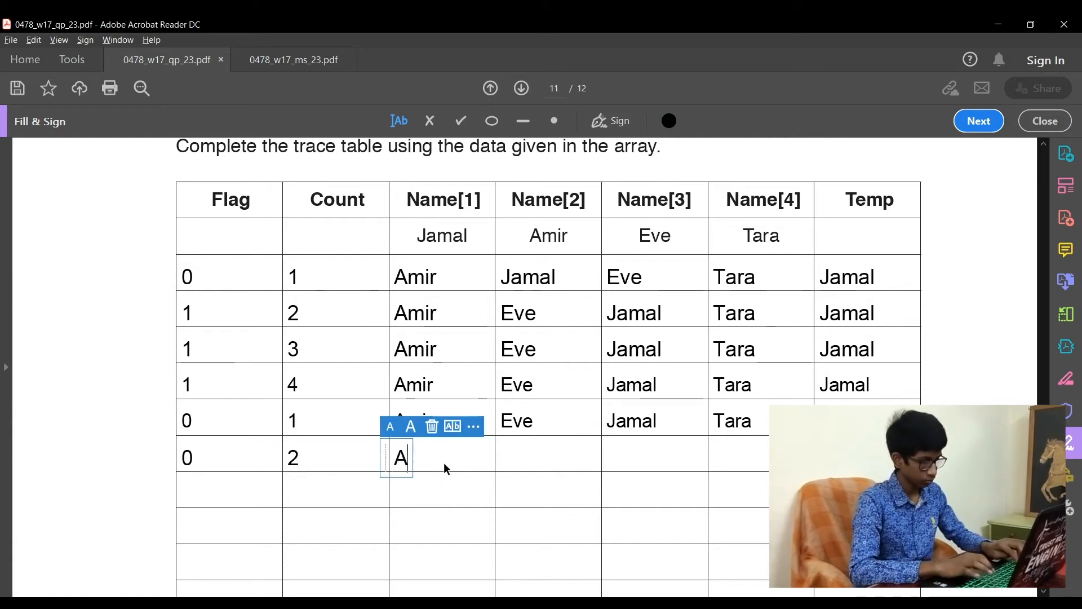
{"action": "type", "text": "mir"}
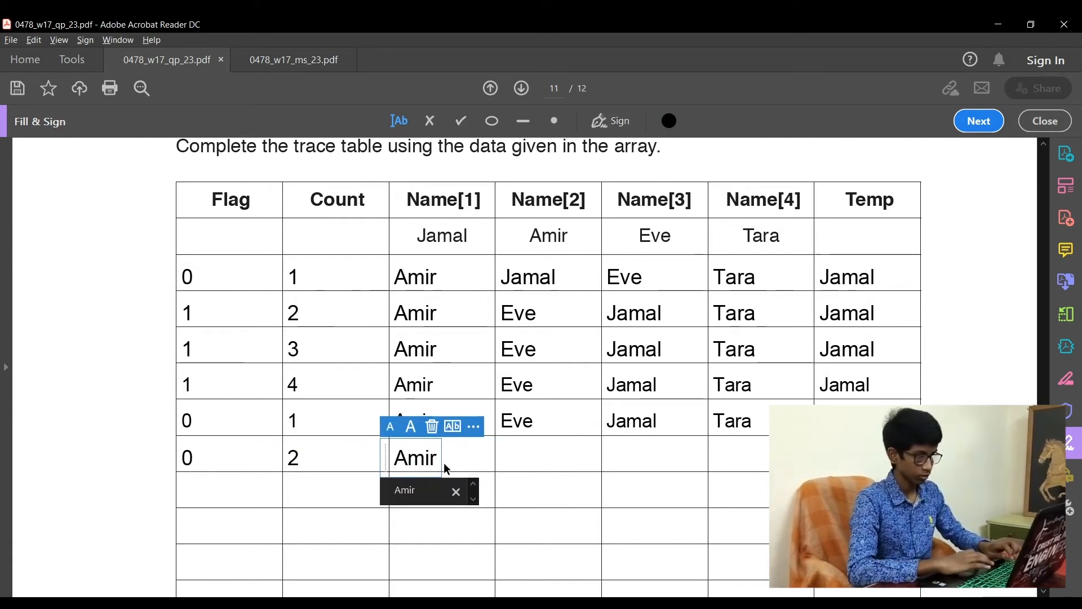
{"action": "left_click", "coordinate": [559, 457]}
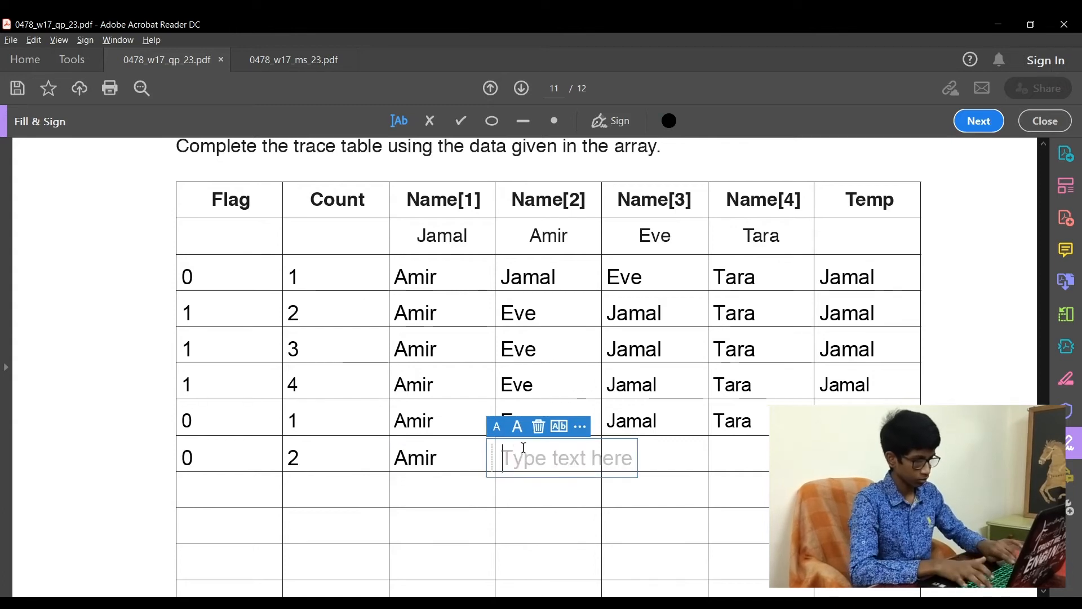
{"action": "type", "text": "Eve"}
{"action": "type", "text": "Jama"}
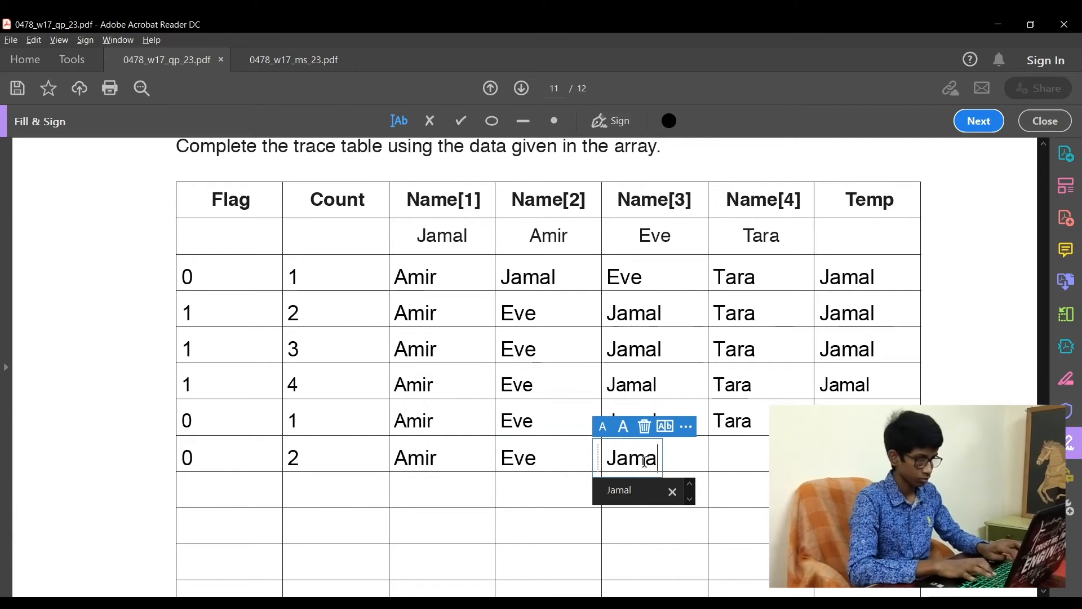
{"action": "left_click", "coordinate": [729, 457]}
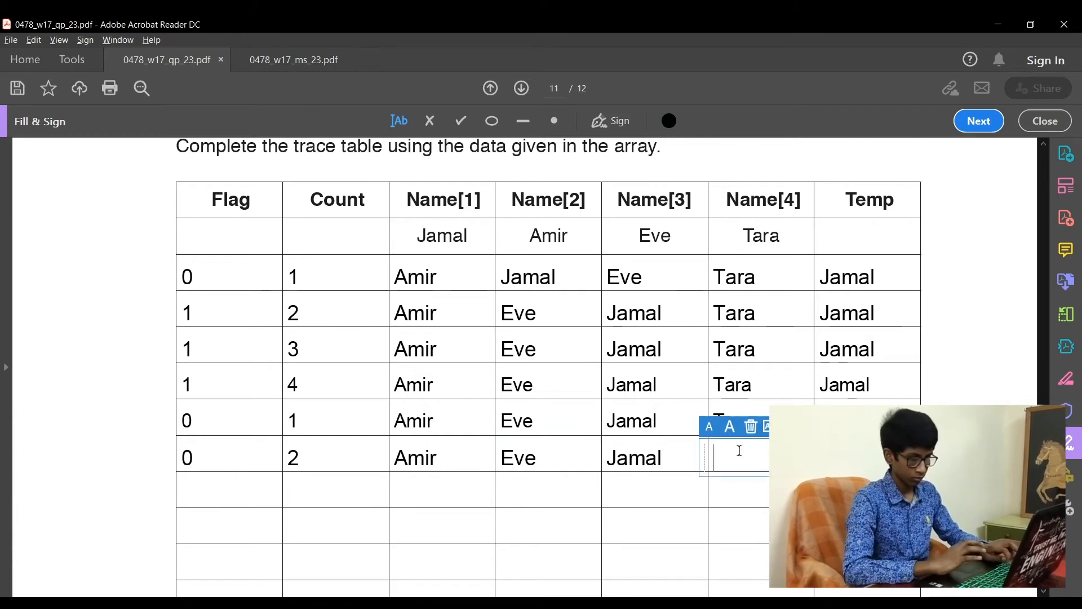
{"action": "type", "text": "Tara"}
{"action": "type", "text": "0"}
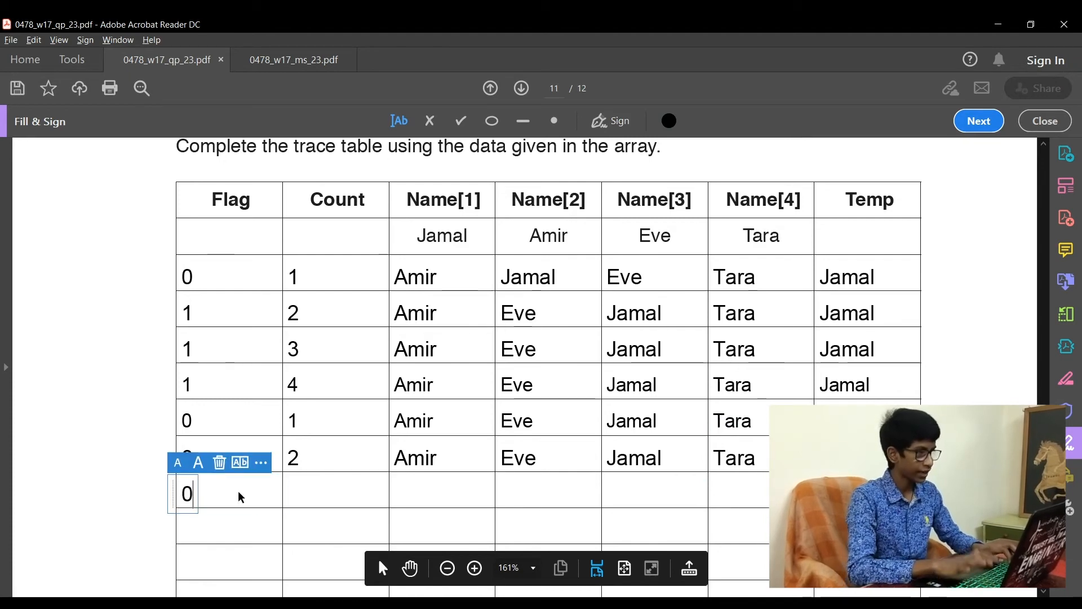
- Enter Count 3 and the names Amir, Eve, Jamal, Tara in trace row seven
{"action": "left_click", "coordinate": [333, 492]}
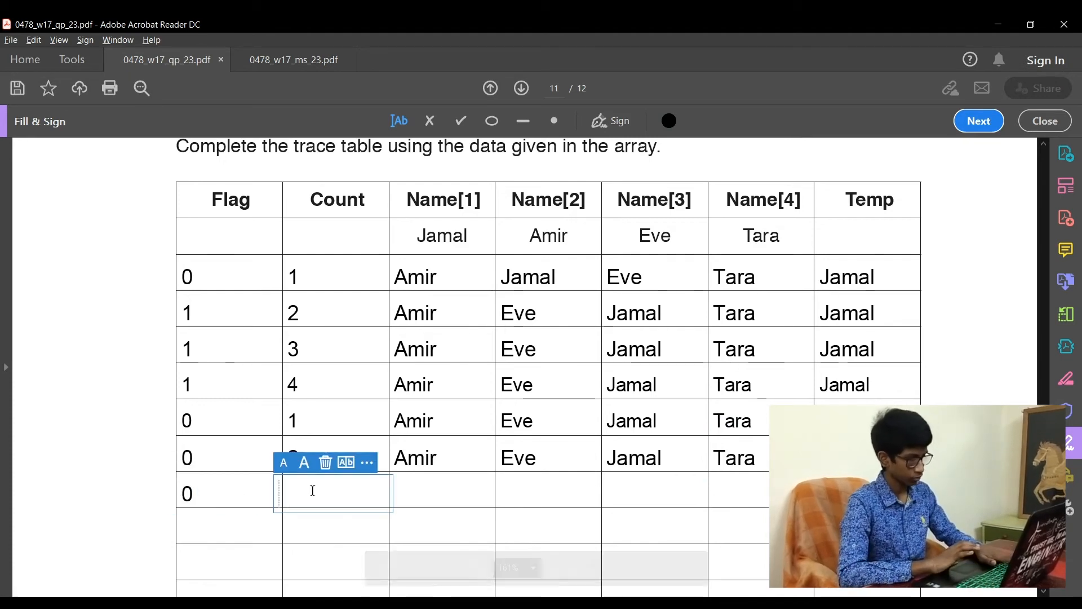
{"action": "type", "text": "3"}
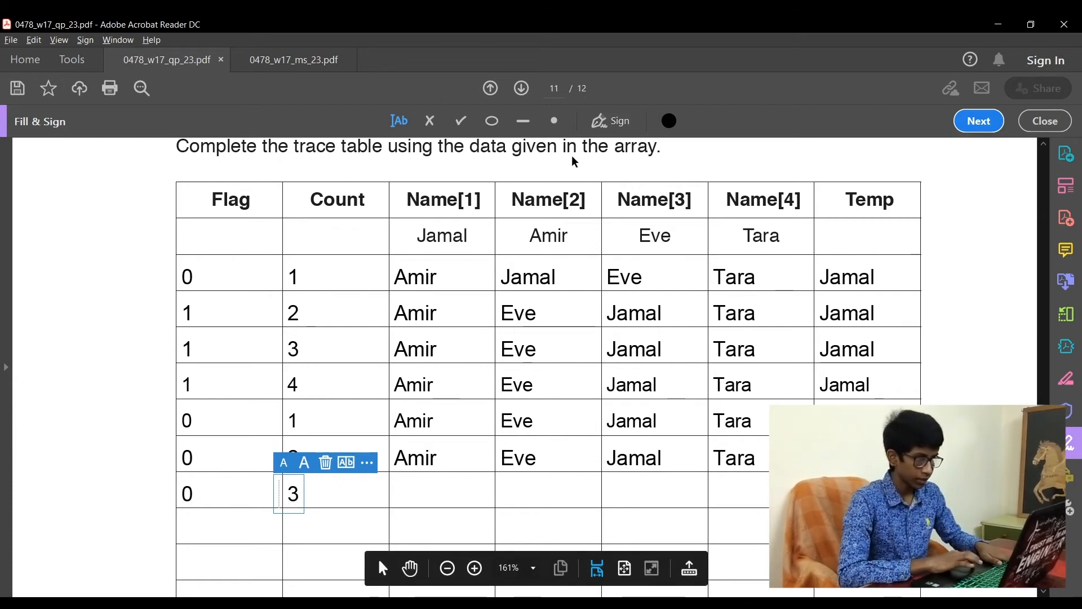
{"action": "mouse_move", "coordinate": [652, 457]}
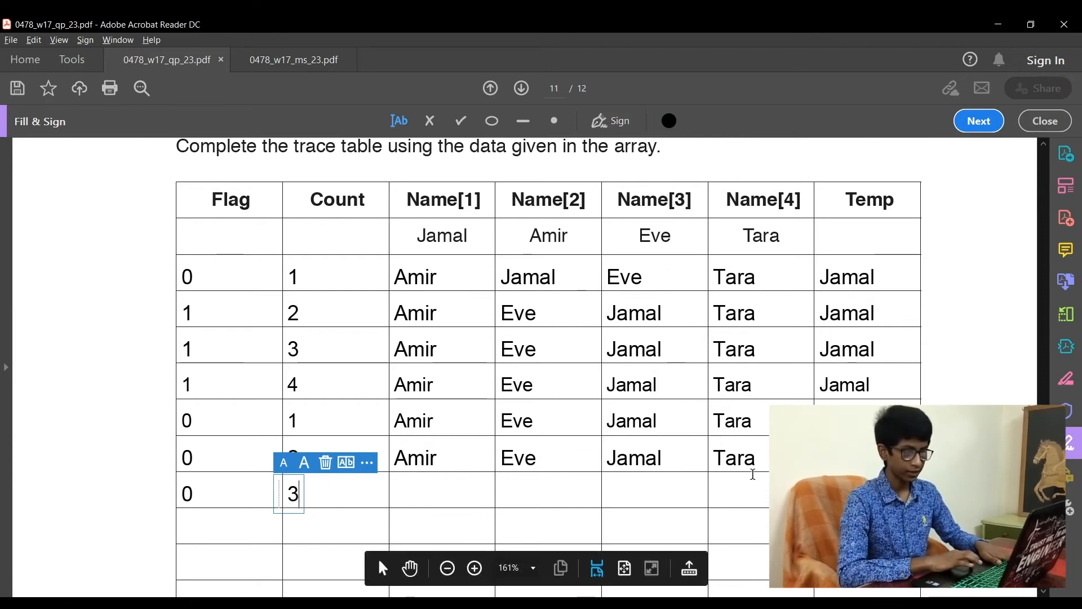
{"action": "mouse_move", "coordinate": [580, 479]}
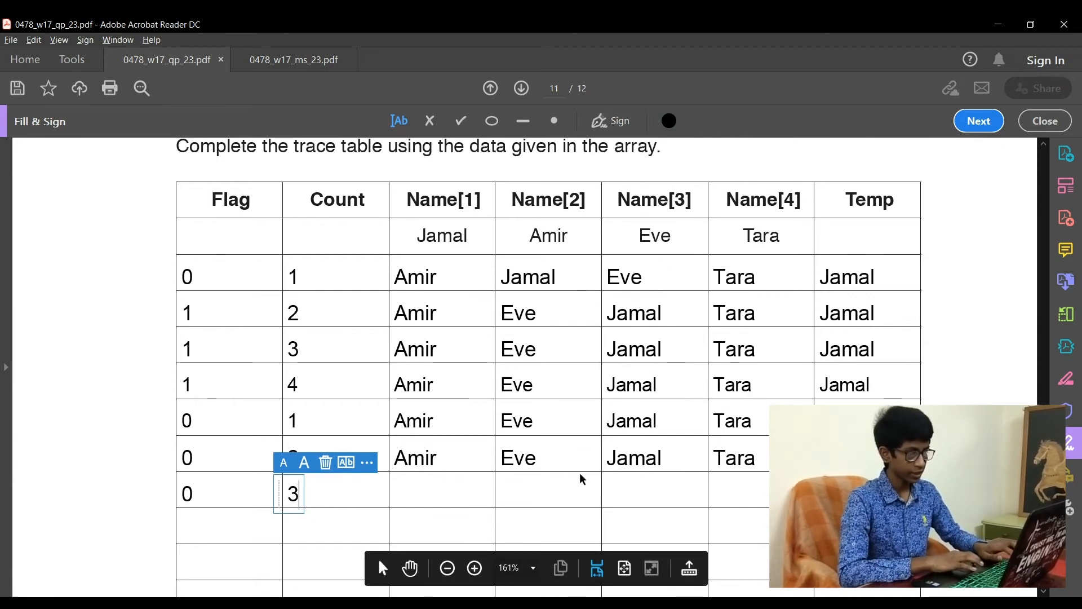
{"action": "left_click", "coordinate": [439, 492]}
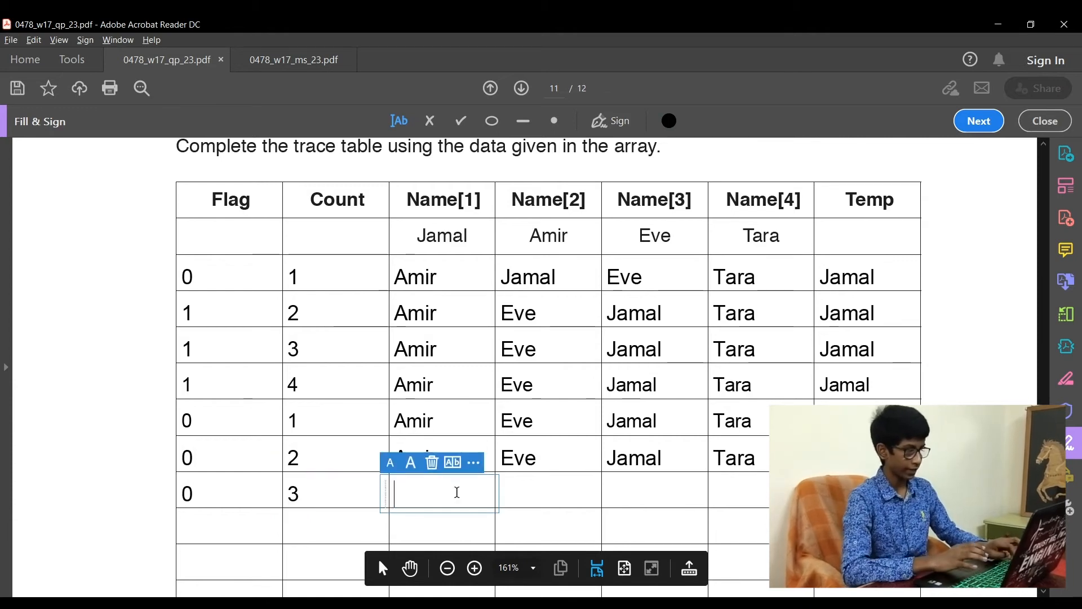
{"action": "type", "text": "Amir"}
{"action": "left_click", "coordinate": [654, 490]}
{"action": "type", "text": "Ja"}
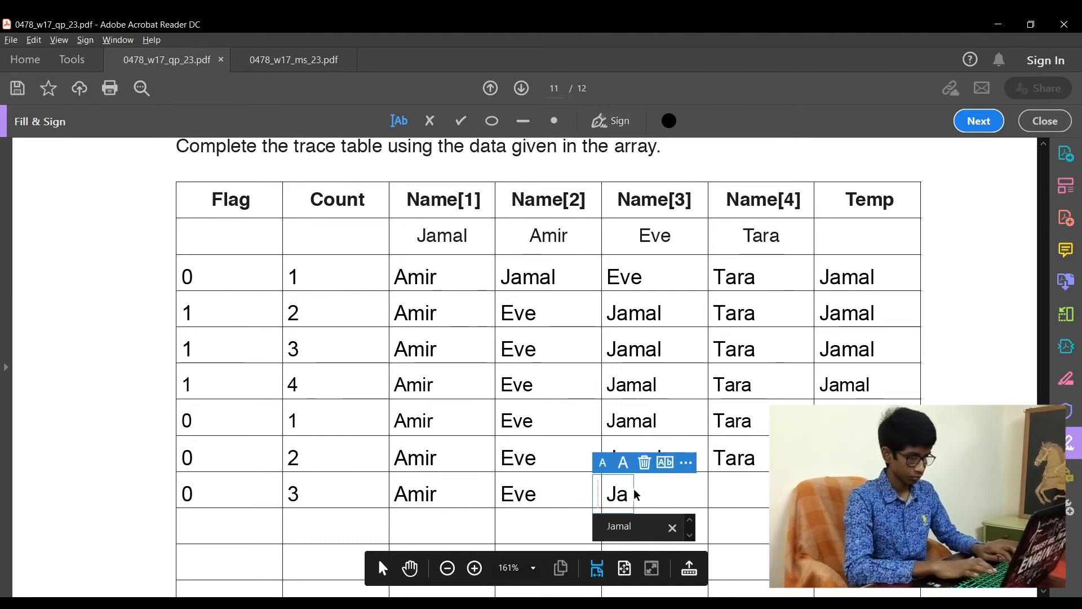
{"action": "type", "text": "mal"}
{"action": "left_click", "coordinate": [761, 494]}
{"action": "type", "text": "Tara"}
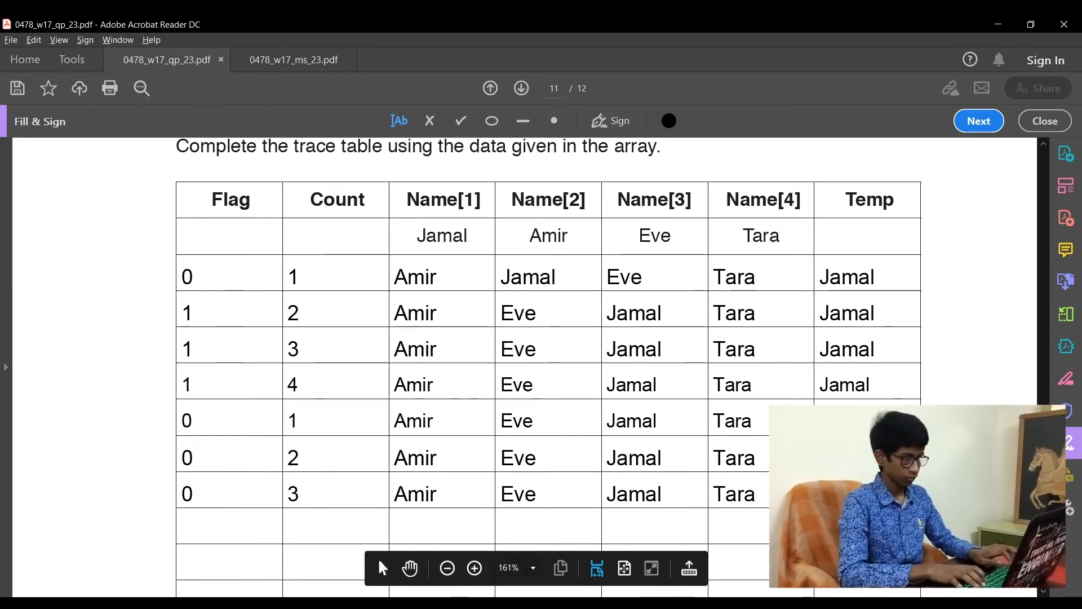
{"action": "mouse_move", "coordinate": [453, 441]}
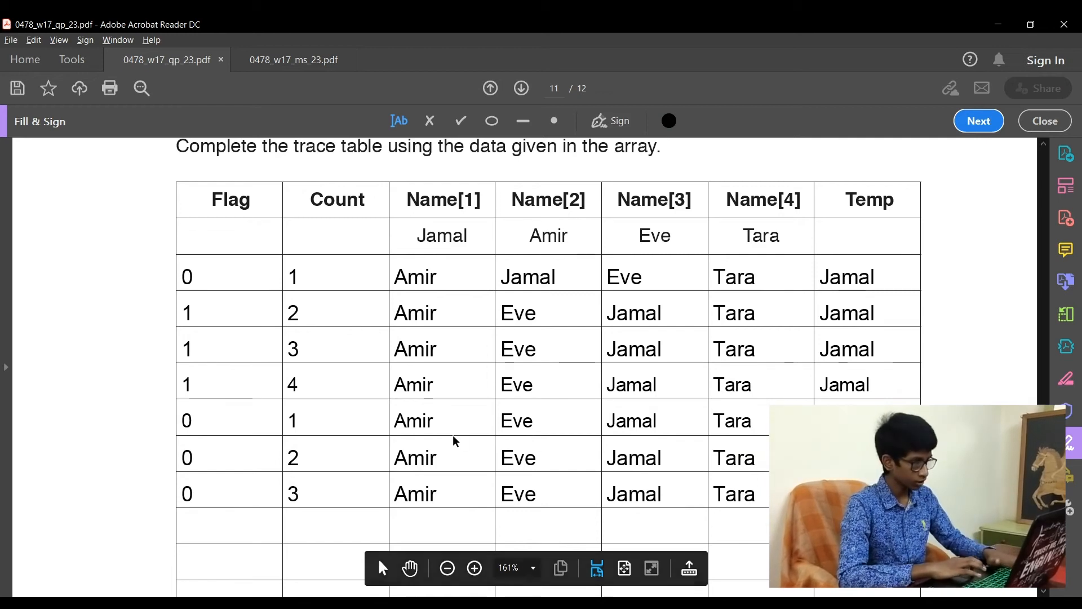
- Begin trace row eight with Count 4 and Flag 0, then deselect the field
{"action": "left_click", "coordinate": [331, 526]}
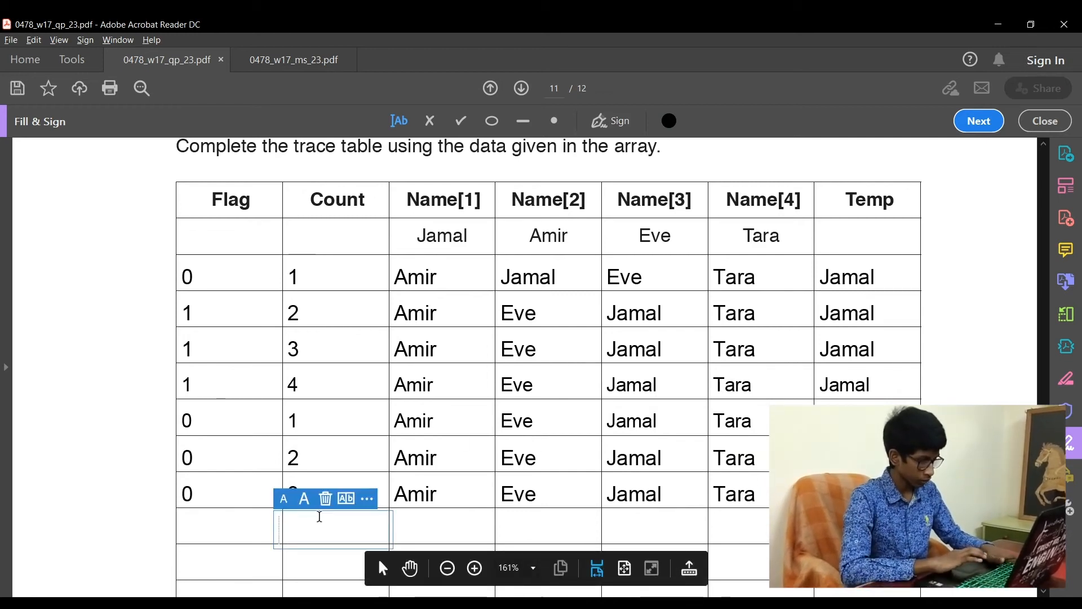
{"action": "left_click", "coordinate": [228, 528]}
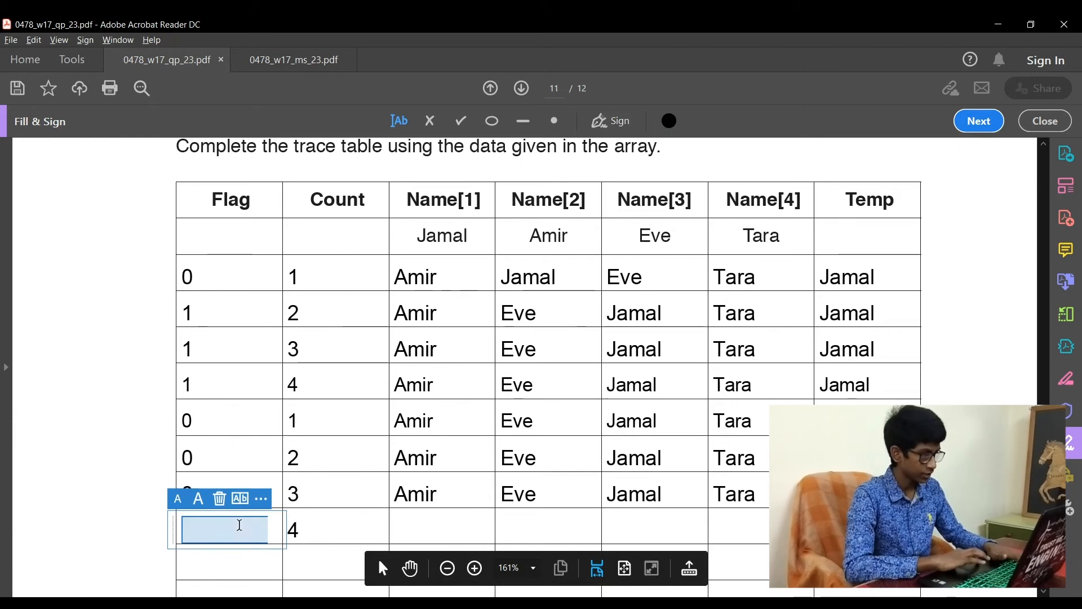
{"action": "type", "text": "0"}
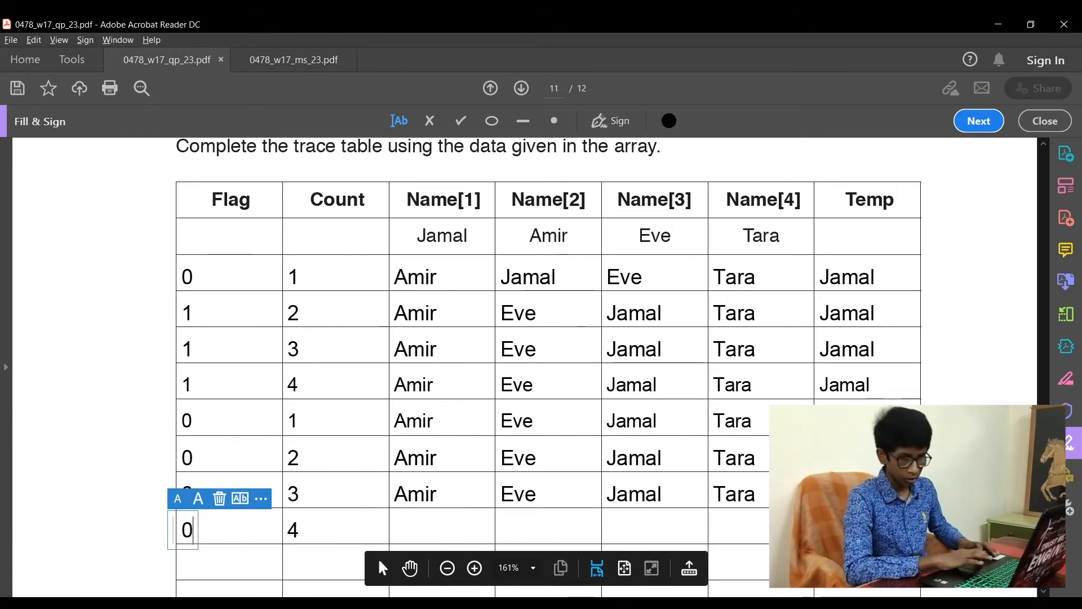
{"action": "left_click", "coordinate": [490, 87]}
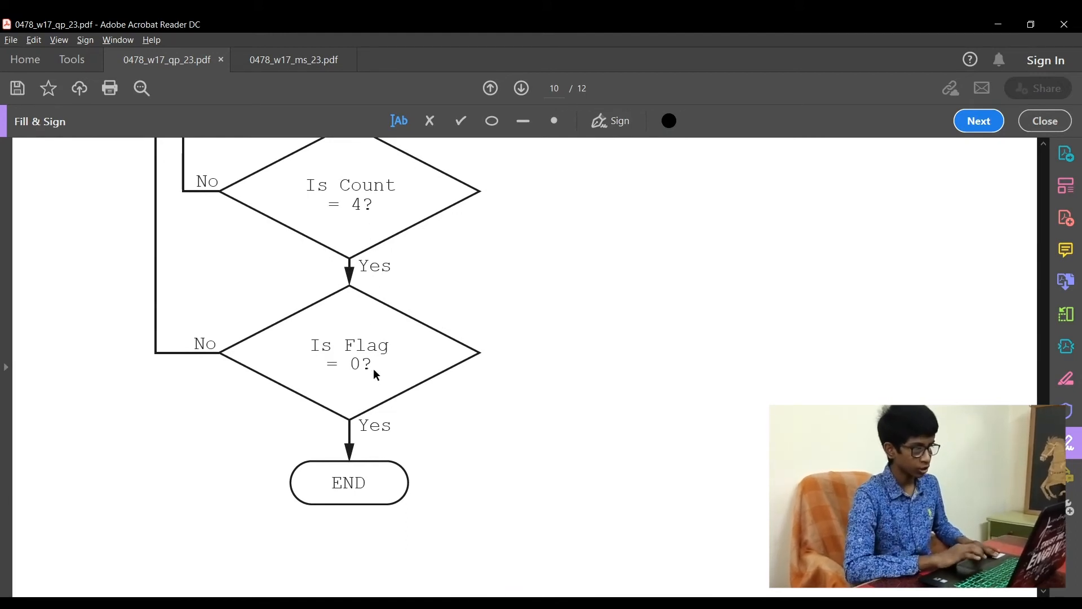
{"action": "scroll", "scroll_direction": "down", "scroll_amount": 3}
{"action": "type", "text": "0"}
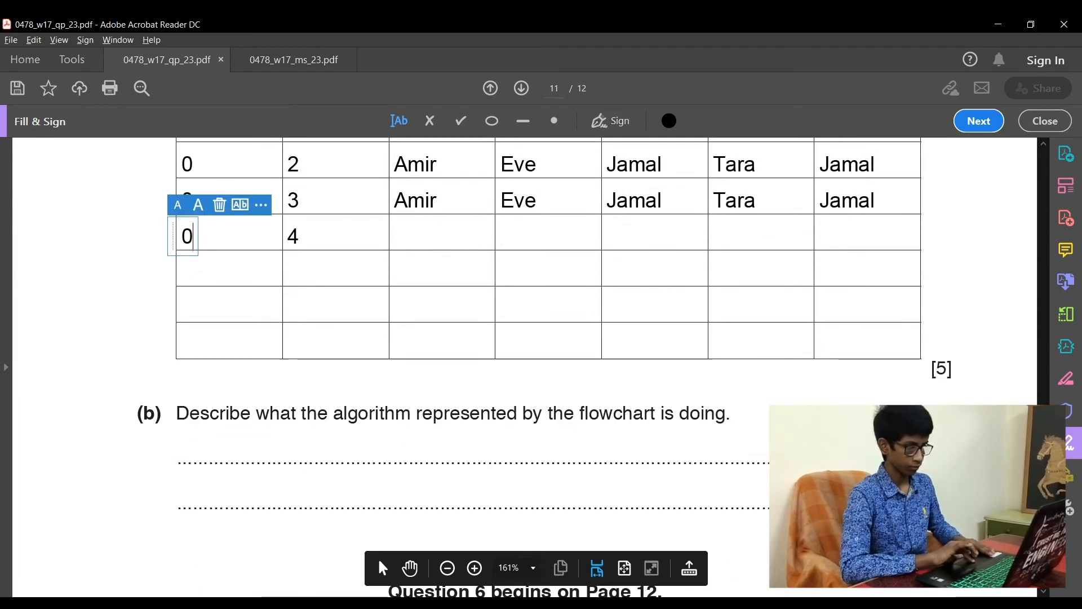
{"action": "mouse_move", "coordinate": [200, 464]}
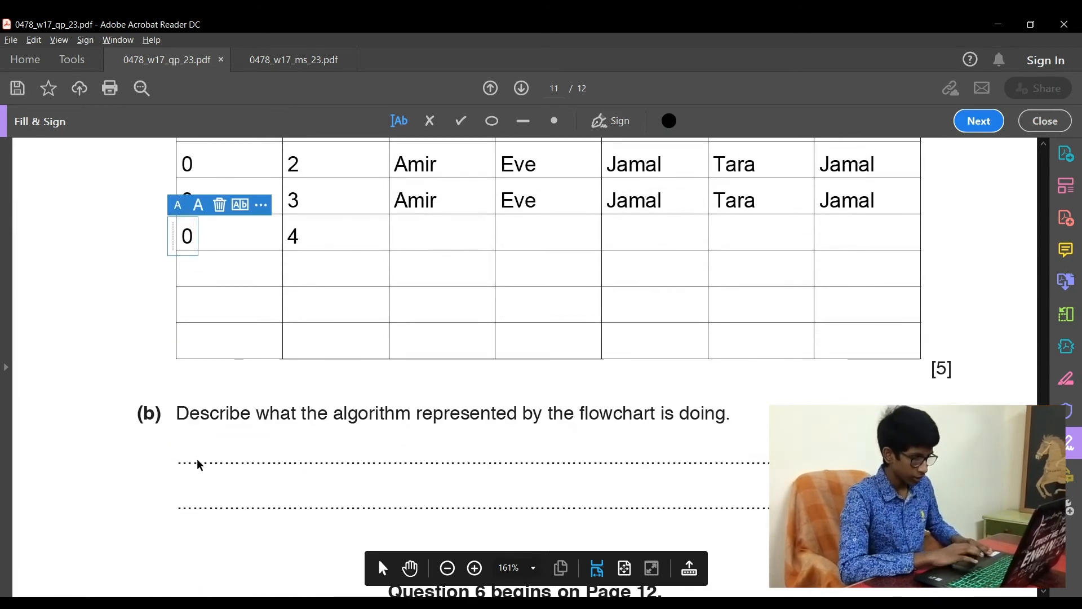
{"action": "mouse_move", "coordinate": [604, 454]}
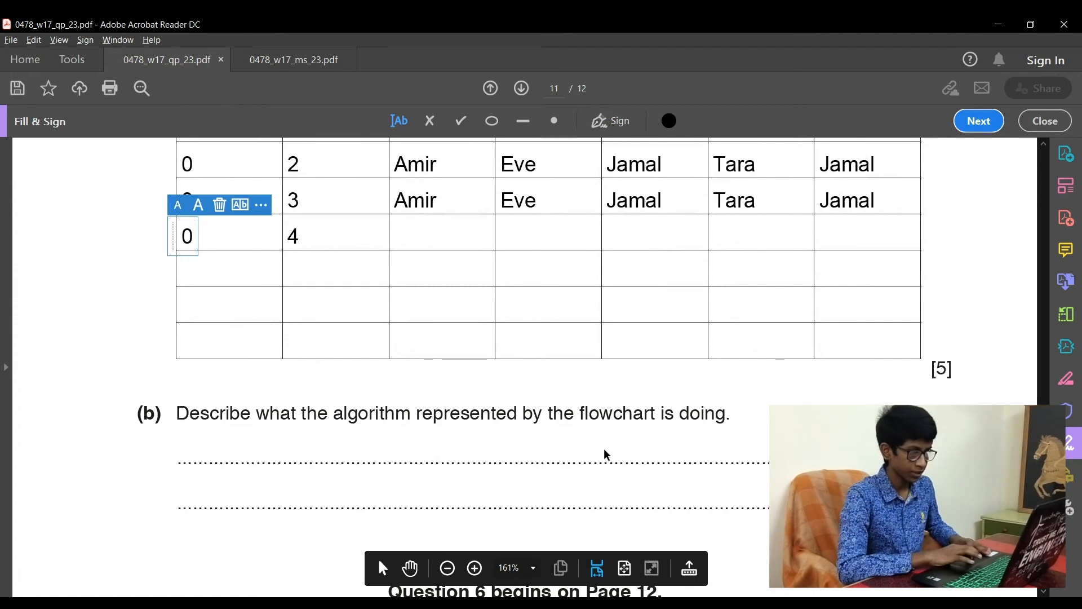
{"action": "mouse_move", "coordinate": [725, 531]}
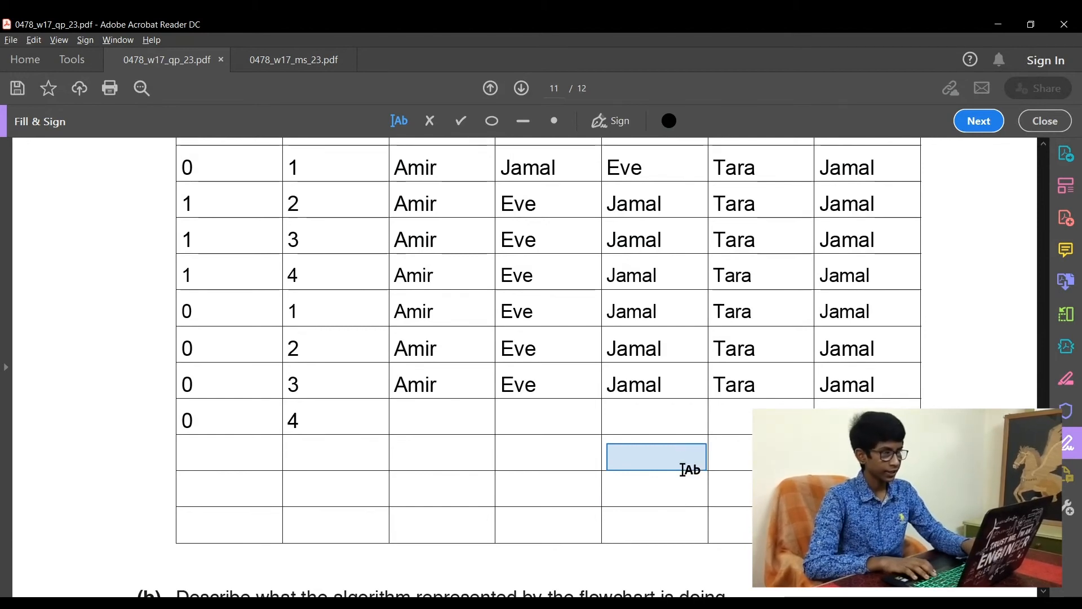
{"action": "scroll", "scroll_direction": "down", "scroll_amount": 3}
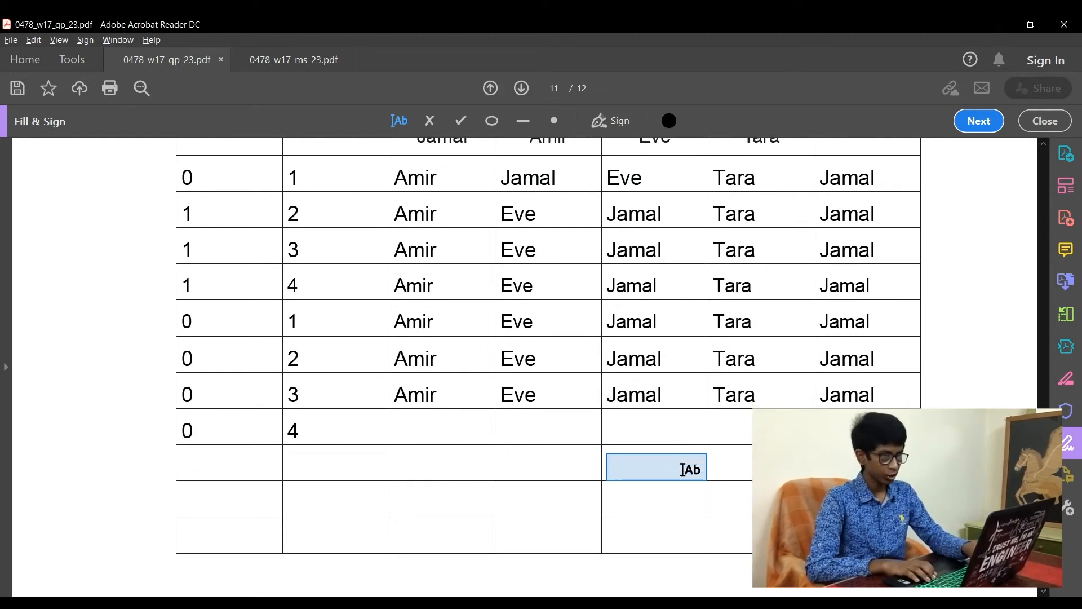
{"action": "scroll", "scroll_direction": "down", "scroll_amount": 3}
{"action": "type", "text": "S"}
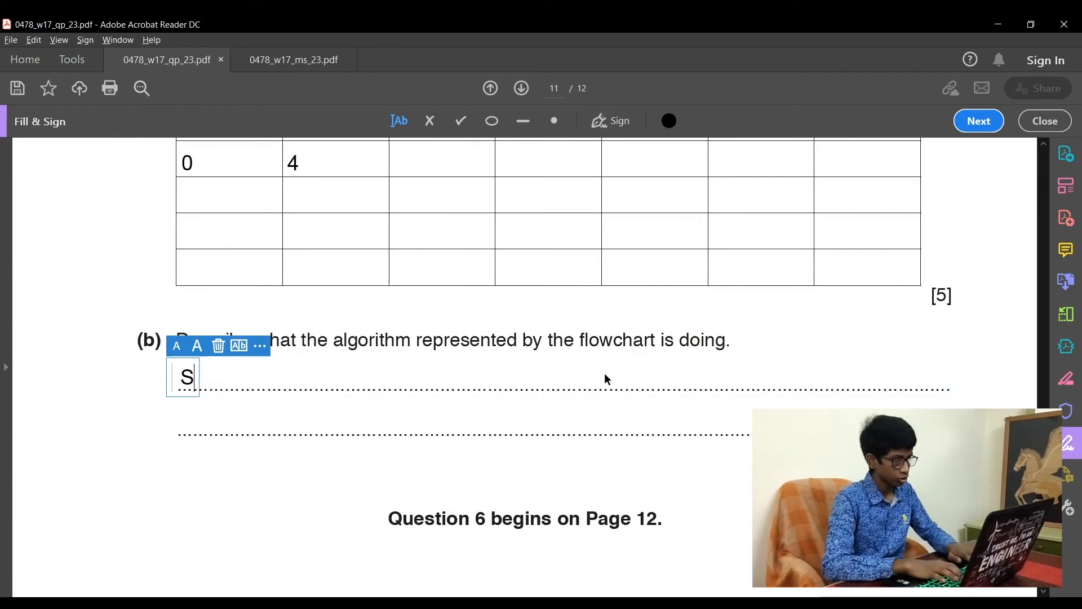
- Write 'Sorting the names in alphabetical order' on the part (b) answer line
{"action": "type", "text": "orting"}
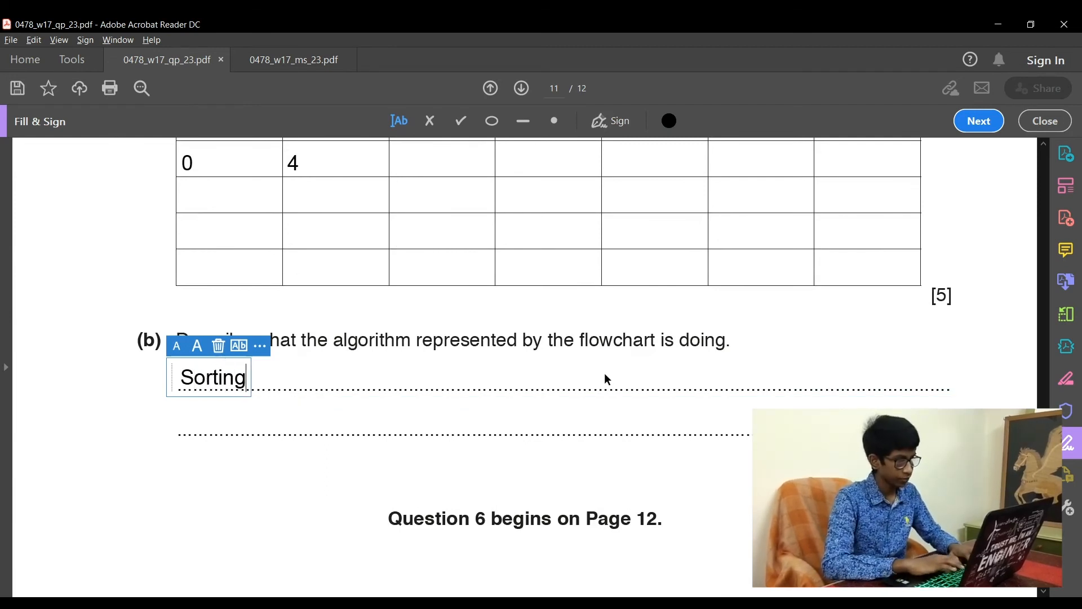
{"action": "type", "text": "the name"}
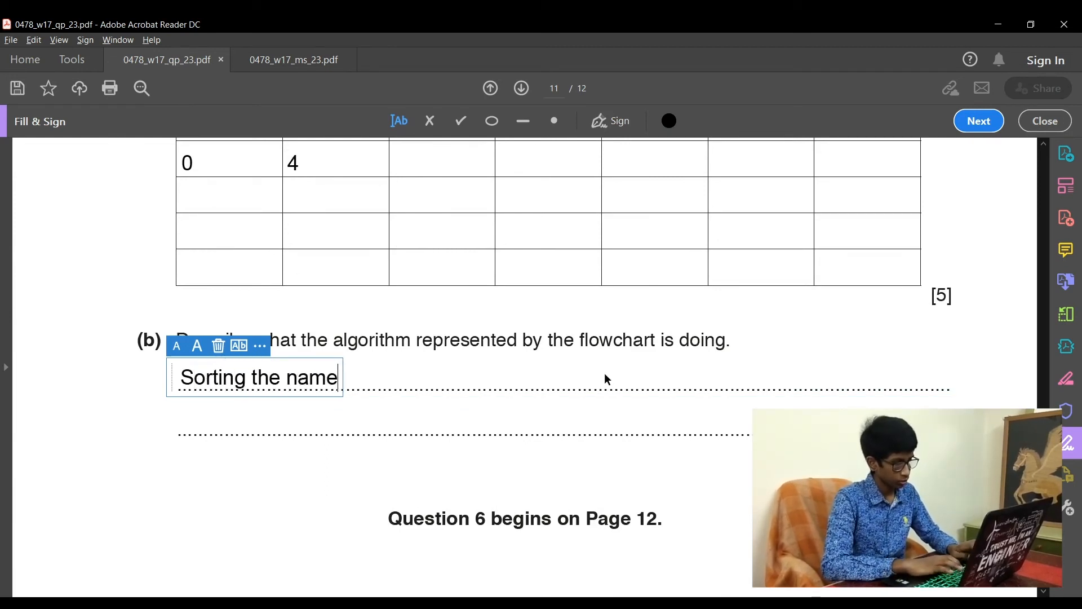
{"action": "type", "text": "s in al"}
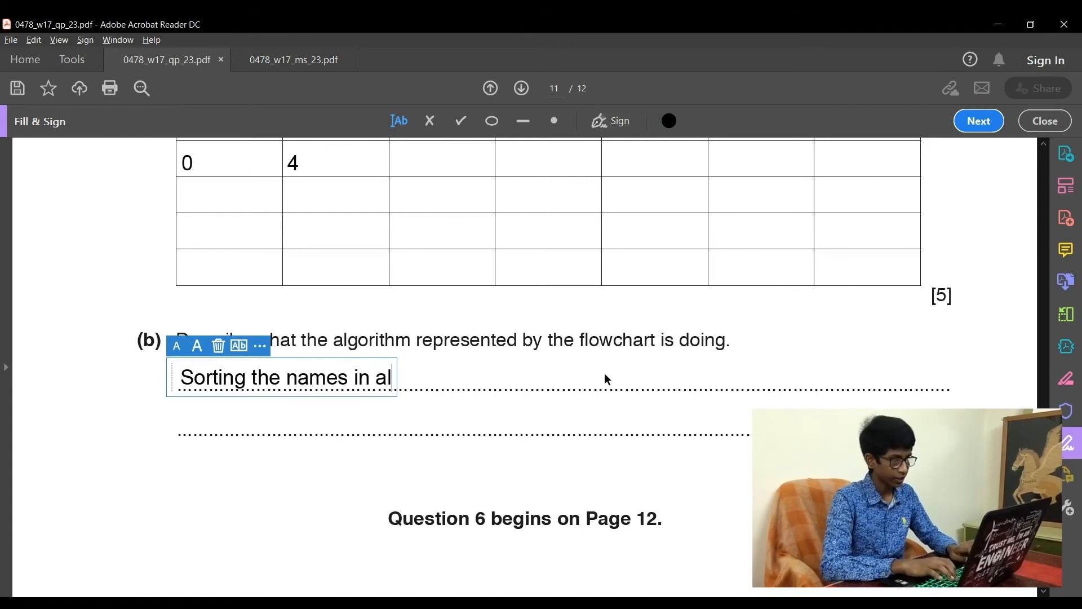
{"action": "type", "text": "phabeti"}
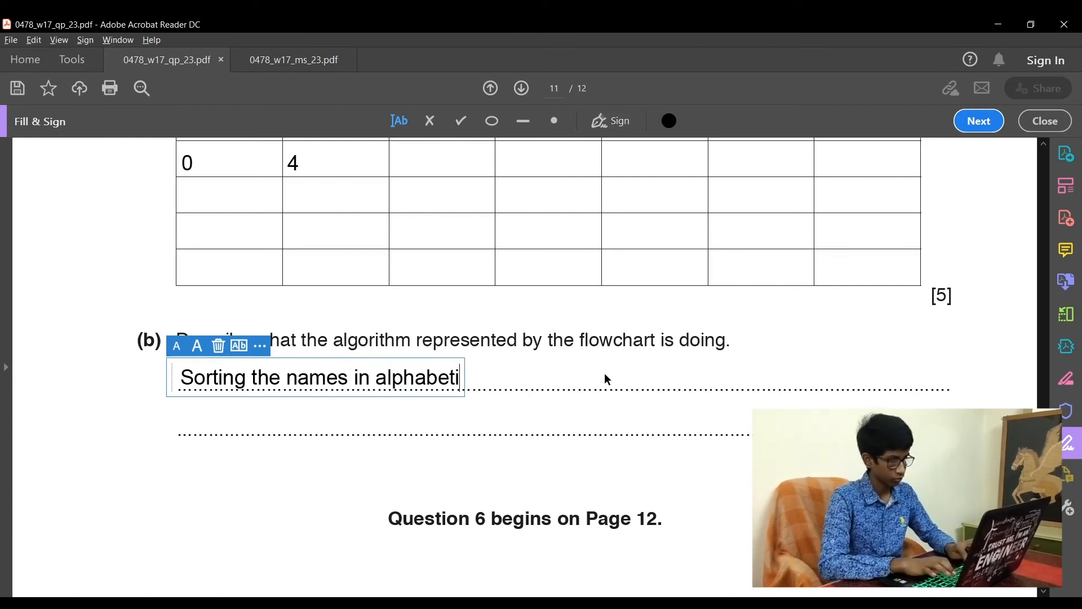
{"action": "type", "text": "cal order"}
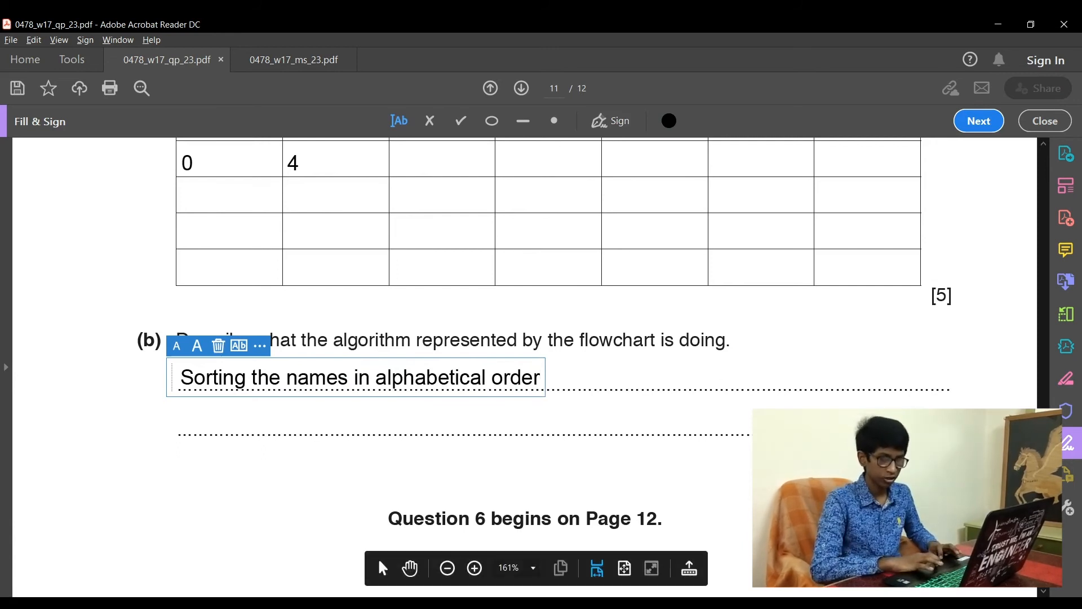
{"action": "scroll", "scroll_direction": "up", "scroll_amount": 3}
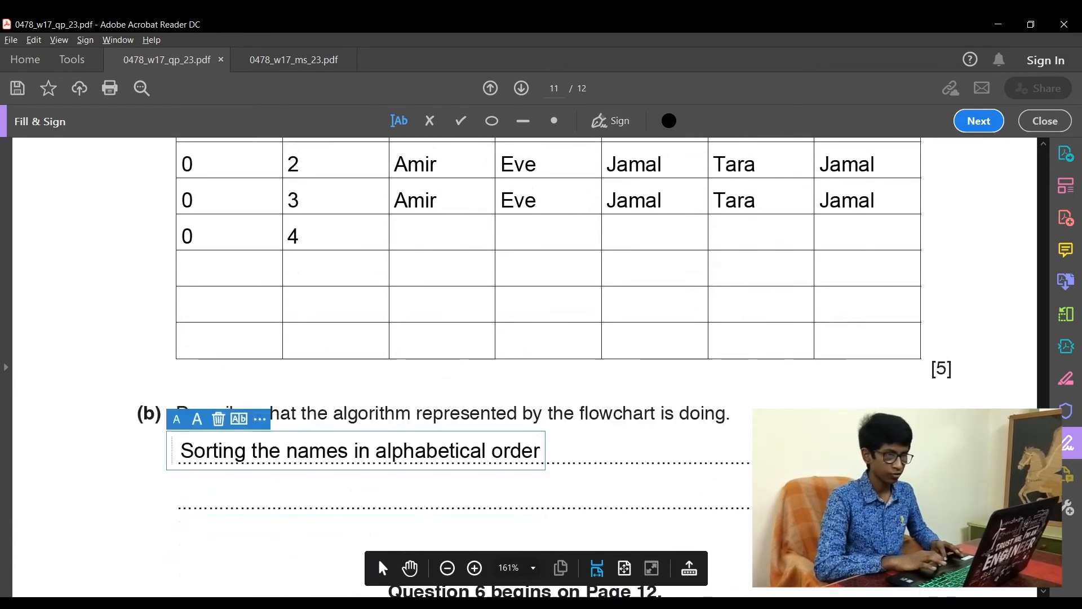
{"action": "scroll", "scroll_direction": "down", "scroll_amount": 3}
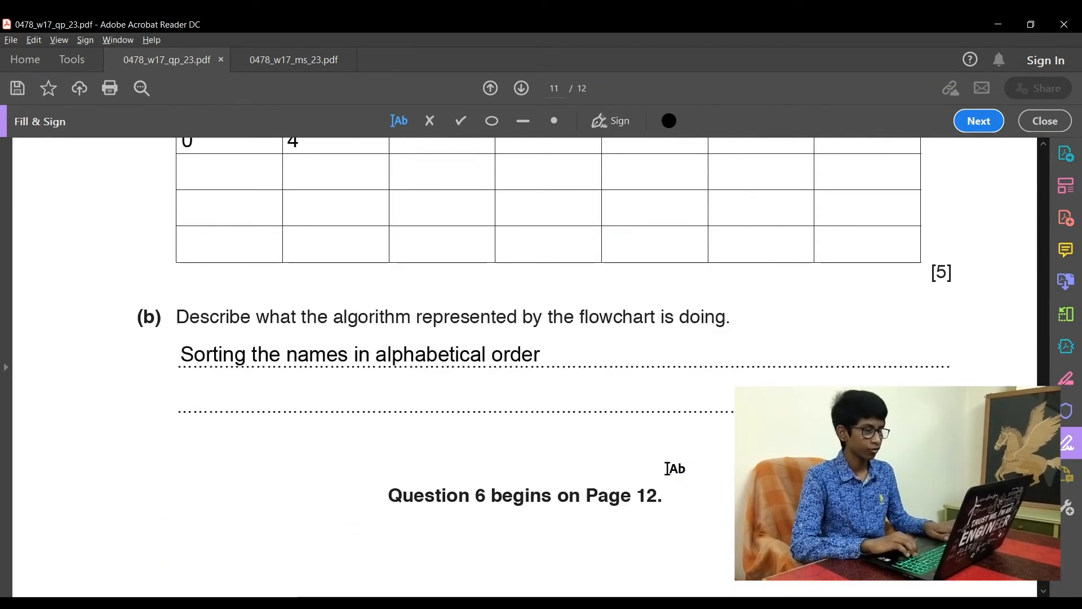
{"action": "scroll", "scroll_direction": "up", "scroll_amount": 3}
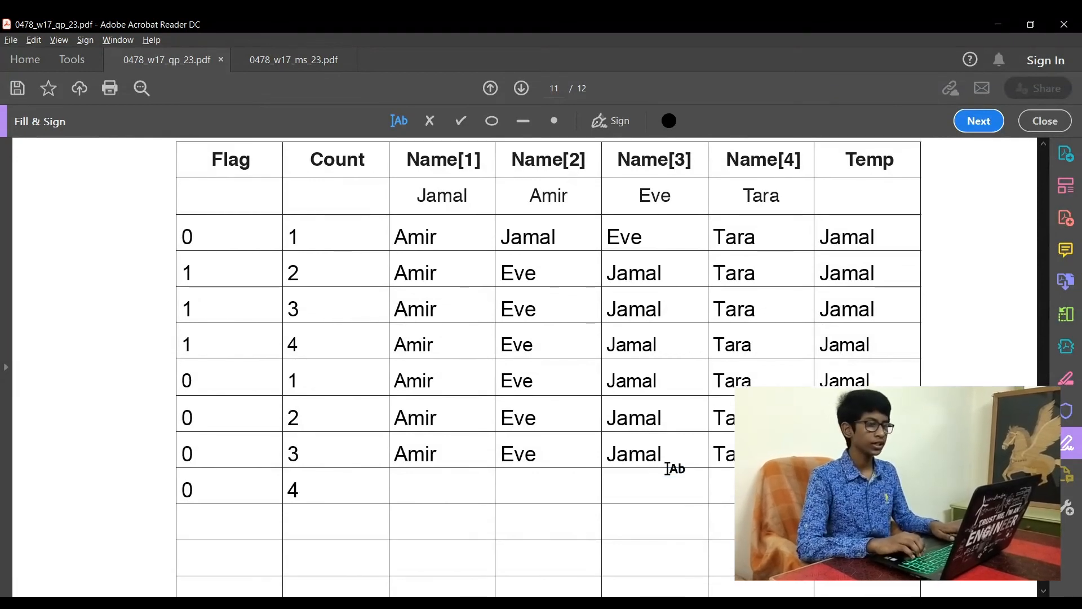
{"action": "mouse_move", "coordinate": [341, 114]}
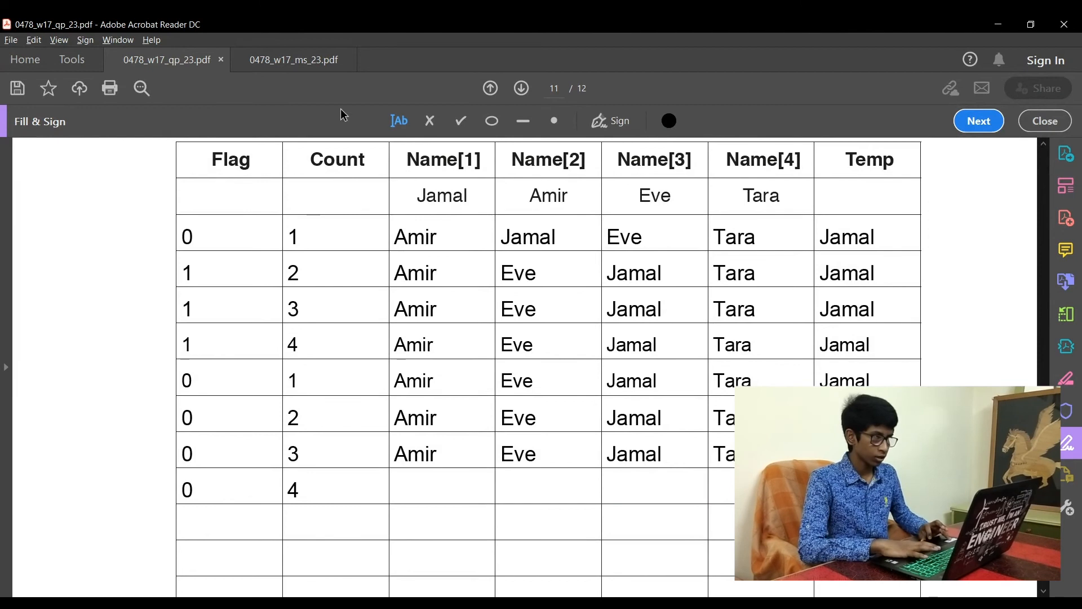
- Switch to the 0478_w17_ms_23.pdf tab showing the question 5(a) trace table
{"action": "left_click", "coordinate": [291, 59]}
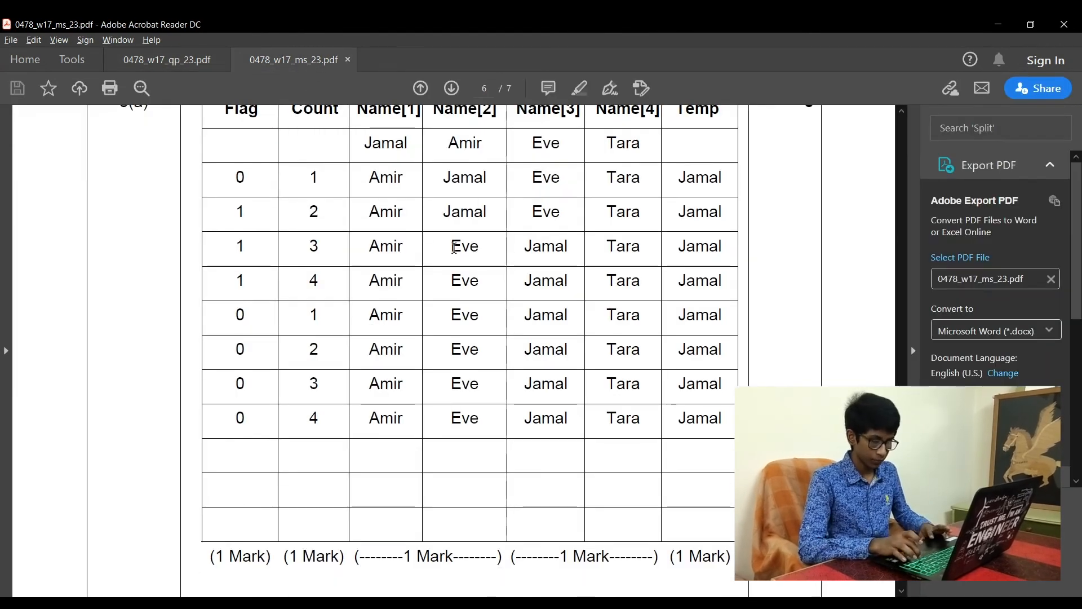
{"action": "scroll", "scroll_direction": "up", "scroll_amount": 3}
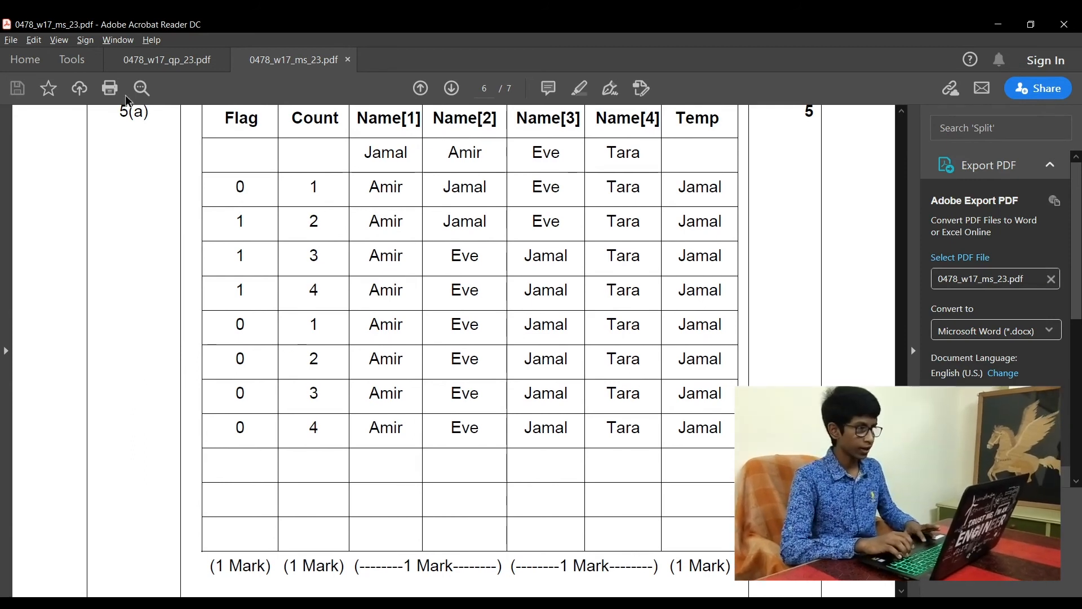
{"action": "left_click", "coordinate": [166, 59]}
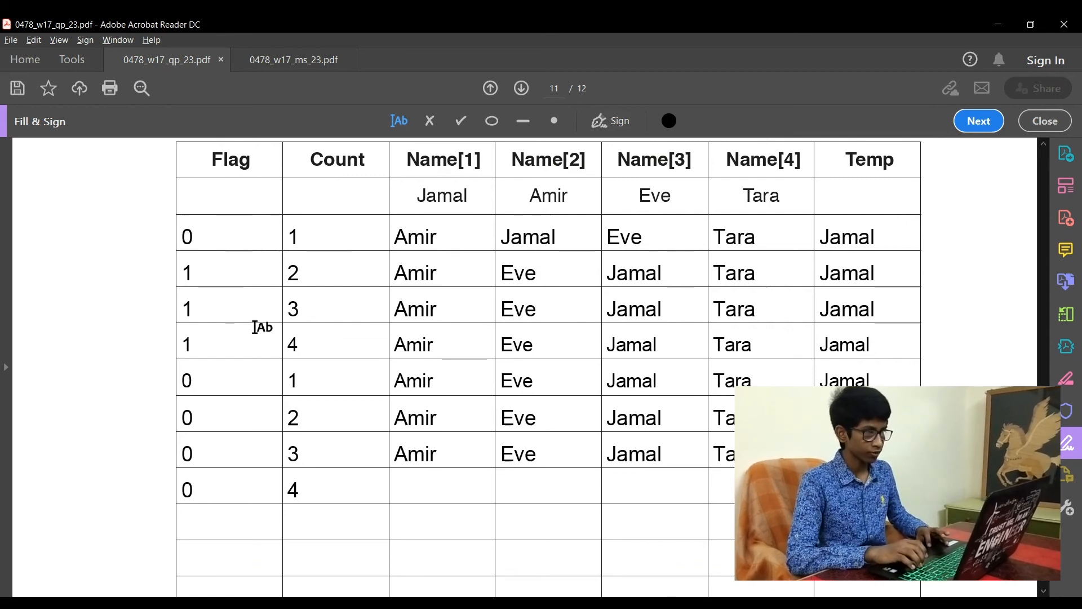
{"action": "left_click", "coordinate": [293, 59]}
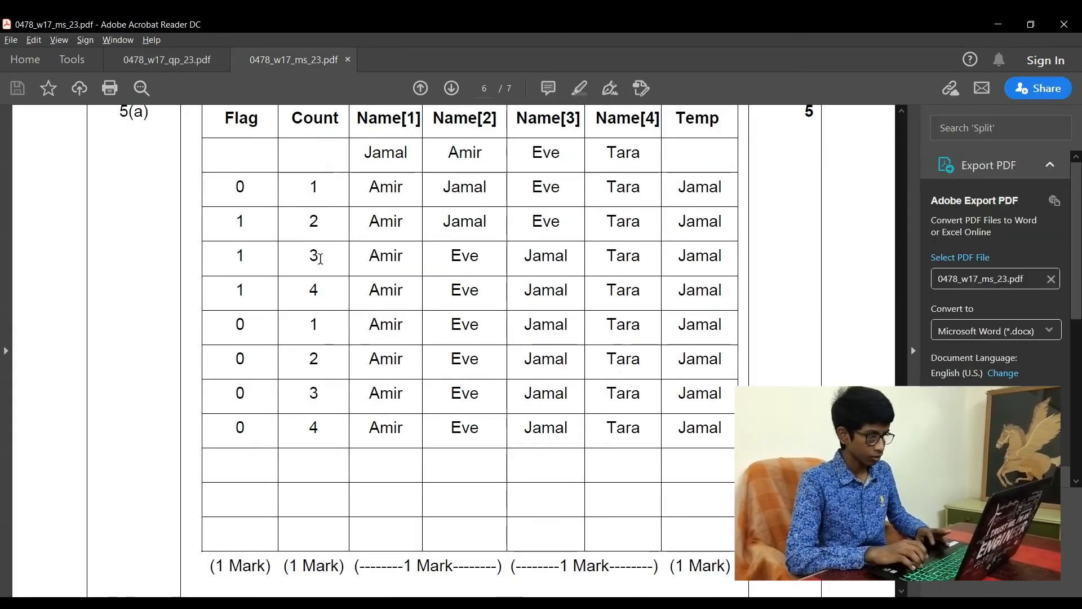
{"action": "scroll", "scroll_direction": "down", "scroll_amount": 3}
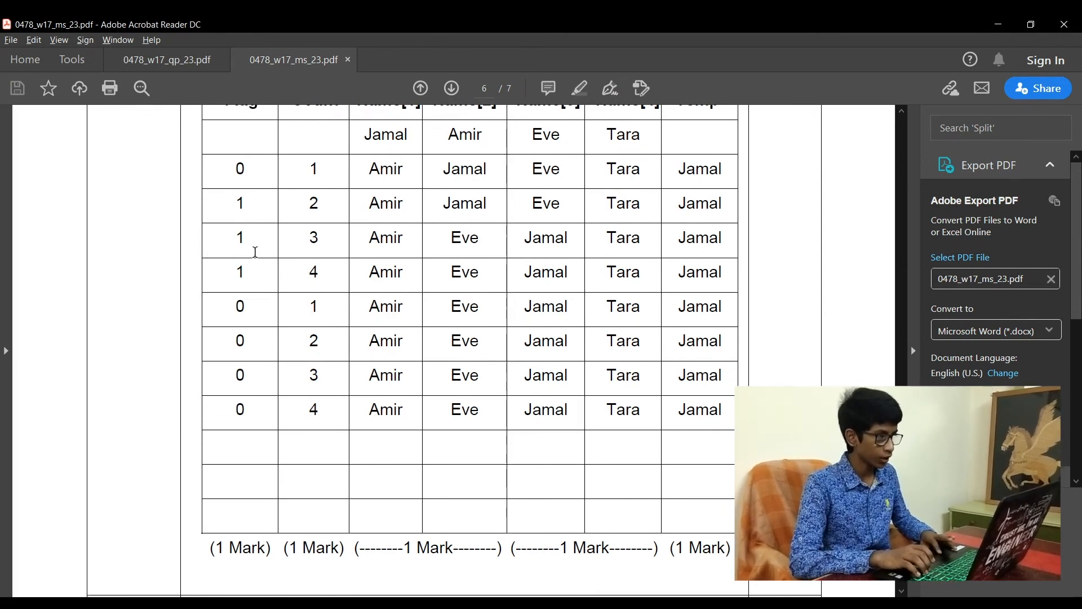
{"action": "mouse_move", "coordinate": [255, 455]}
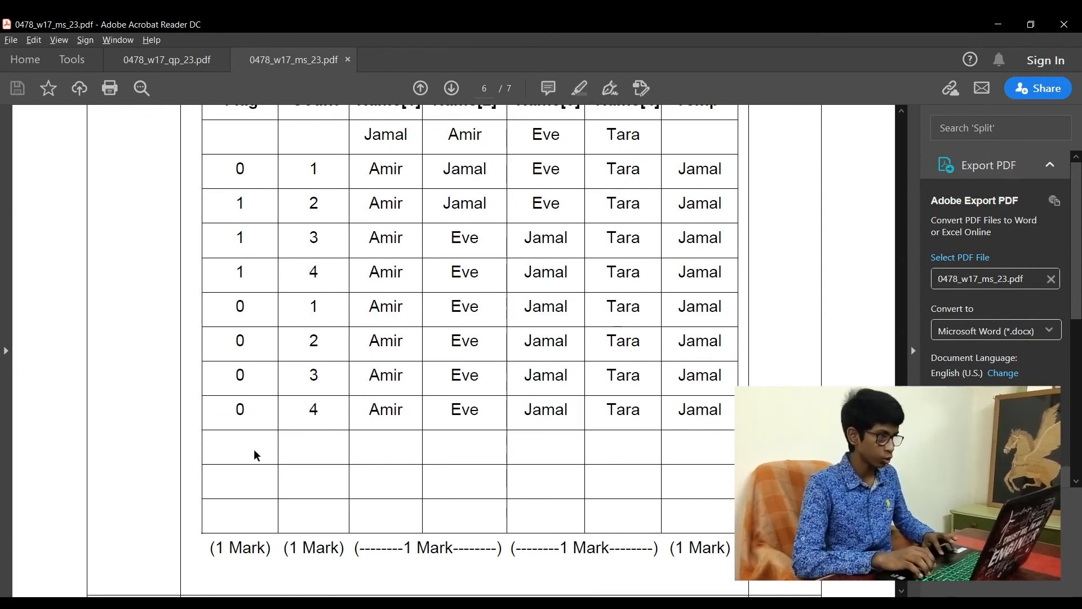
{"action": "scroll", "scroll_direction": "up", "scroll_amount": 3}
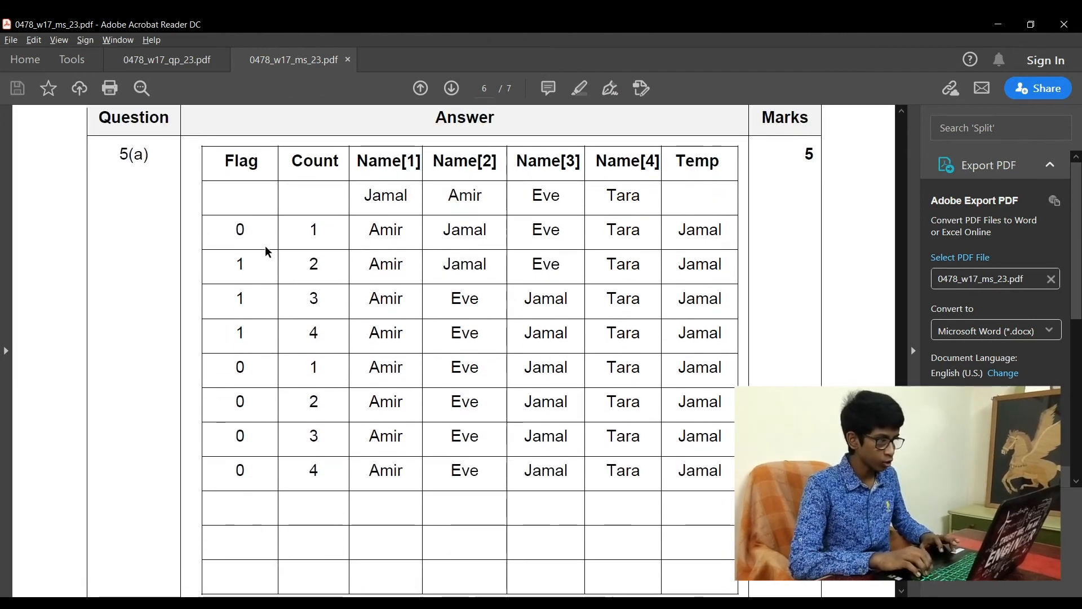
- Scroll mark scheme page 6 to read the 5(b) marking points below the table
{"action": "scroll", "scroll_direction": "down", "scroll_amount": 3}
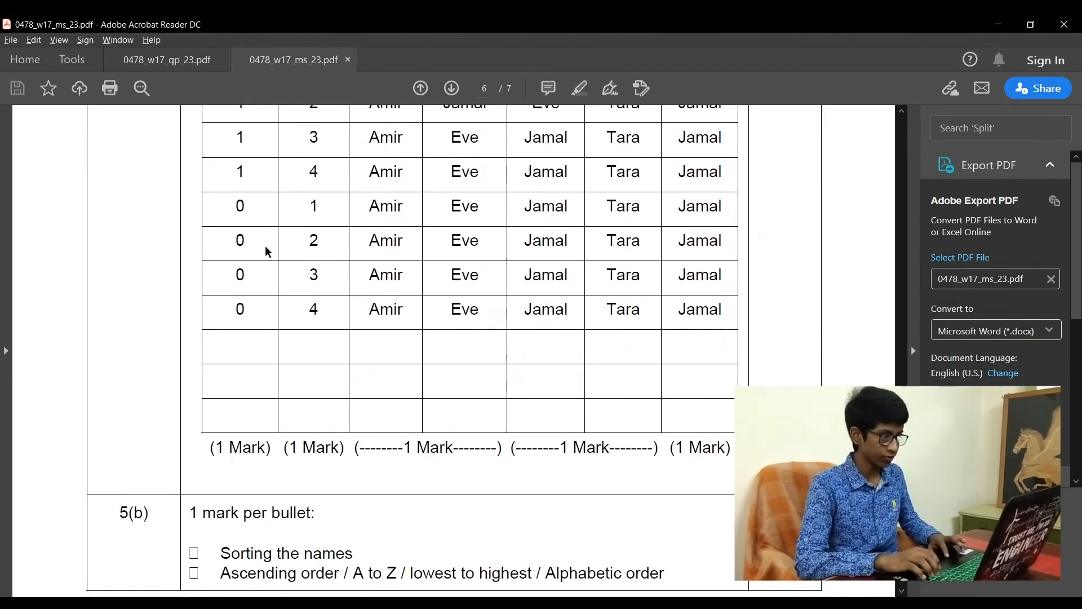
{"action": "scroll", "scroll_direction": "up", "scroll_amount": 3}
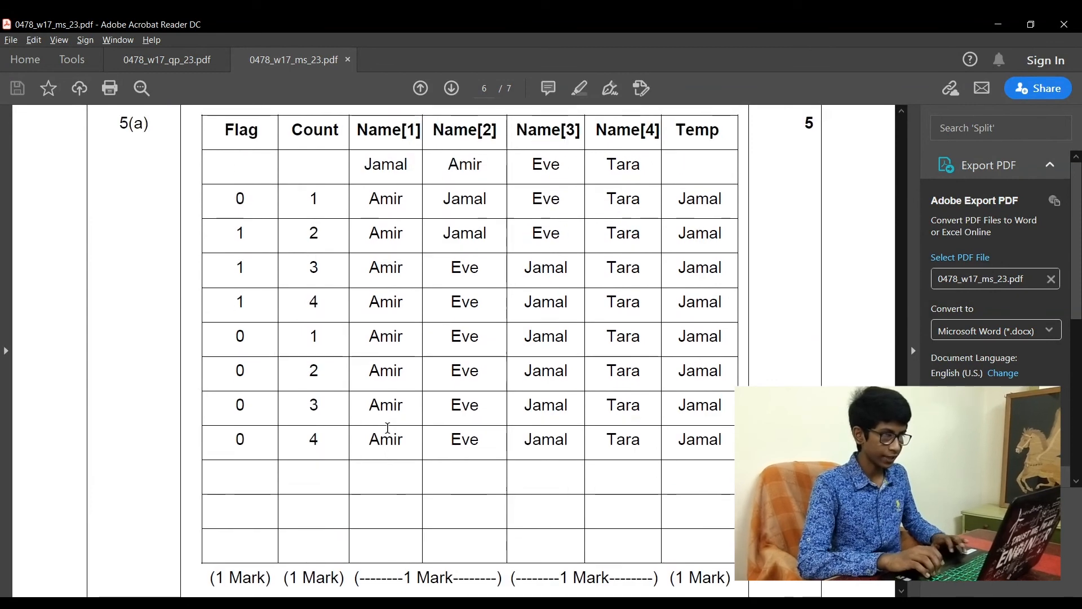
{"action": "scroll", "scroll_direction": "down", "scroll_amount": 3}
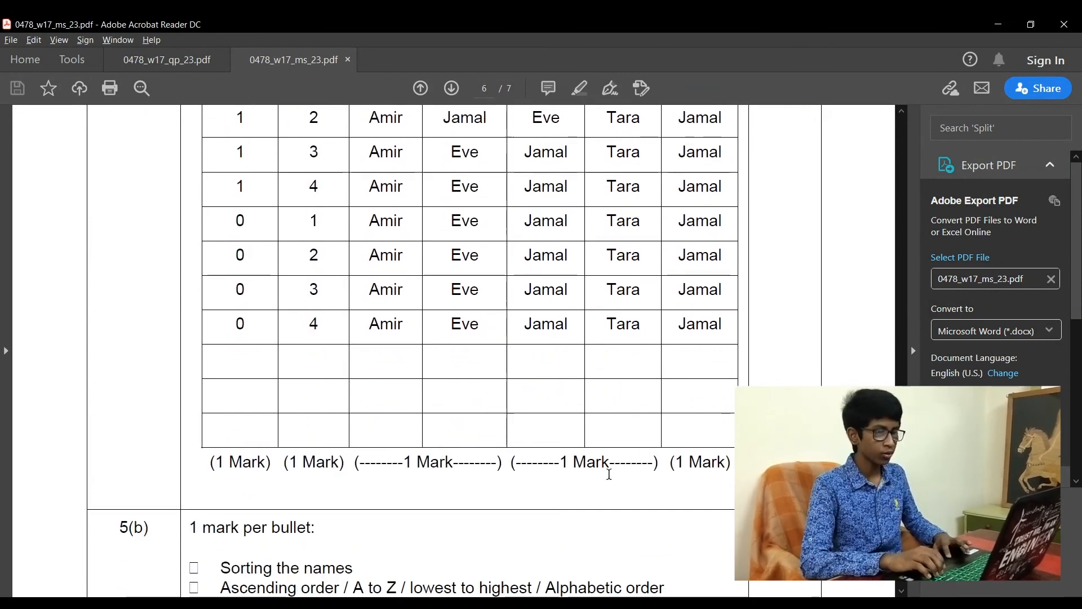
{"action": "scroll", "scroll_direction": "down", "scroll_amount": 3}
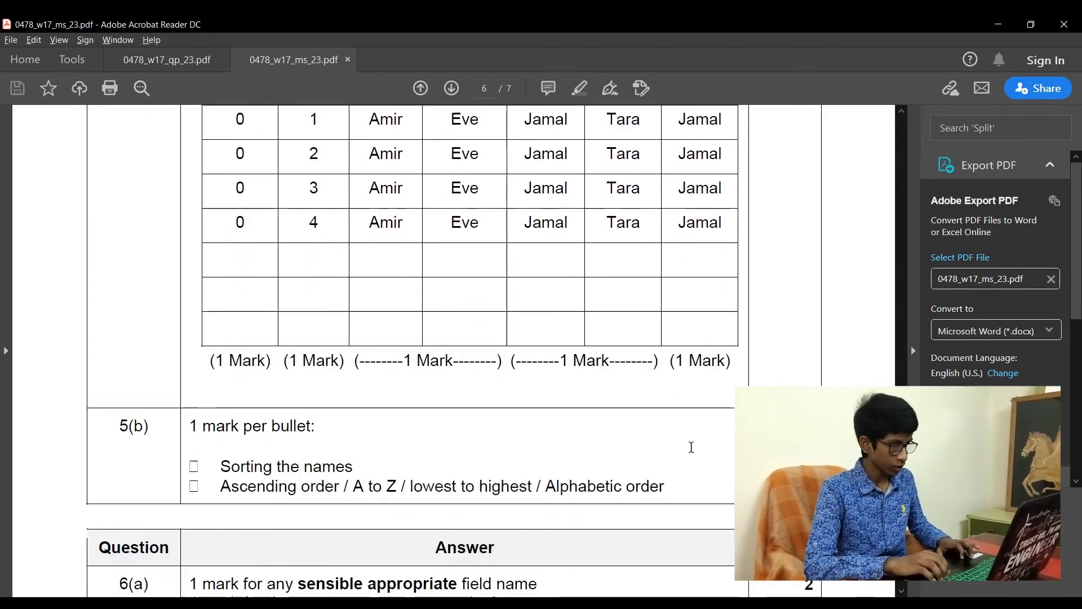
{"action": "scroll", "scroll_direction": "down", "scroll_amount": 3}
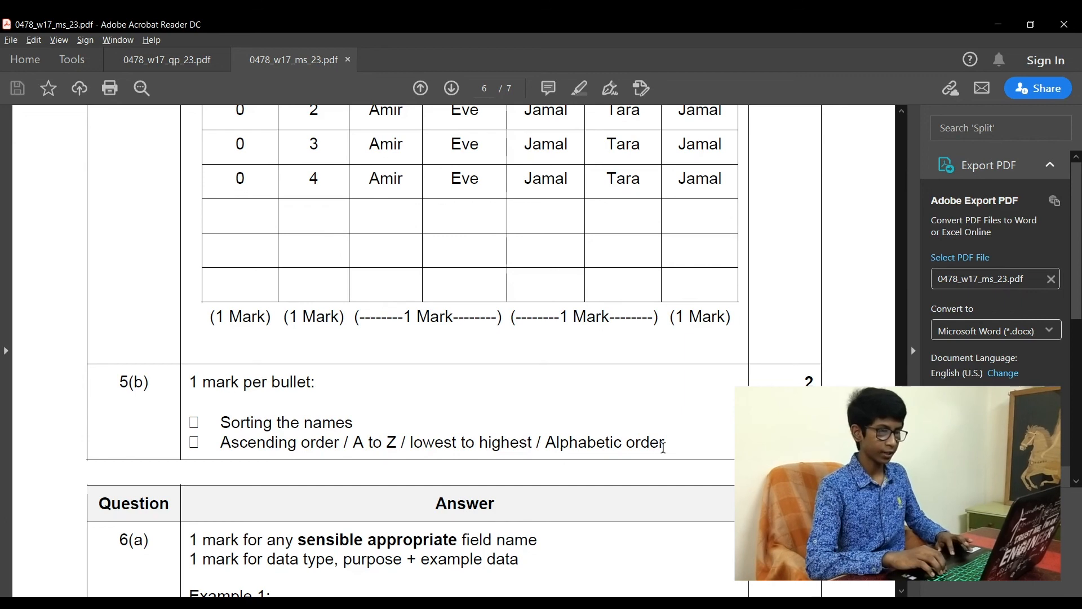
{"action": "scroll", "scroll_direction": "up", "scroll_amount": 3}
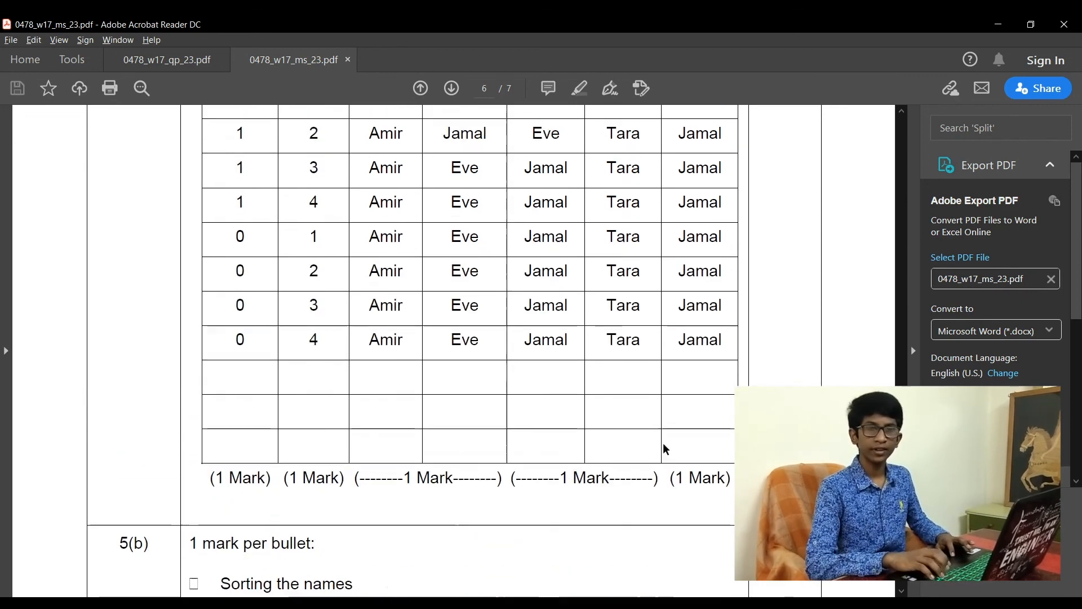